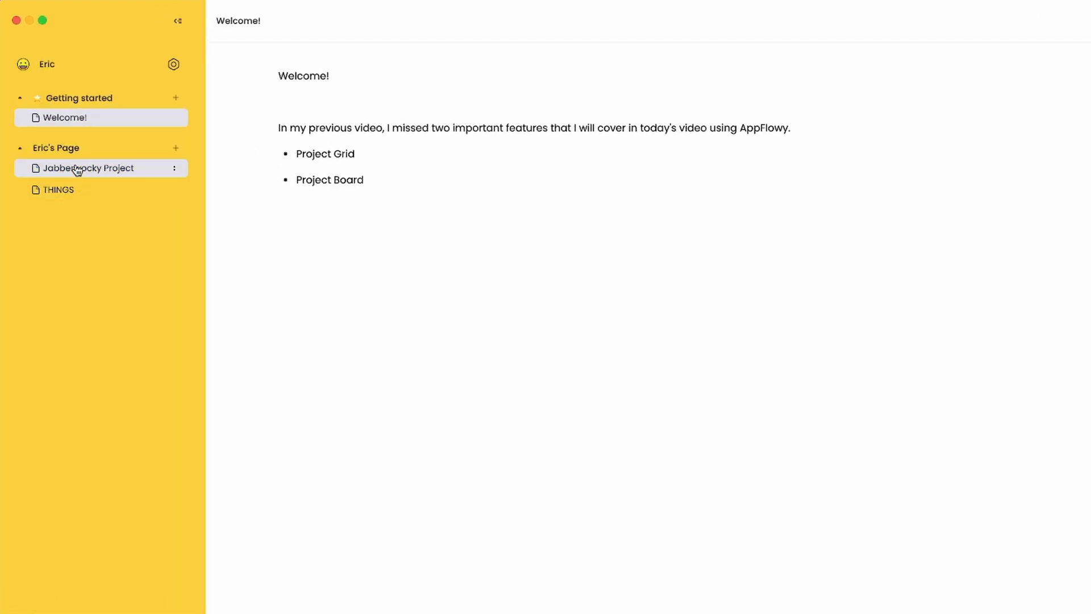
Open the Jabberwocky Project page from the sidebar to show its grid.
left_click(88, 168)
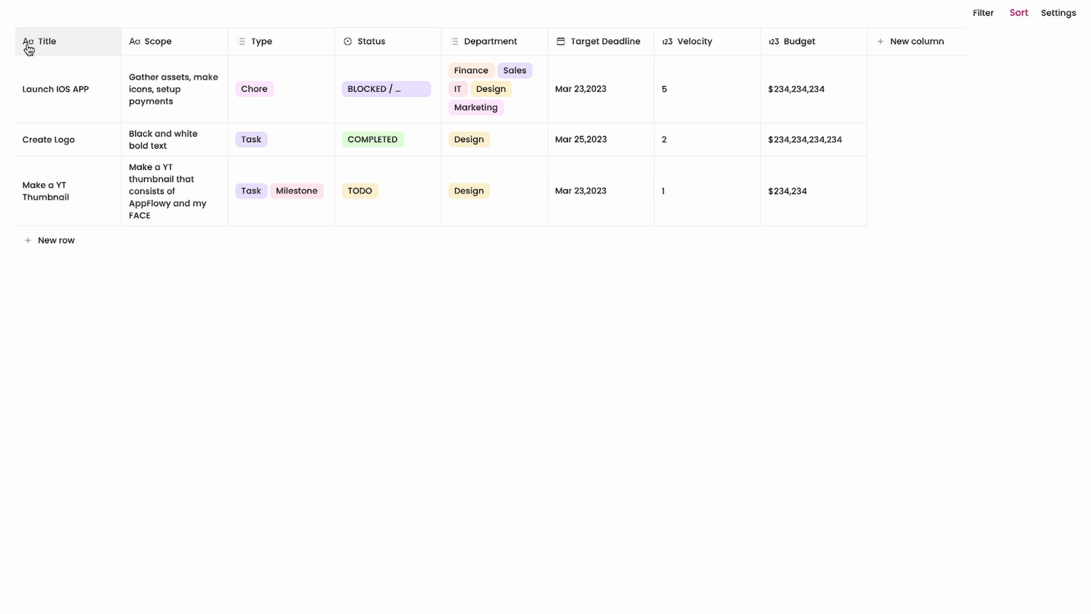
mouse_move(157, 48)
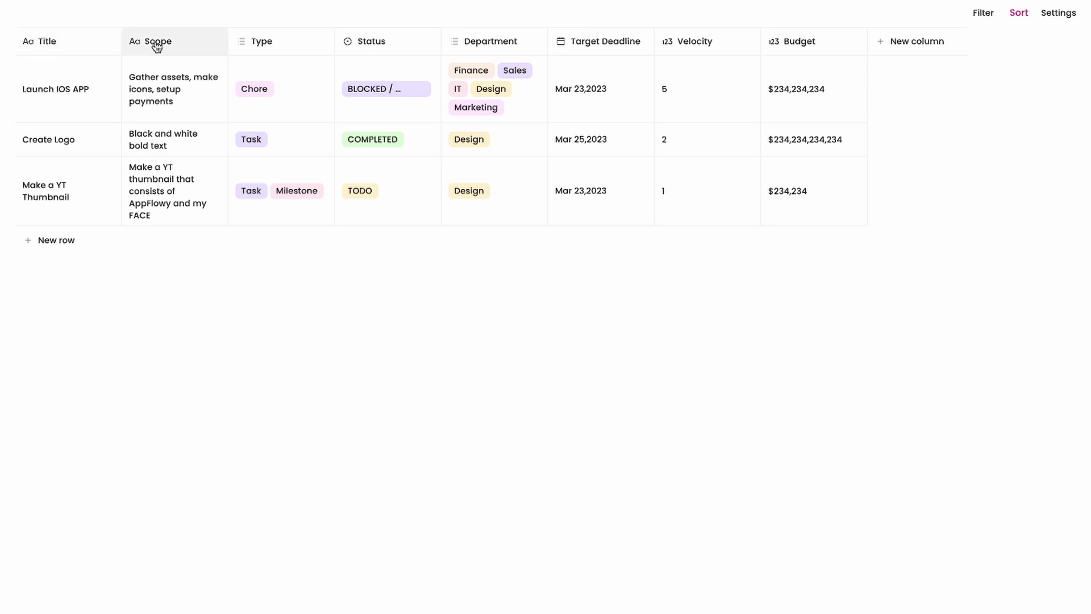
mouse_move(268, 46)
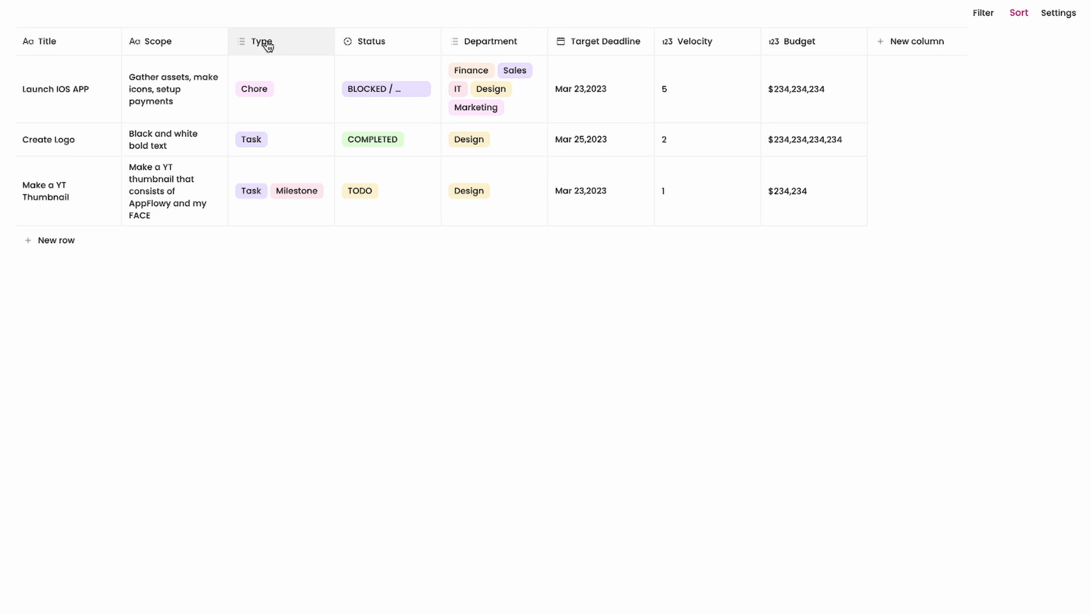
mouse_move(482, 44)
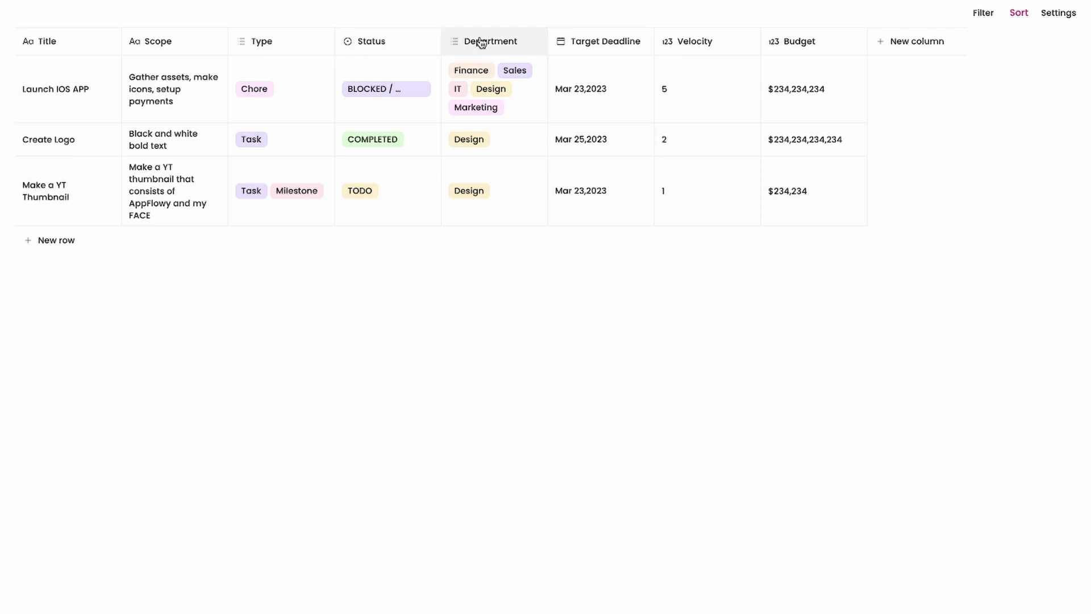
mouse_move(702, 45)
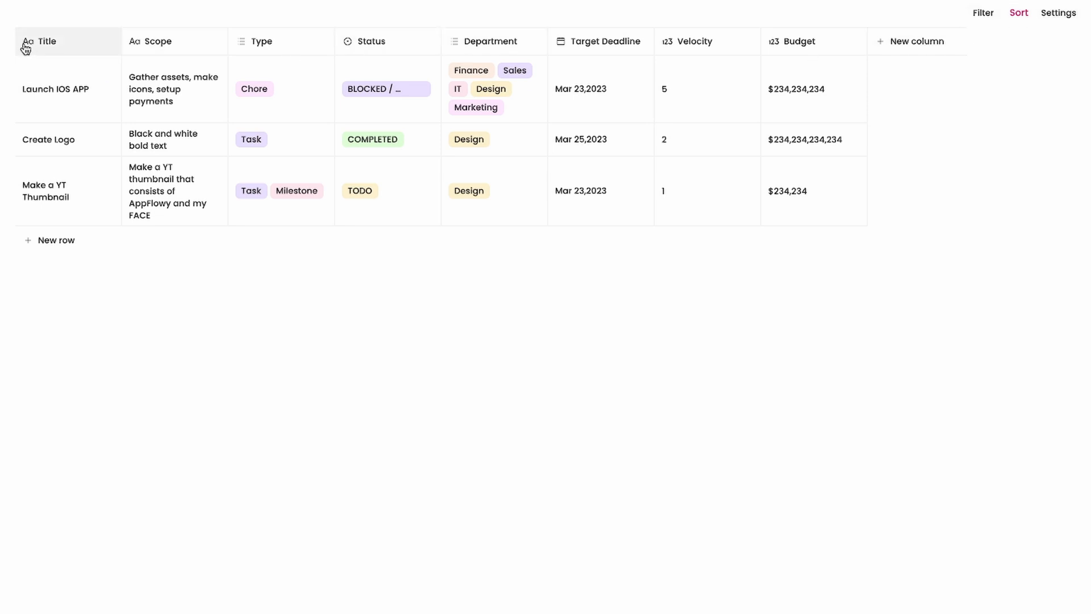
mouse_move(35, 49)
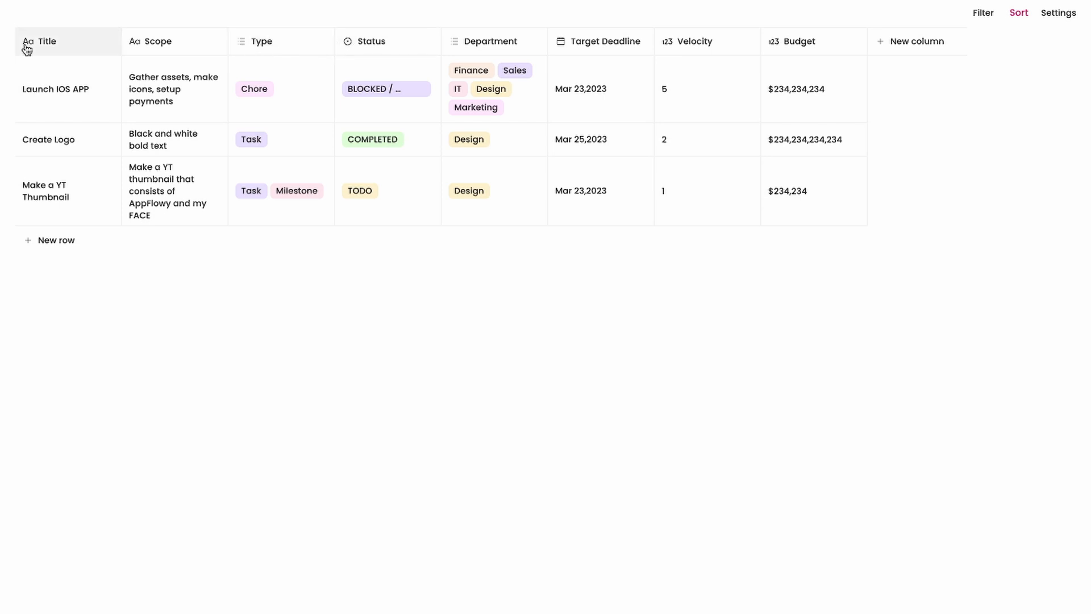
left_click(43, 41)
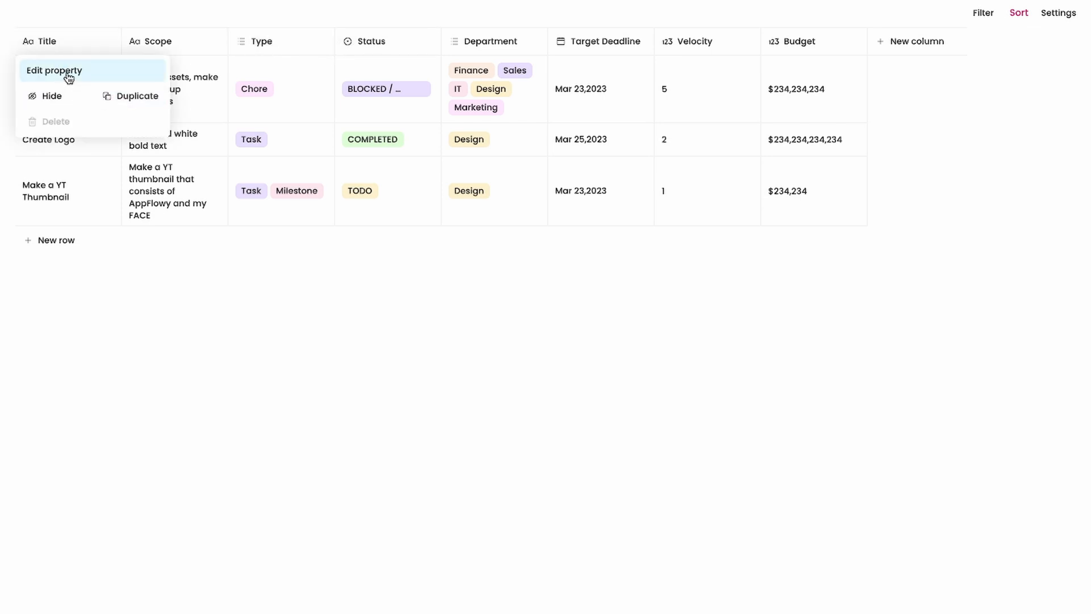
left_click(54, 70)
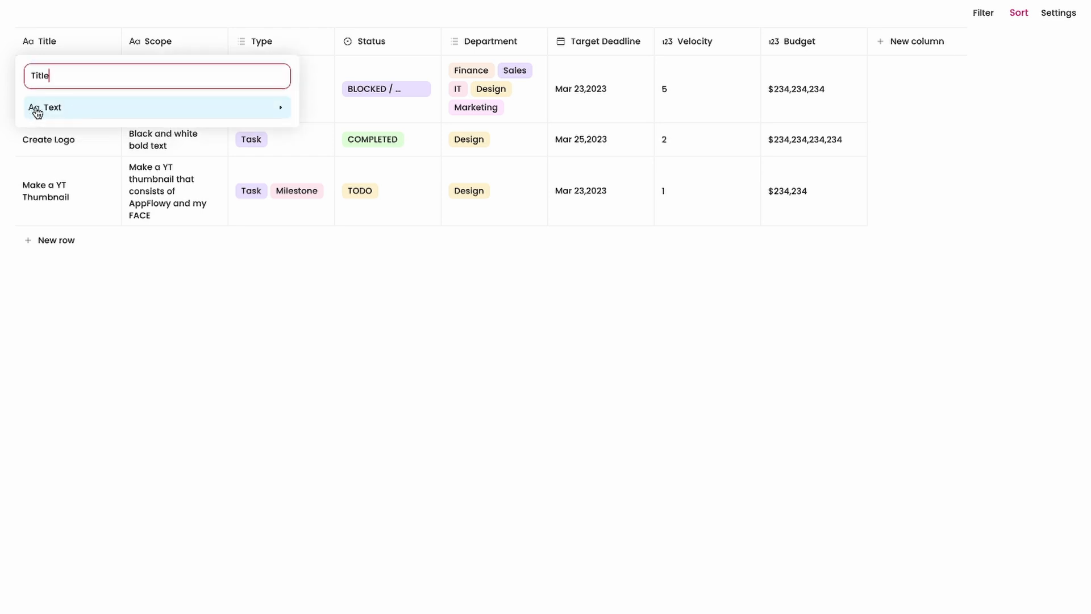
left_click(48, 107)
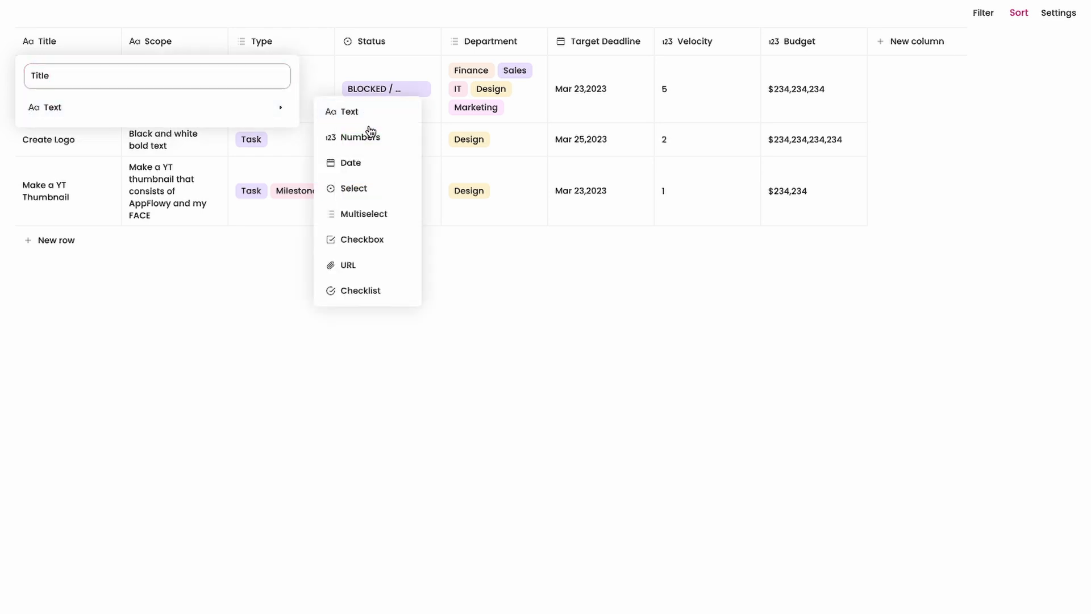
mouse_move(372, 171)
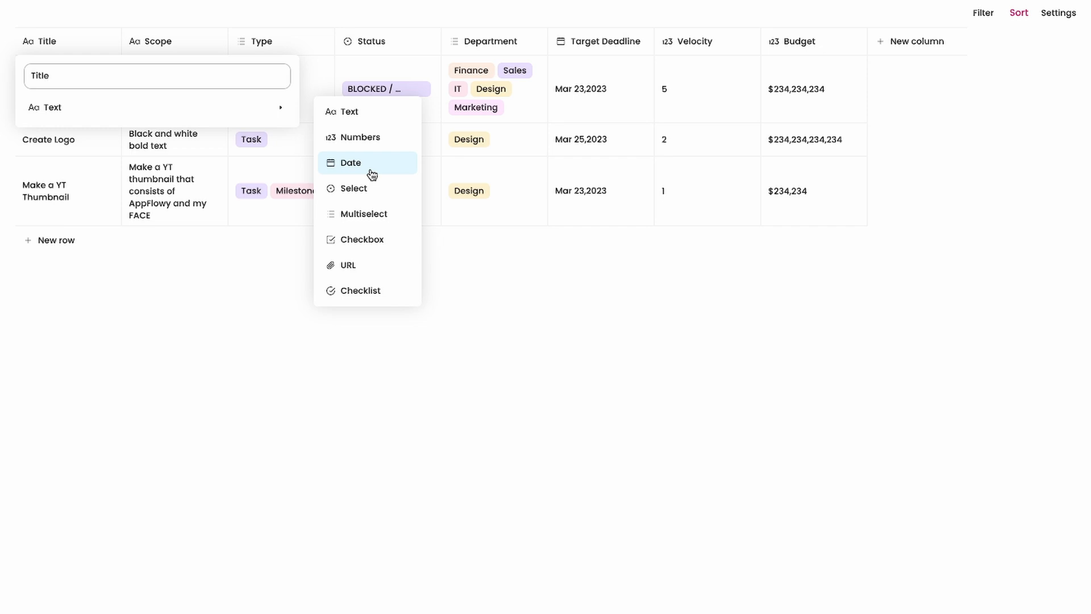
mouse_move(380, 248)
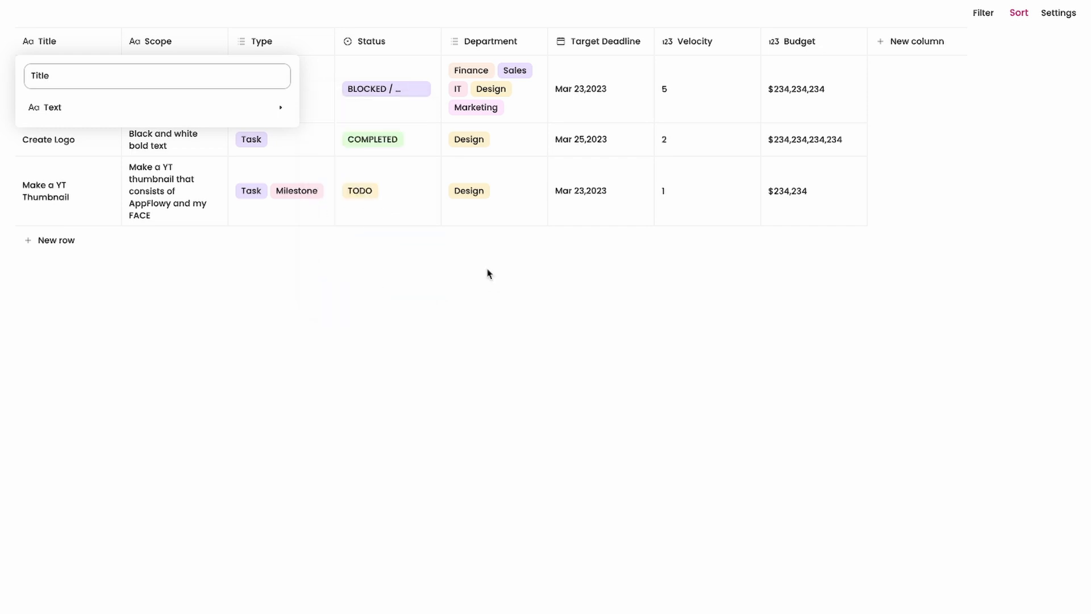
left_click(188, 18)
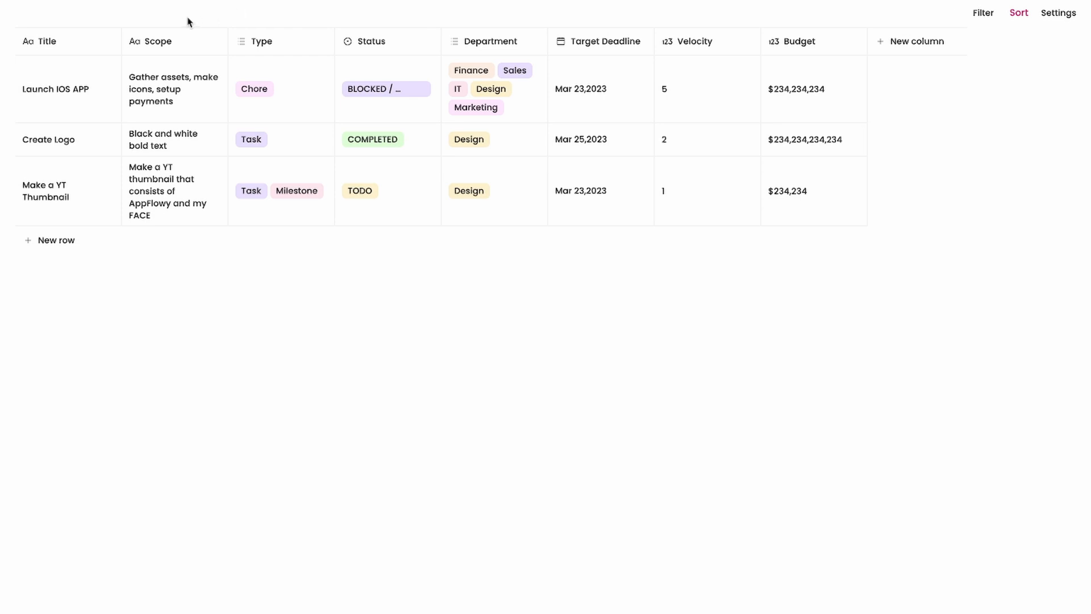
mouse_move(812, 42)
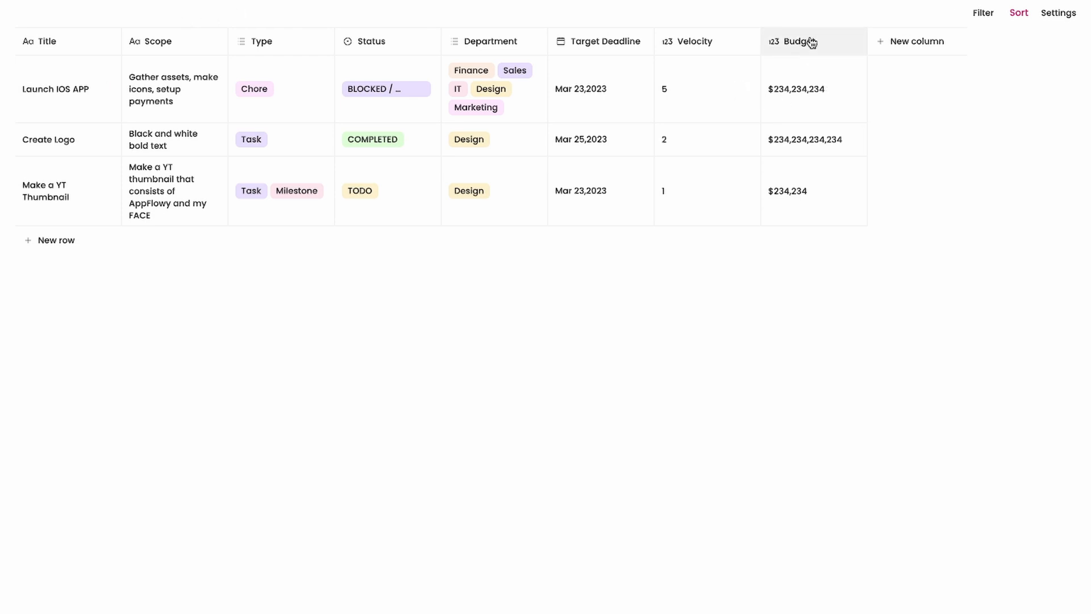
mouse_move(786, 47)
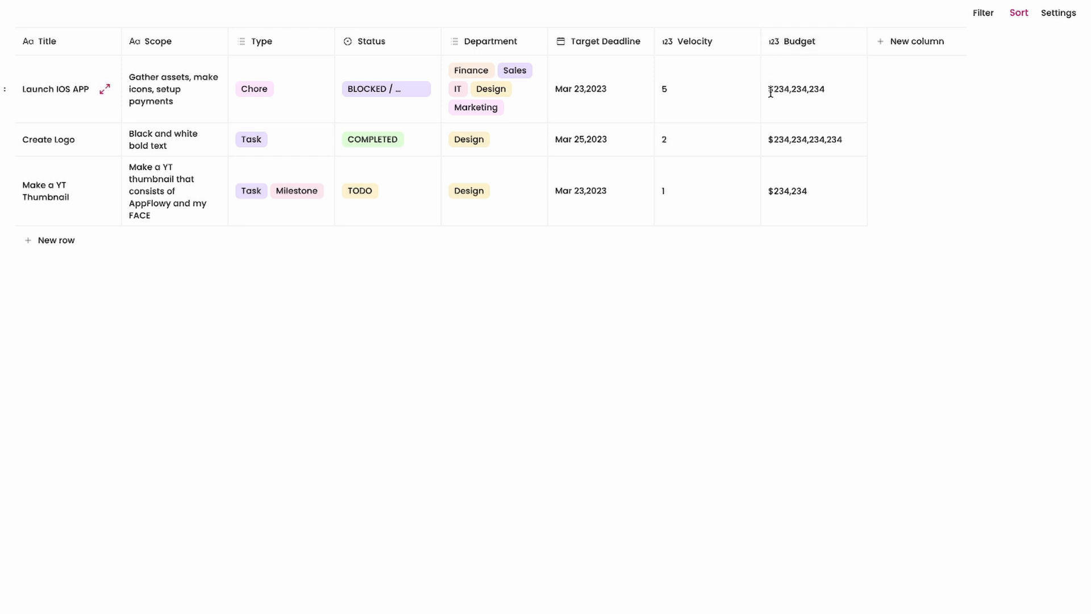
Set Launch IOS APP's budget to 345,345,345, try Number and Canadian dollar formats, then return Budget to US dollars.
type("34534")
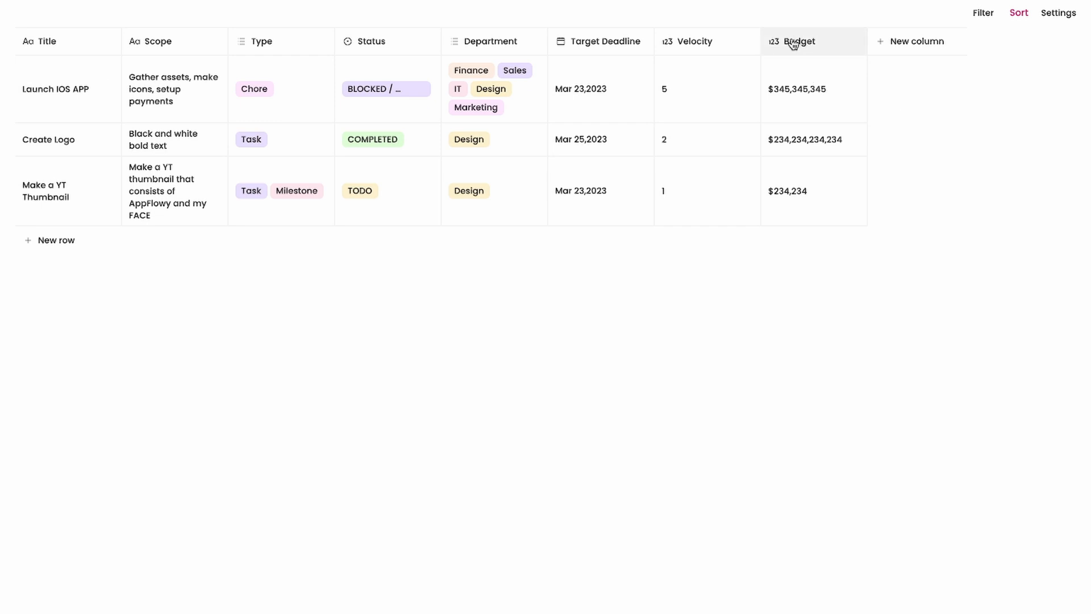
left_click(795, 41)
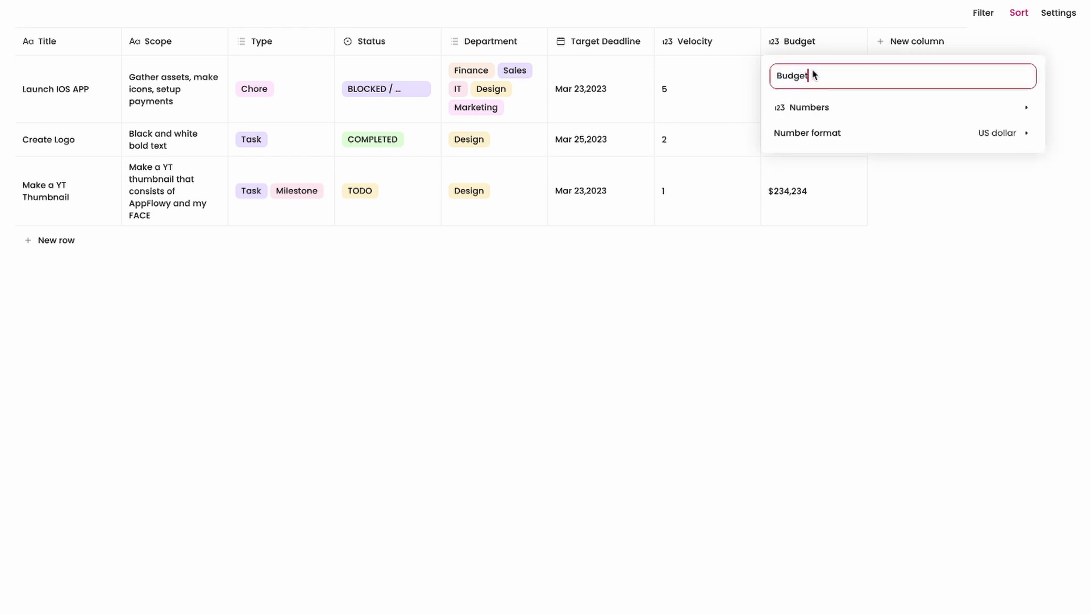
left_click(807, 133)
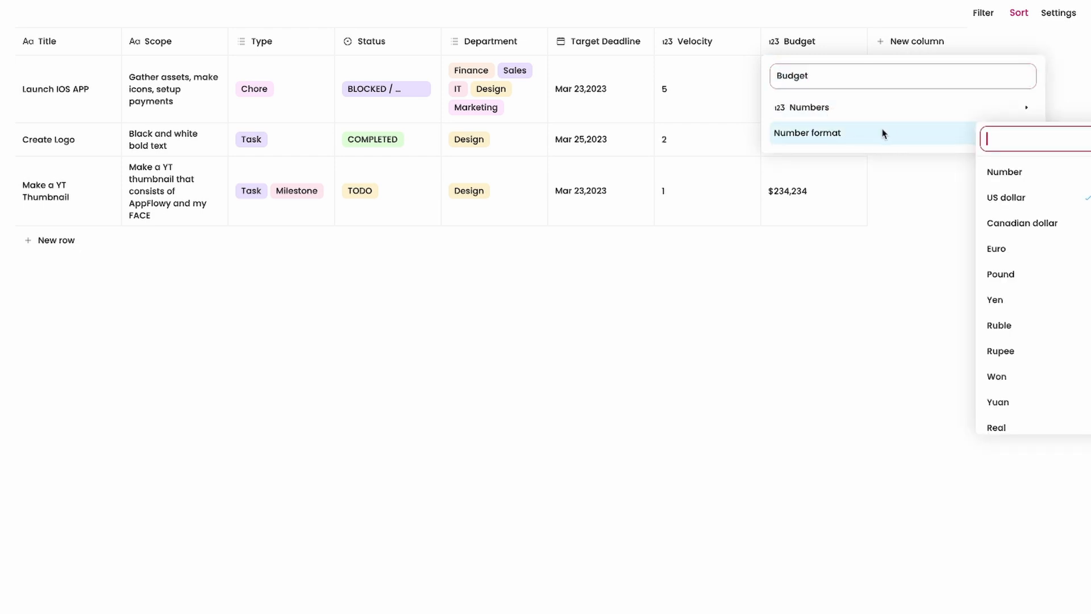
left_click(1005, 172)
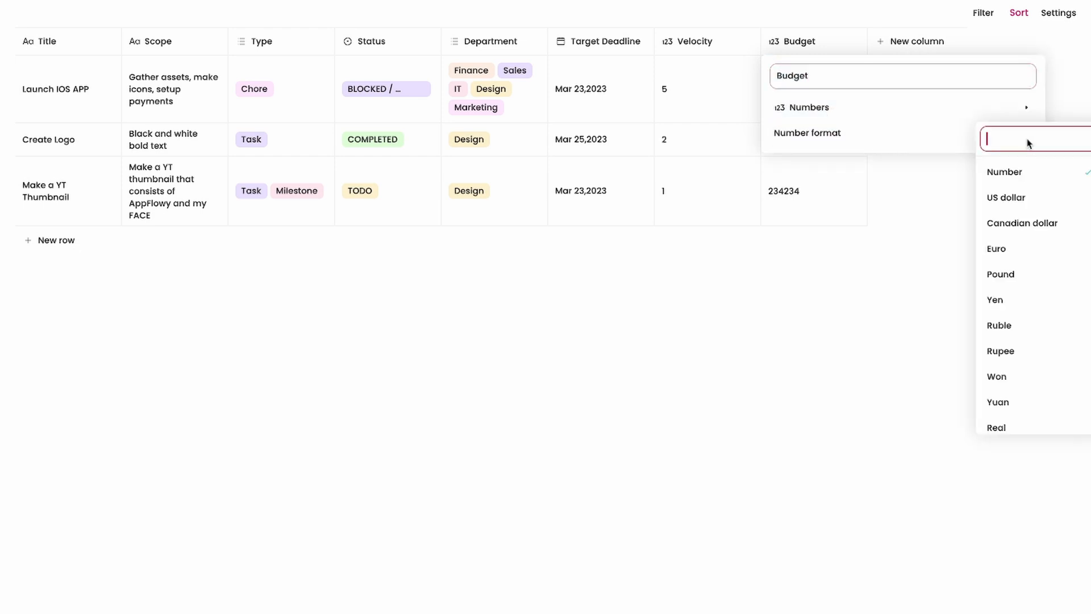
left_click(1022, 223)
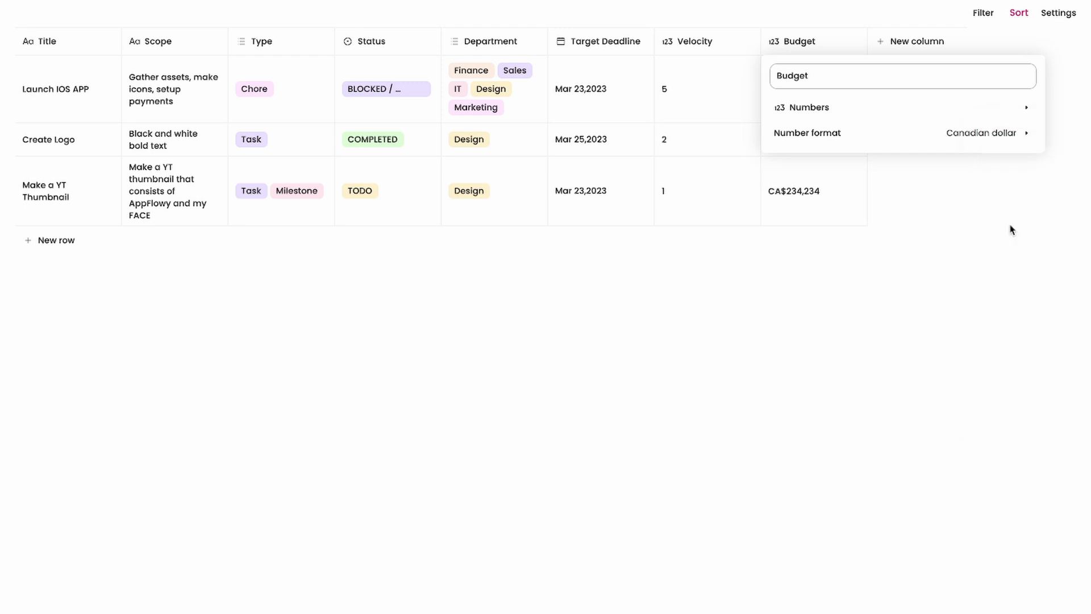
left_click(982, 132)
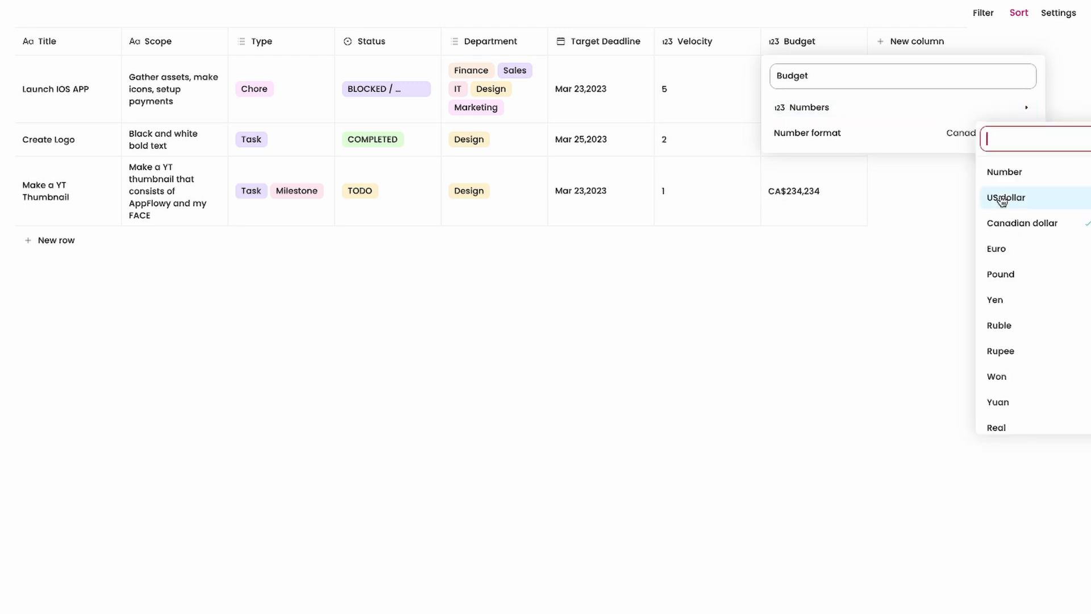
left_click(1005, 198)
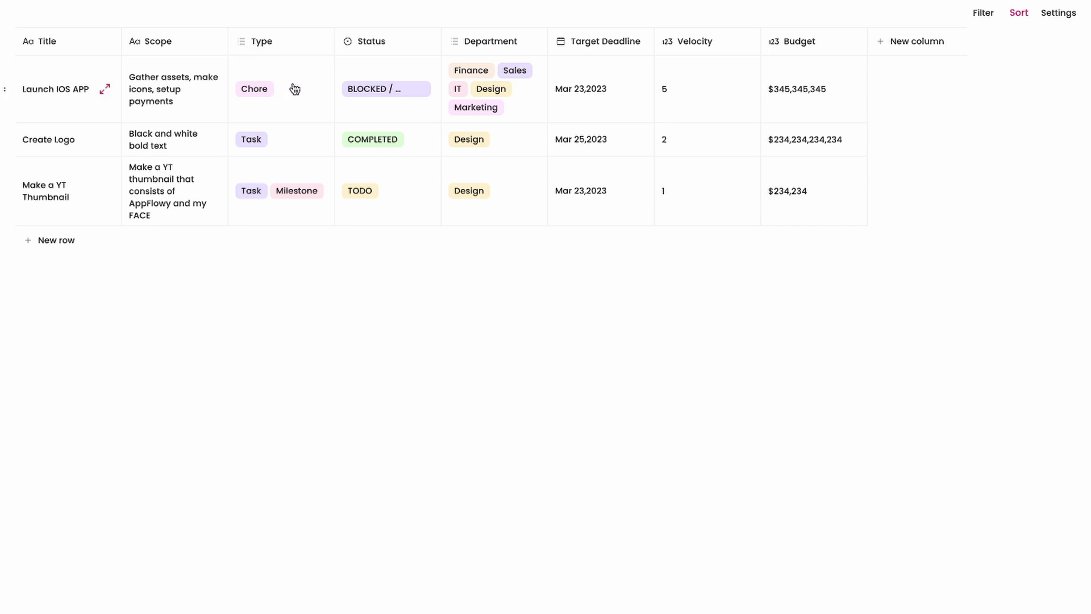
Add the V1 type tag to Launch IOS APP alongside Chore via the option search.
left_click(280, 89)
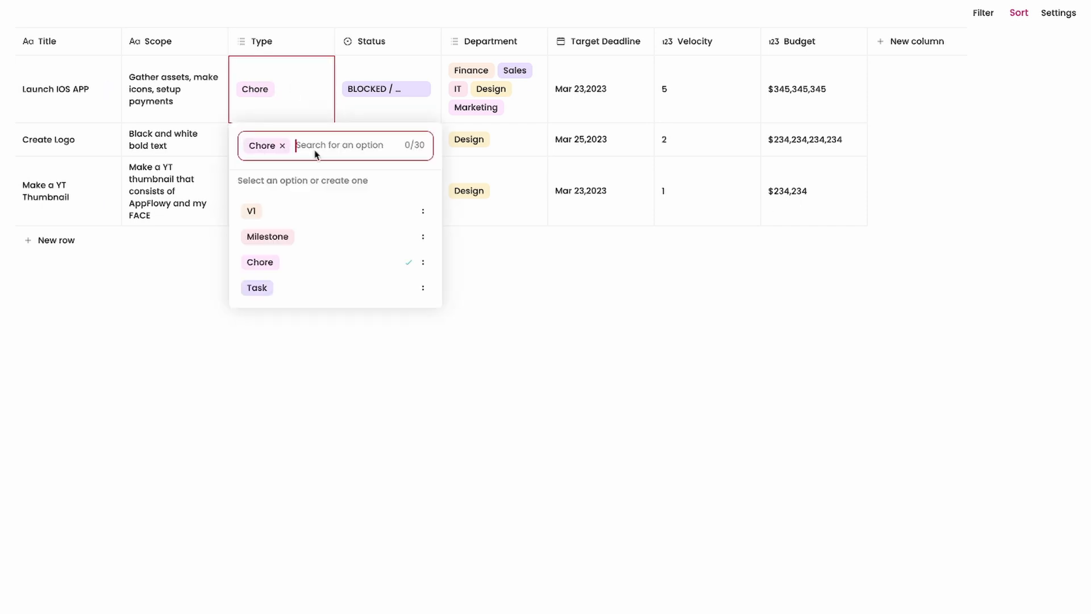
type("sdfs")
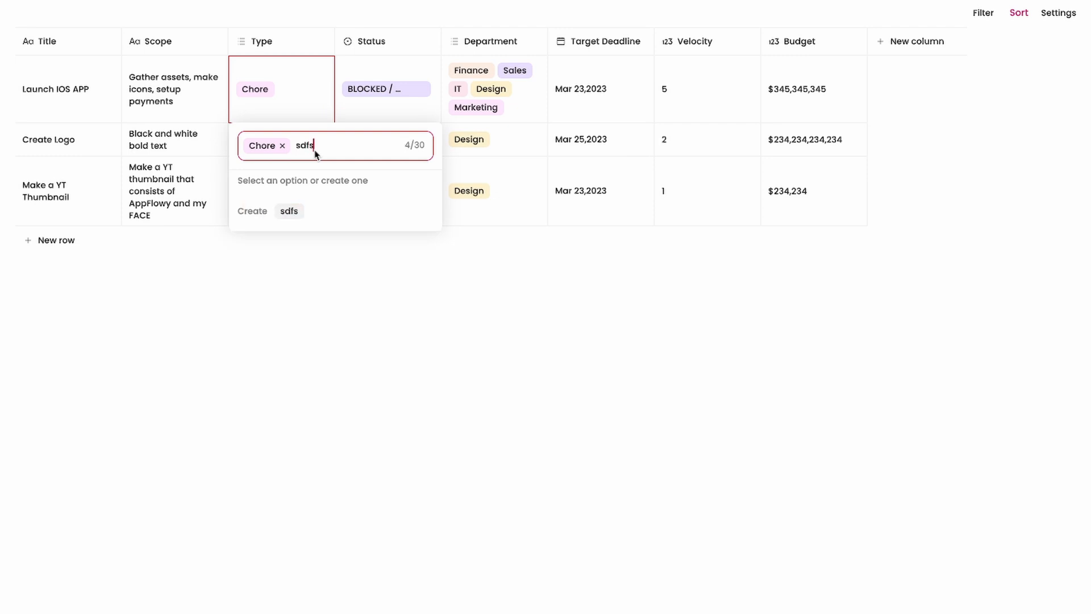
type("dfsdf")
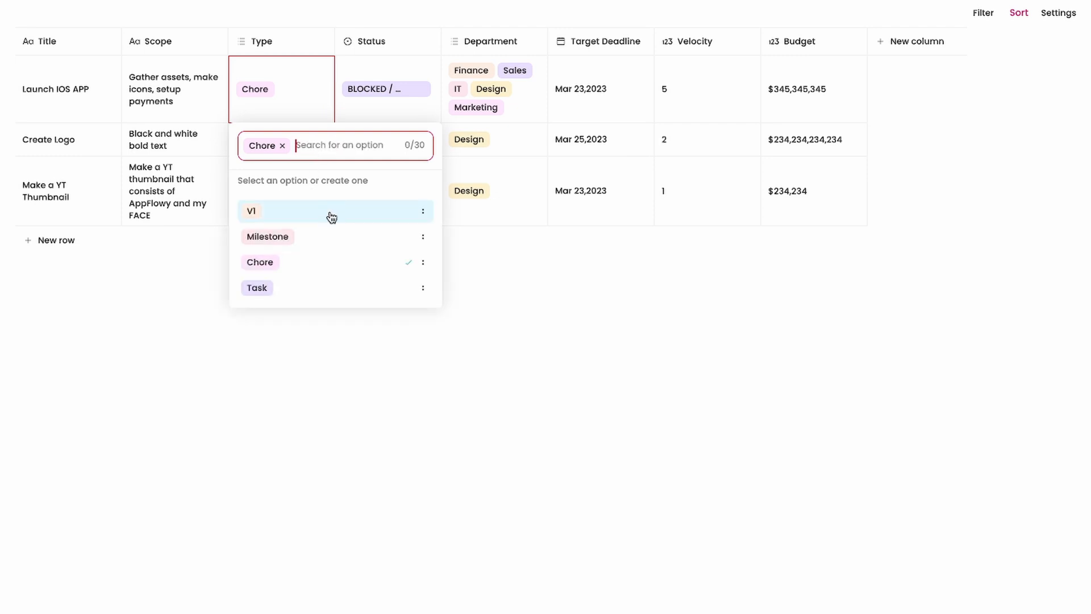
type("v")
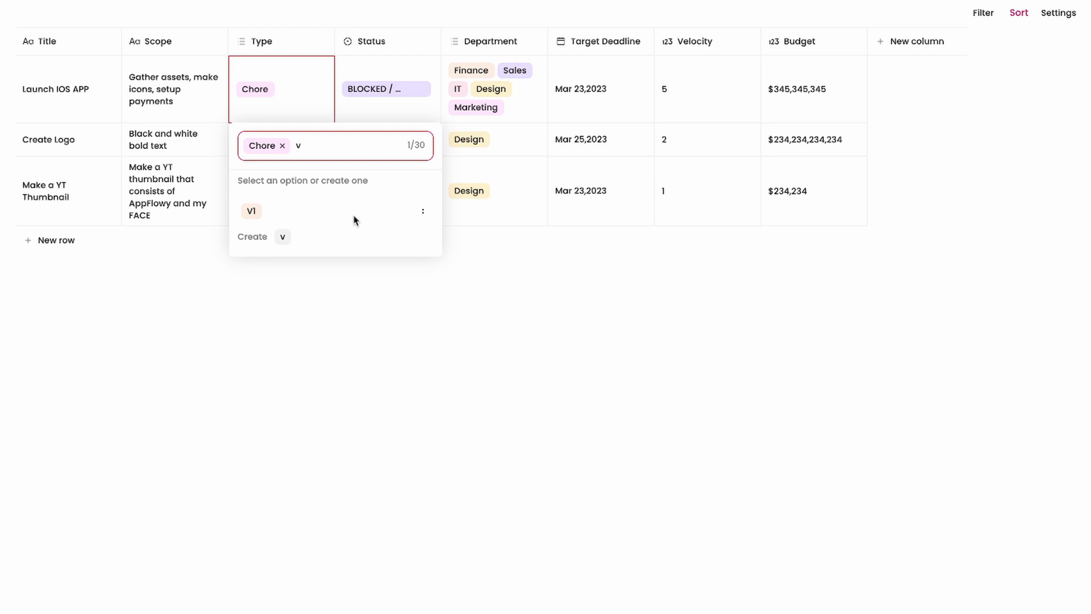
mouse_move(255, 211)
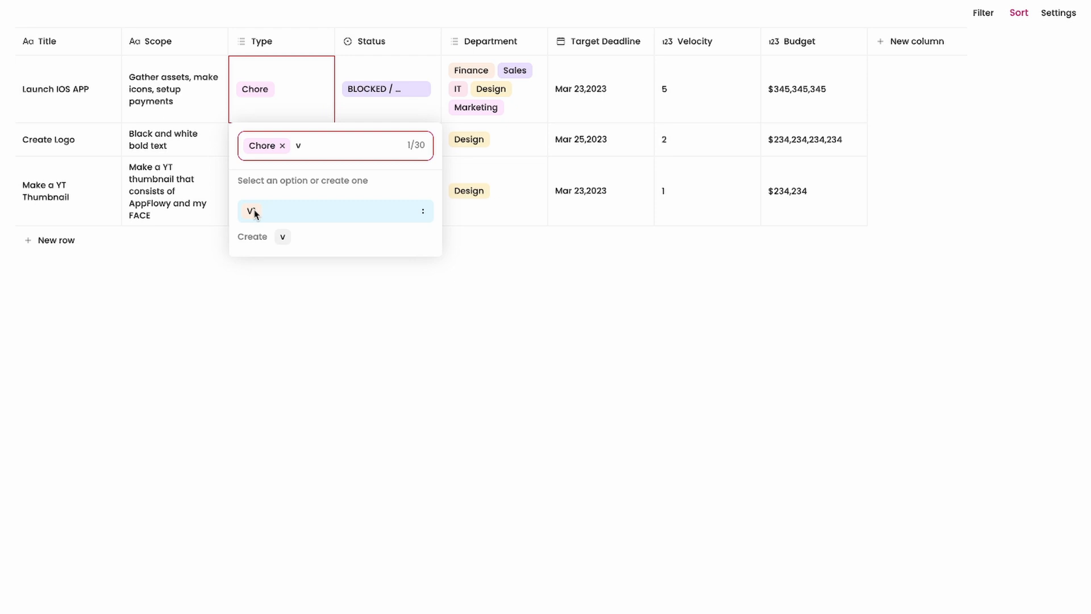
left_click(249, 211)
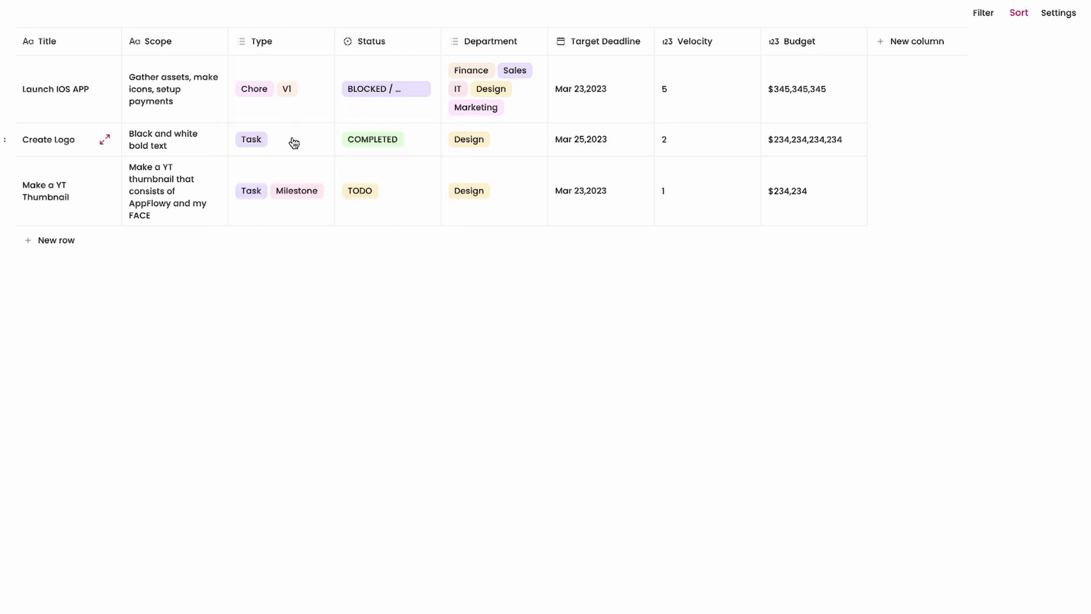
mouse_move(338, 42)
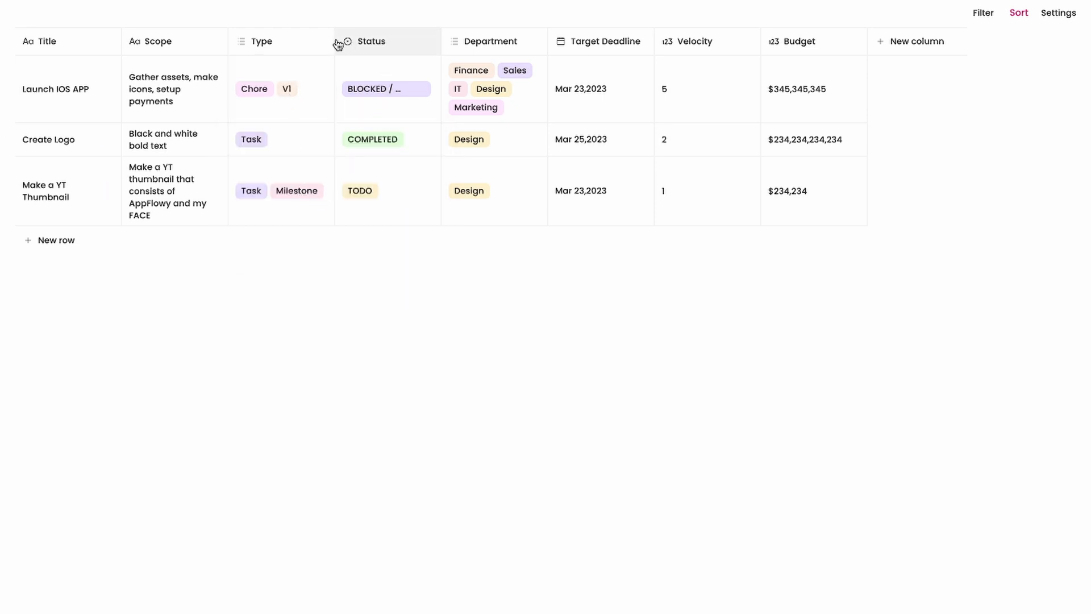
Check the Status column settings and bring up Launch IOS APP's status options.
left_click(371, 41)
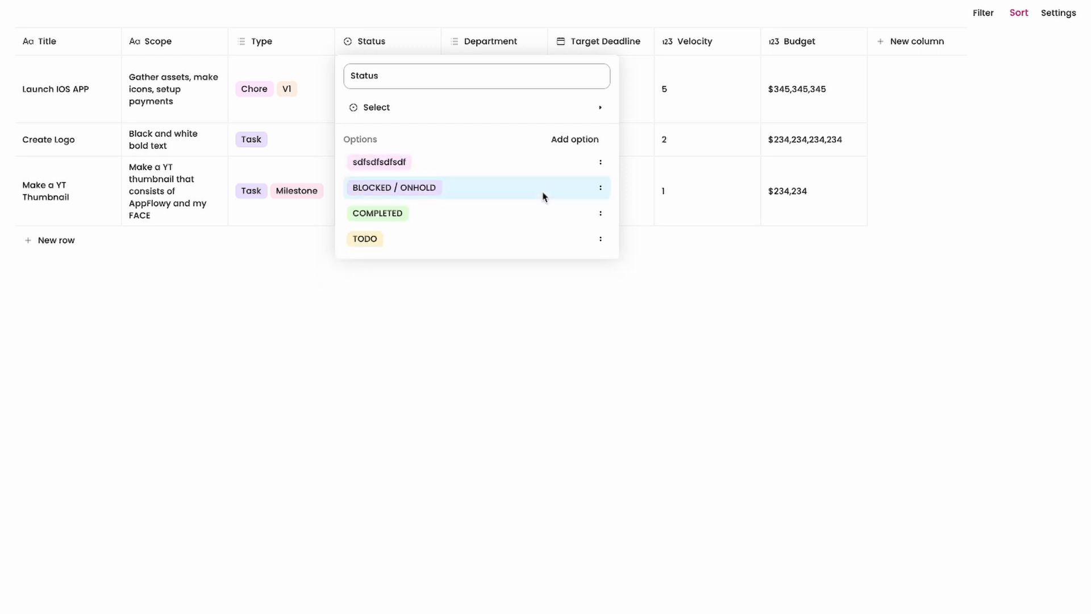
left_click(393, 188)
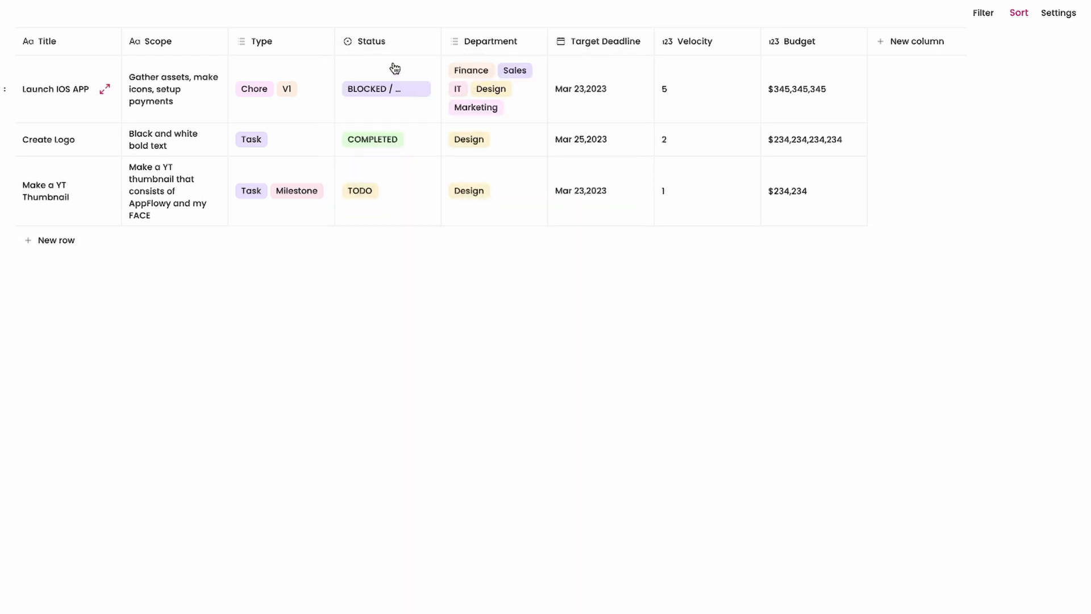
left_click(387, 89)
type("sdfsdfsdfsdf")
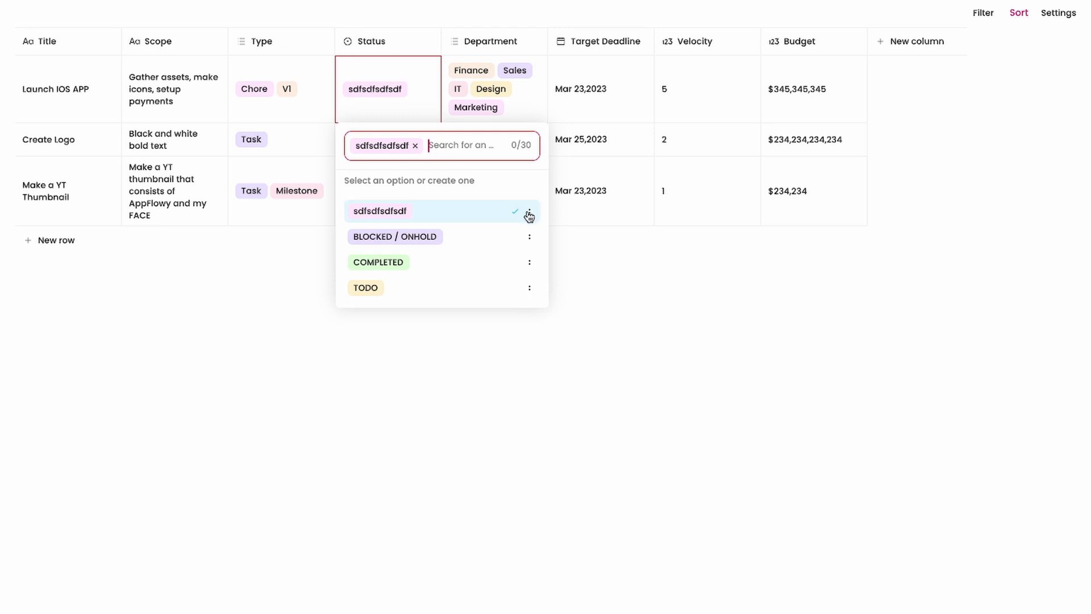
Delete the gibberish sdfsdfsdfsdf status option and set the status to BLOCKED / ONHOLD.
left_click(530, 211)
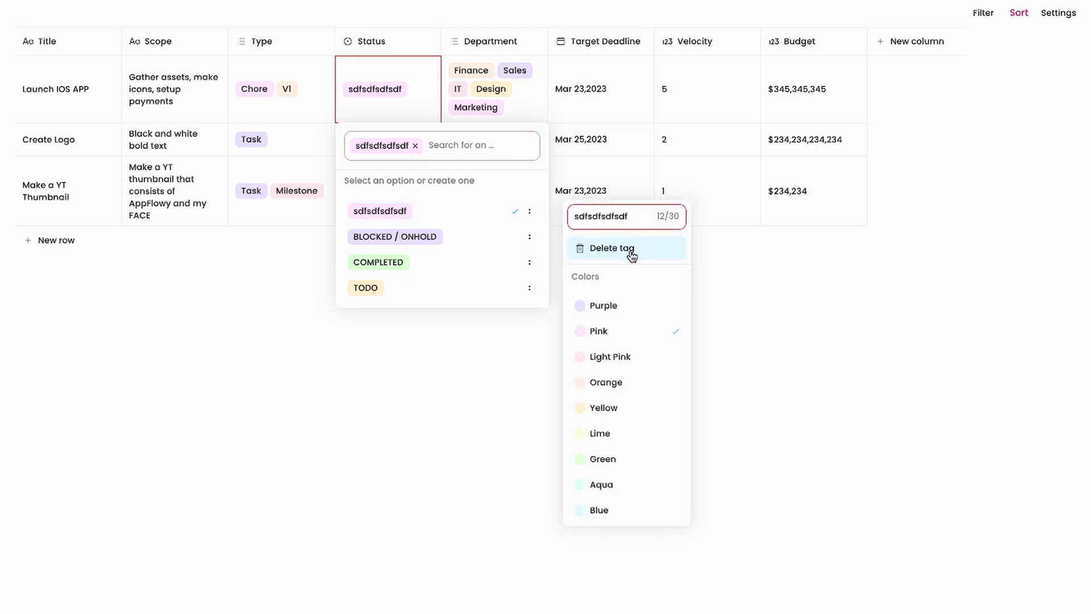
mouse_move(627, 250)
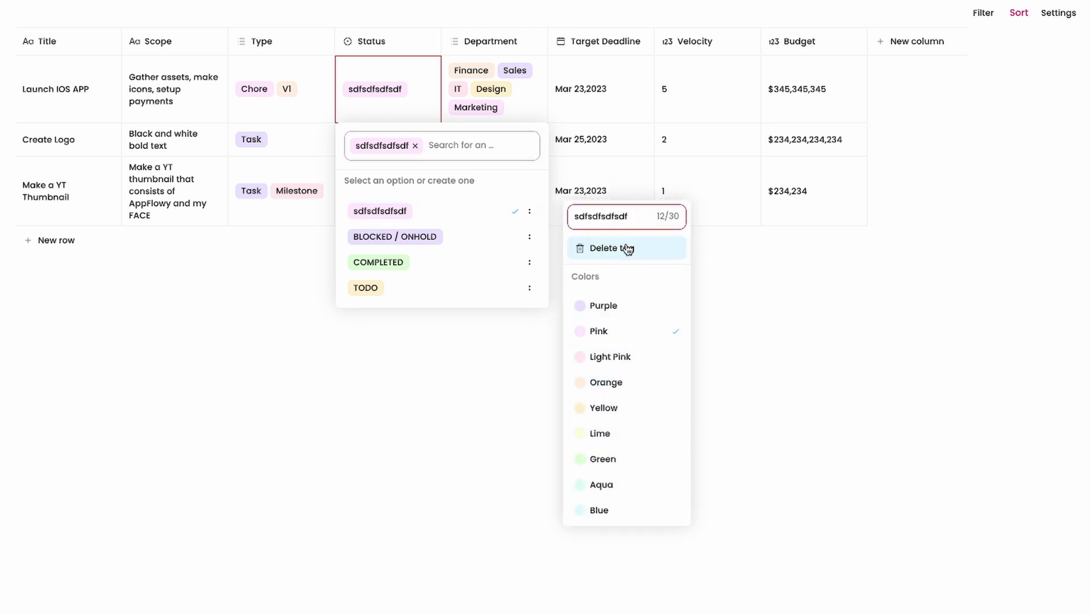
left_click(612, 248)
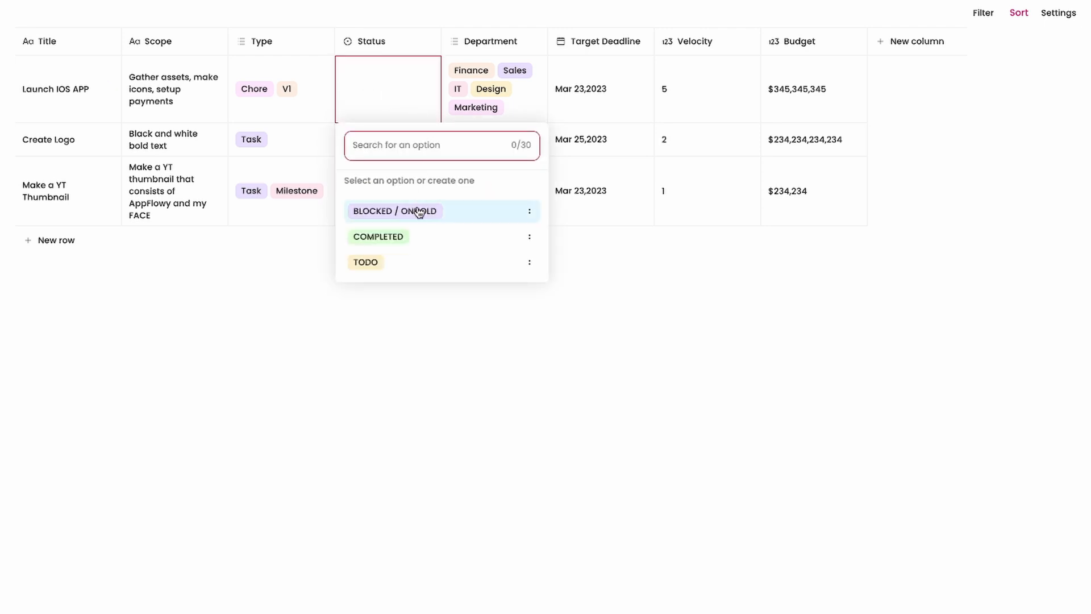
left_click(393, 211)
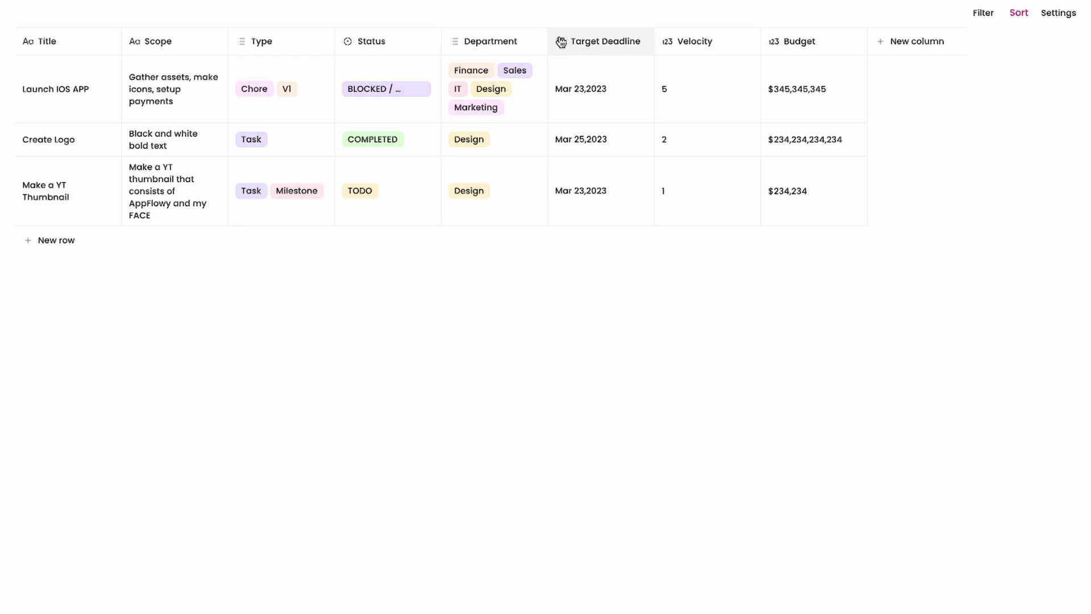
left_click(602, 41)
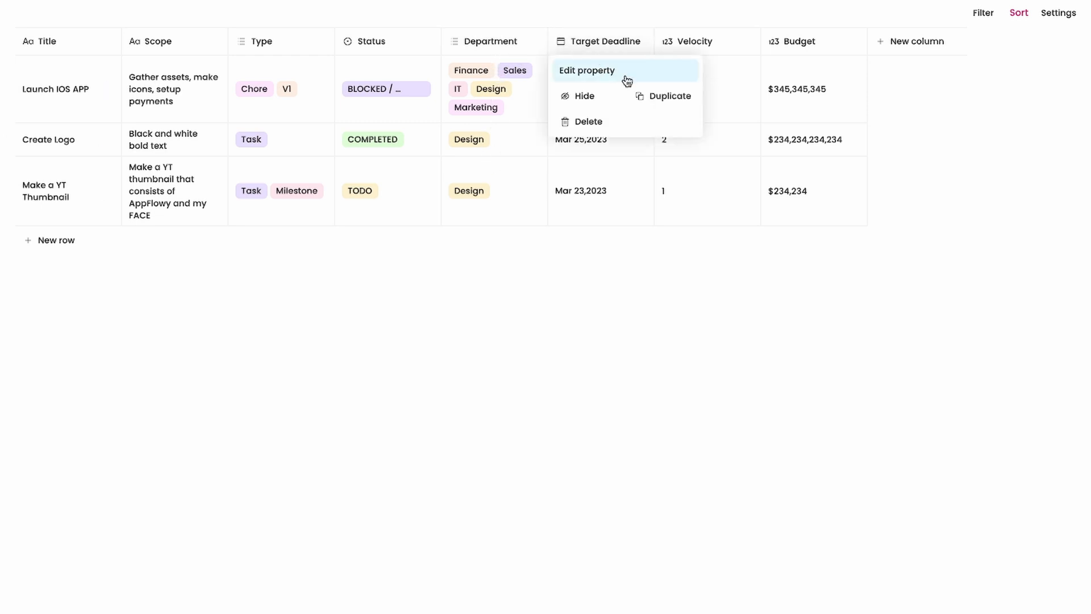
left_click(587, 70)
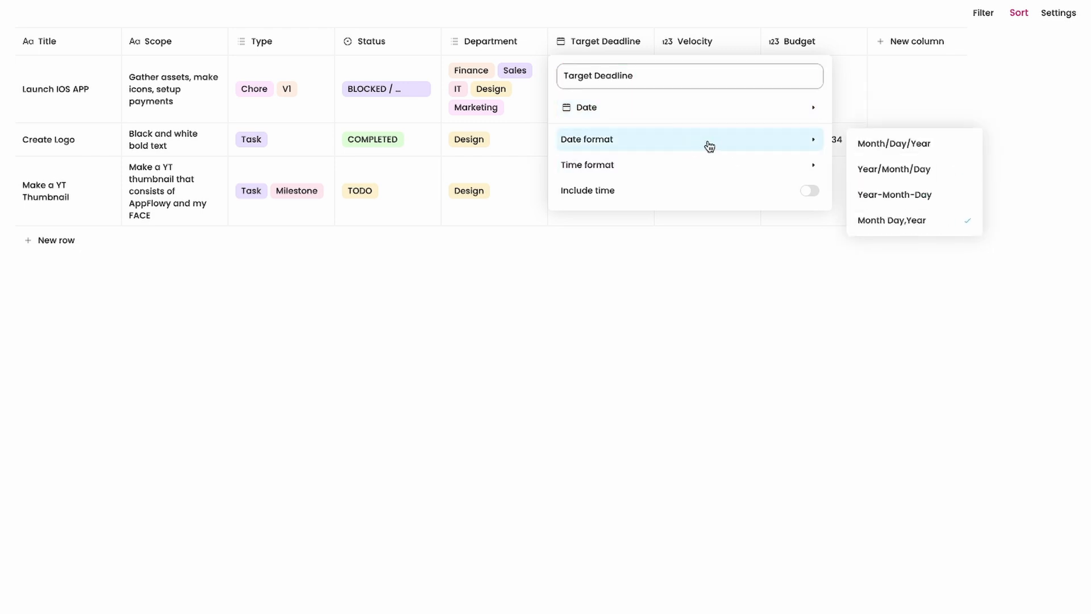
mouse_move(902, 199)
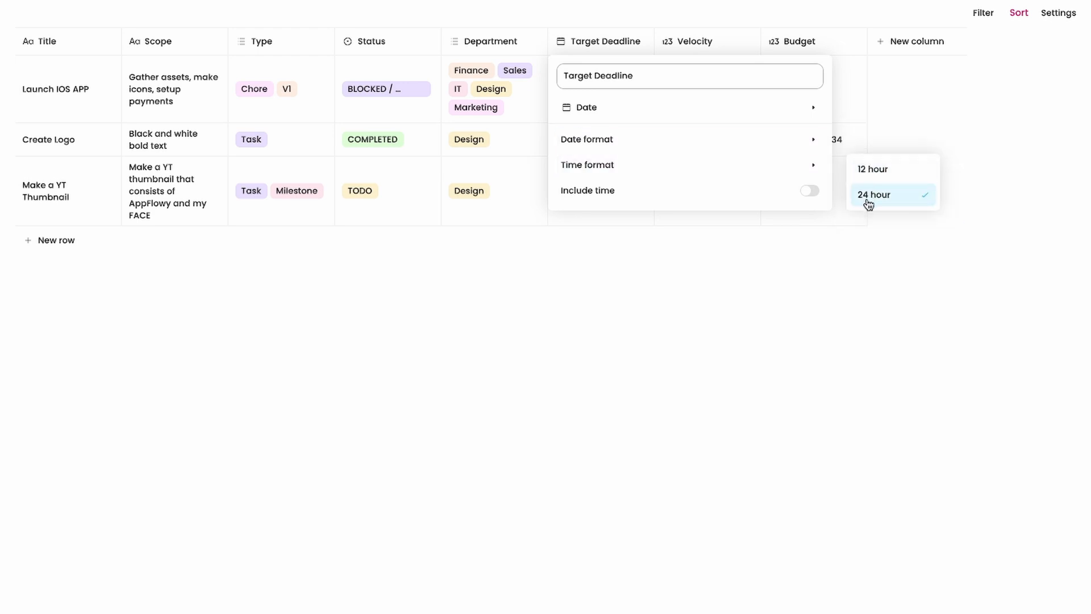
left_click(809, 191)
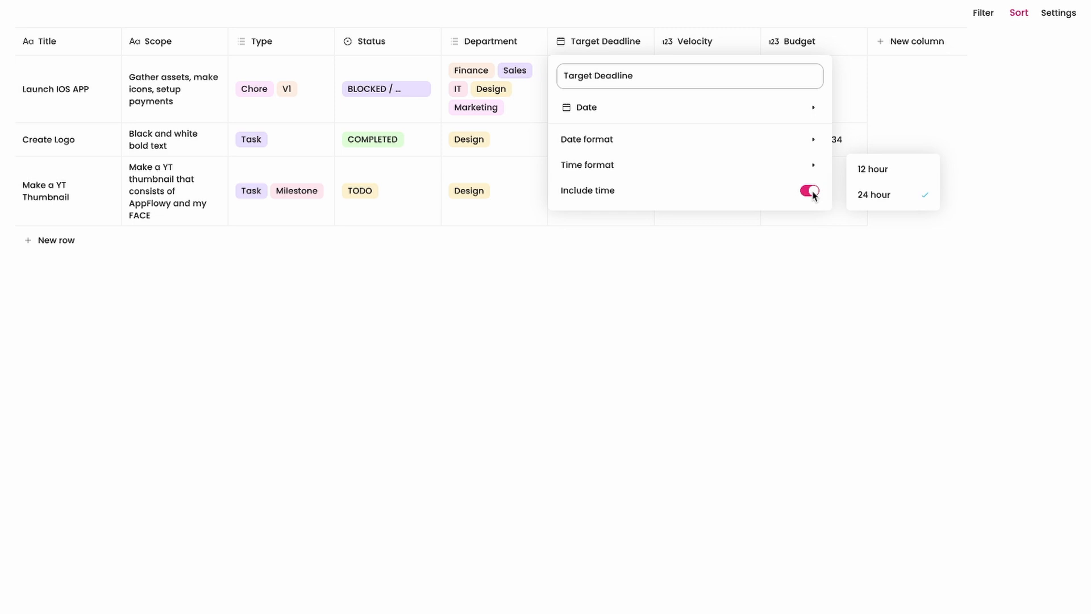
left_click(808, 190)
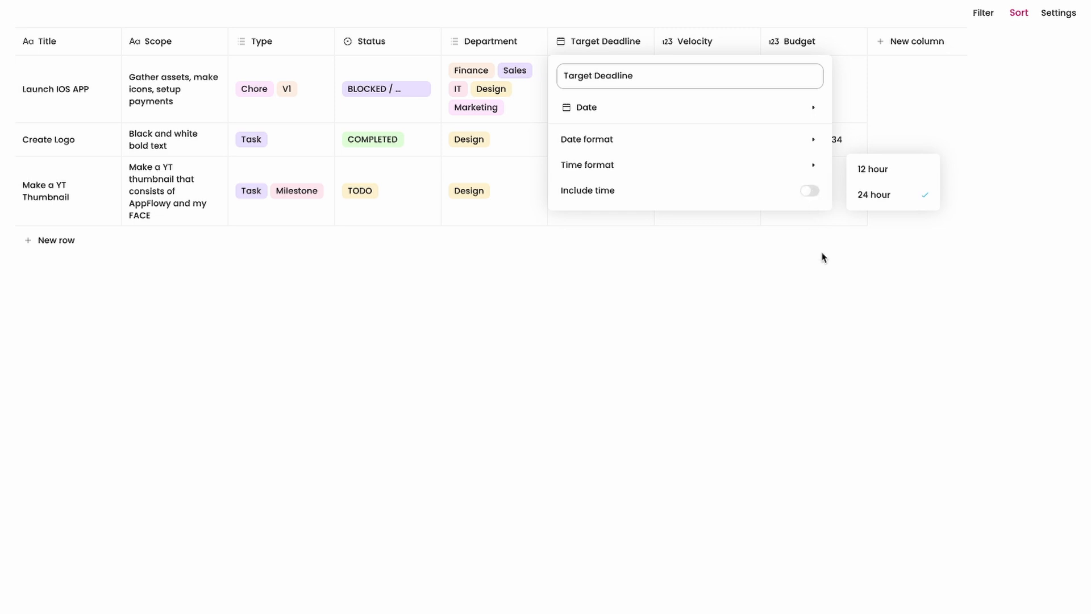
left_click(678, 46)
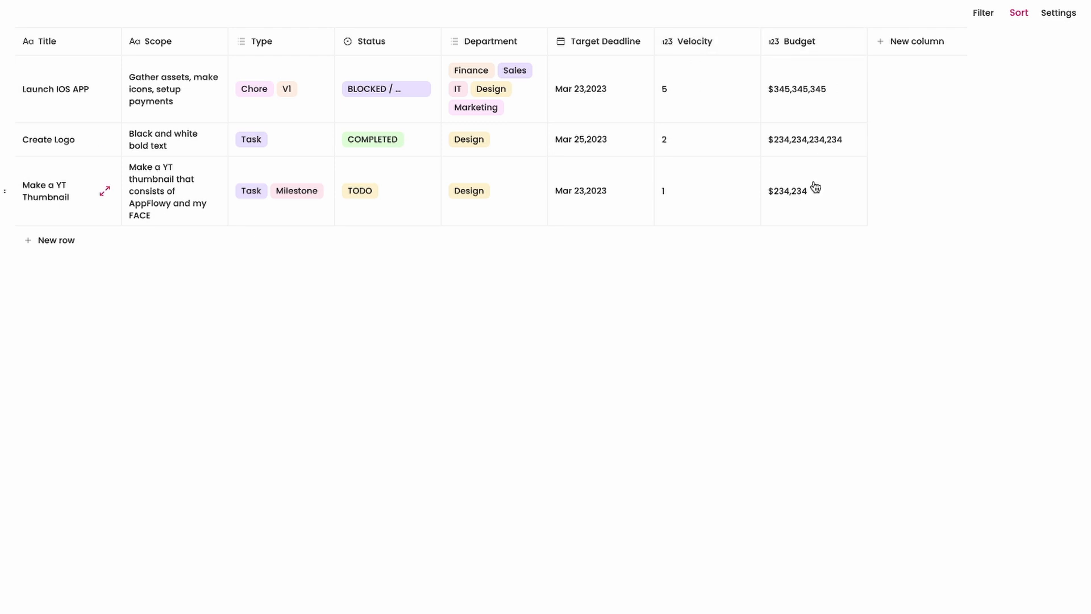
mouse_move(1005, 27)
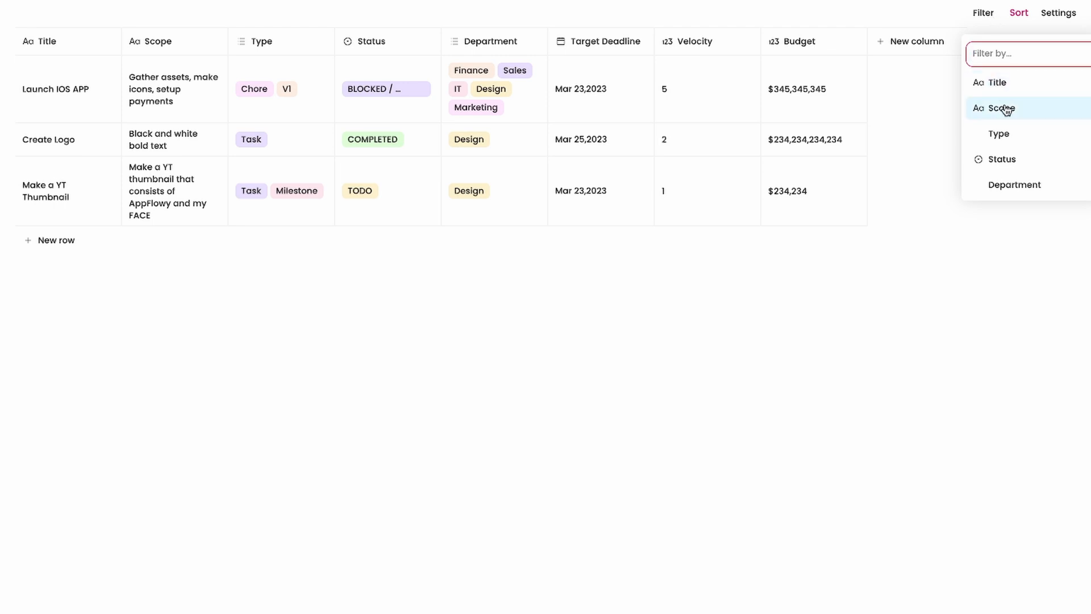
mouse_move(1008, 126)
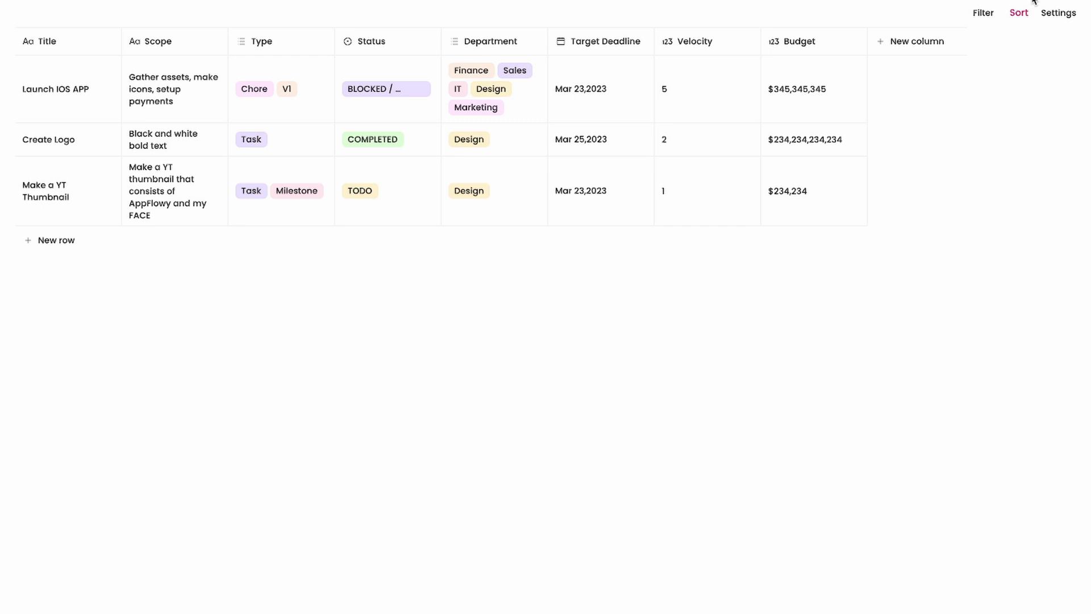
Add a Sort bar above the Jabberwocky Project grid.
left_click(1017, 12)
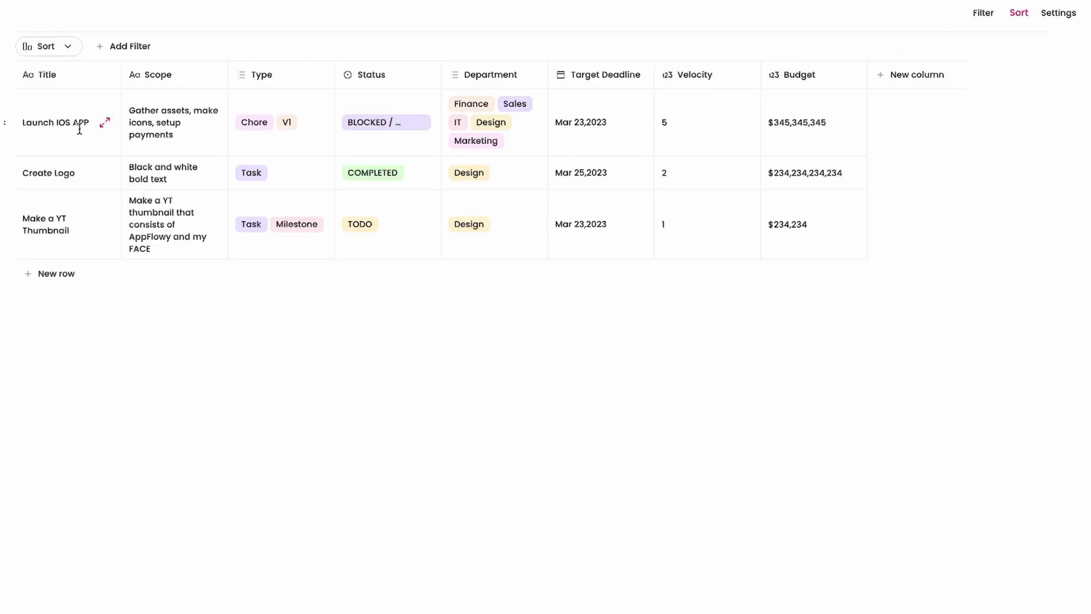
mouse_move(895, 120)
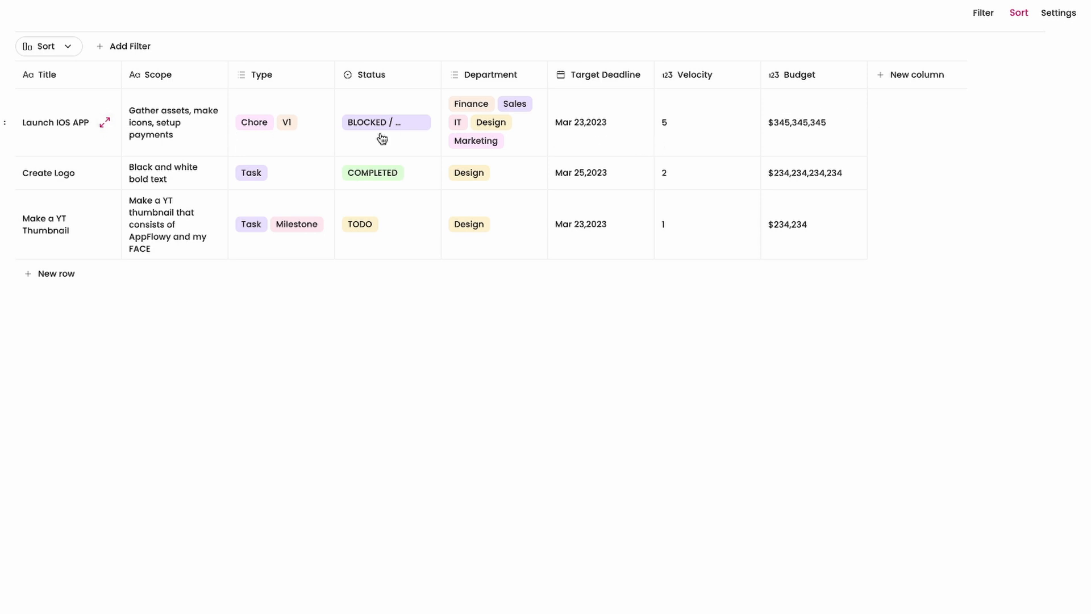
mouse_move(489, 109)
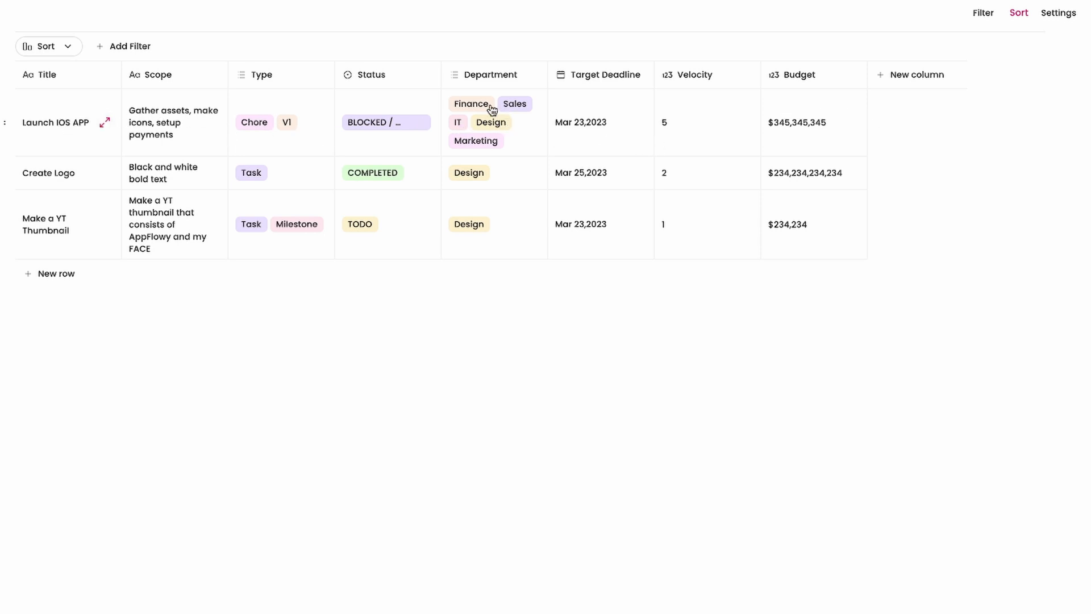
mouse_move(850, 119)
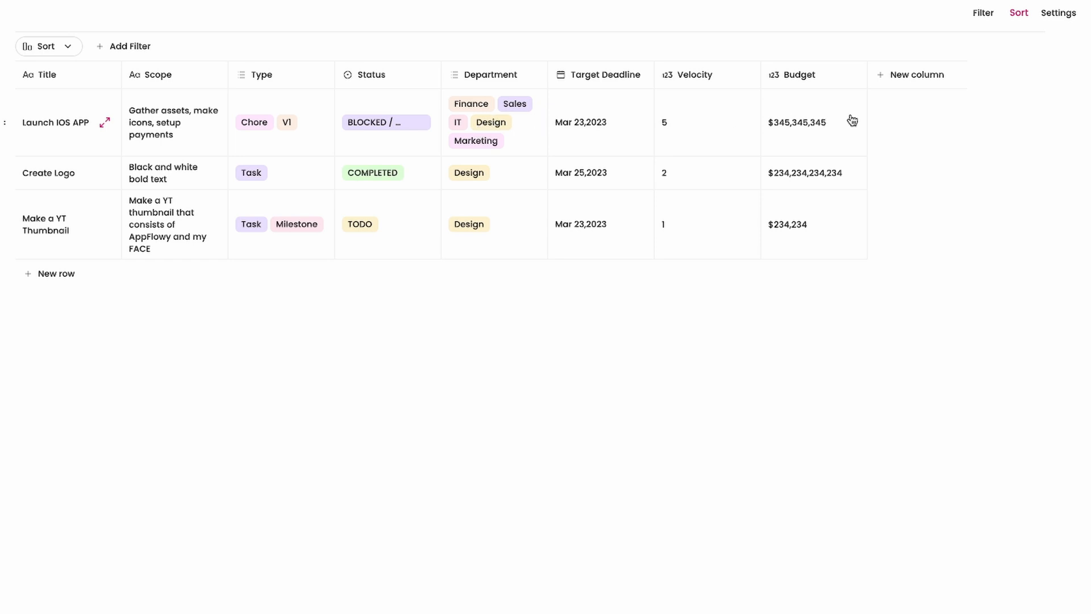
mouse_move(817, 130)
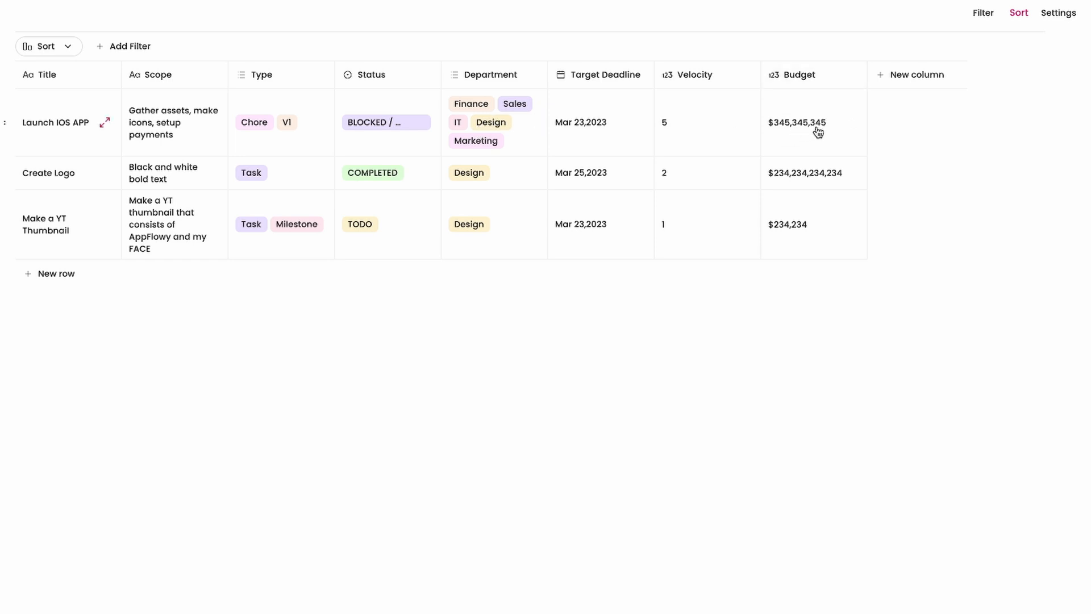
mouse_move(564, 122)
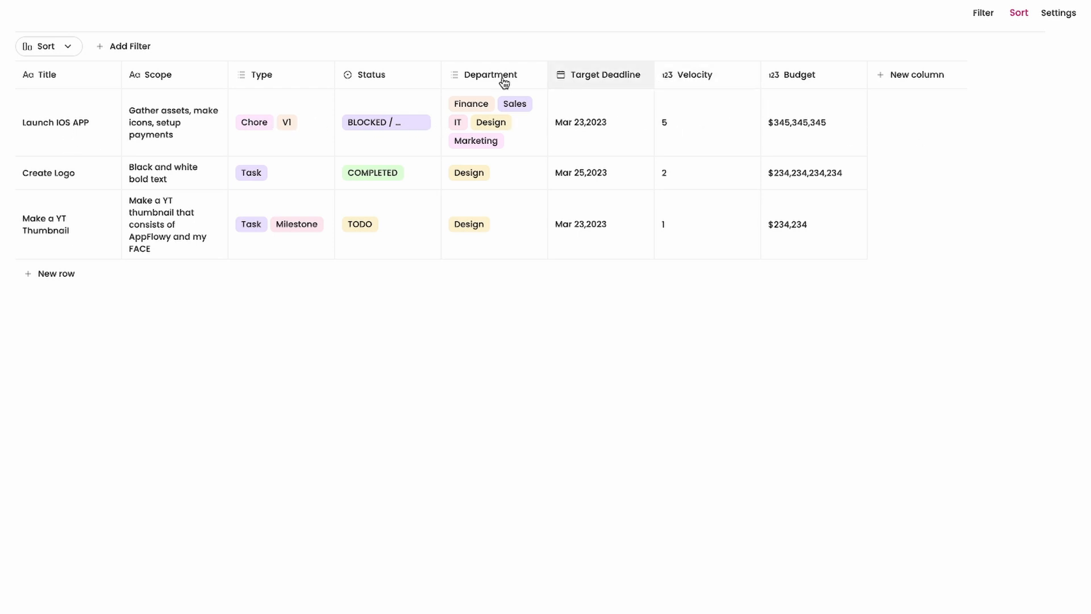
Switch the Velocity sort to ascending, then delete it to restore the original row order.
left_click(45, 46)
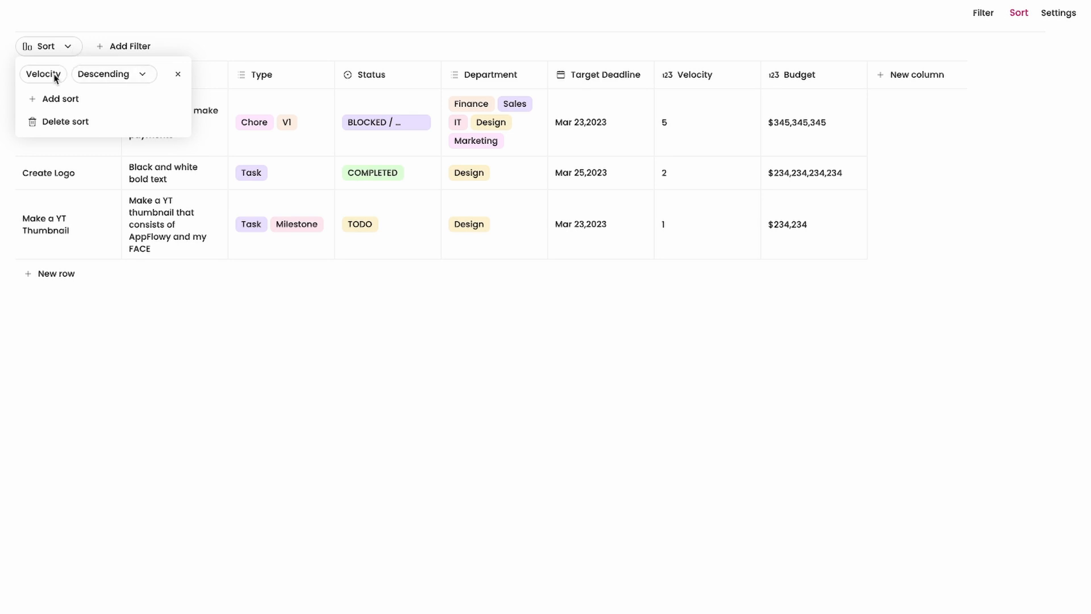
mouse_move(40, 79)
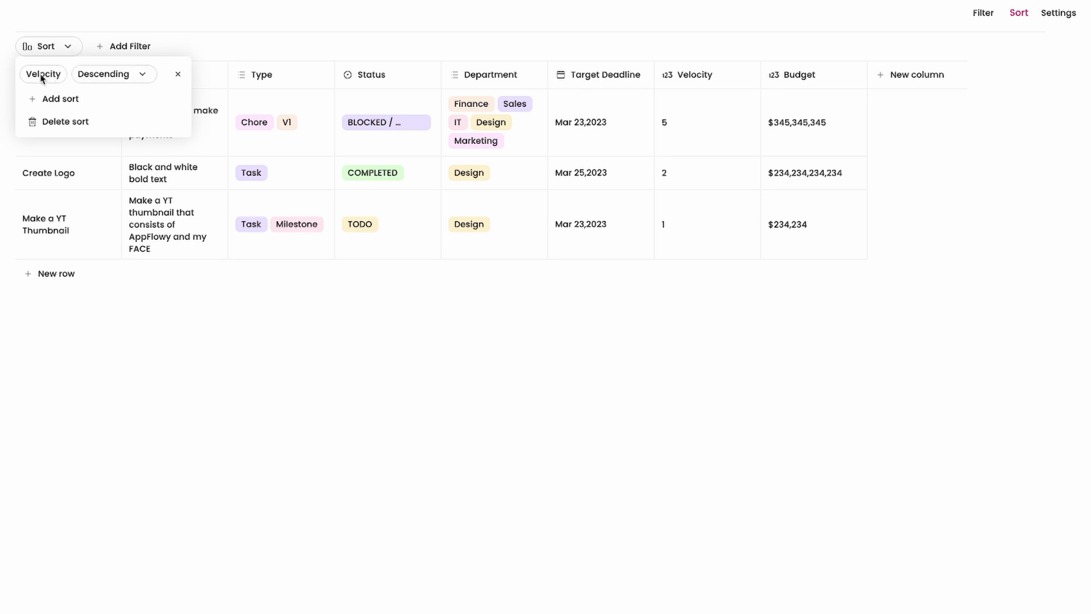
mouse_move(87, 77)
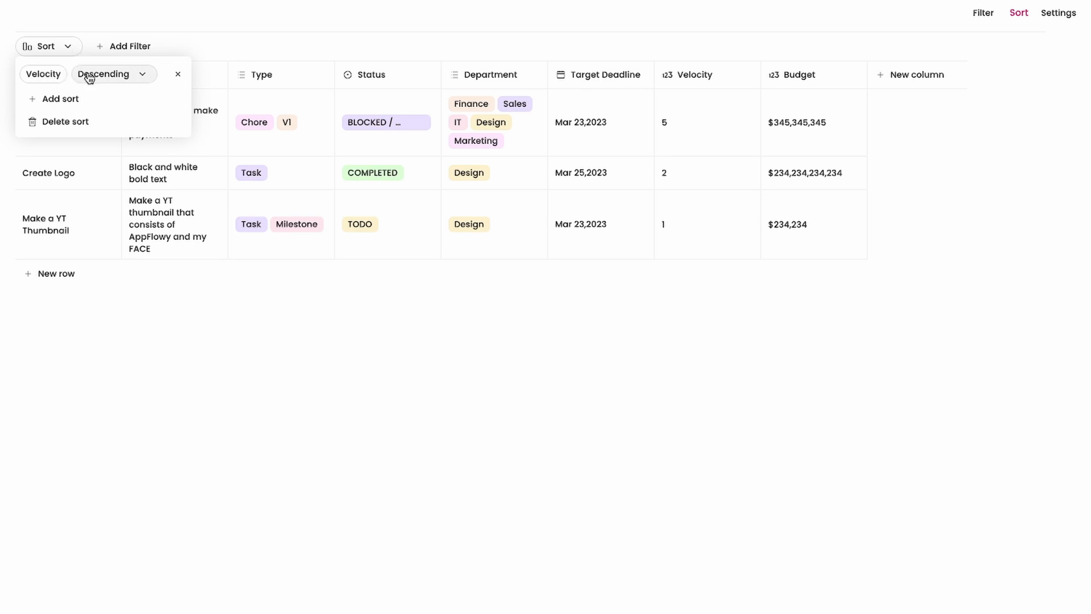
left_click(114, 74)
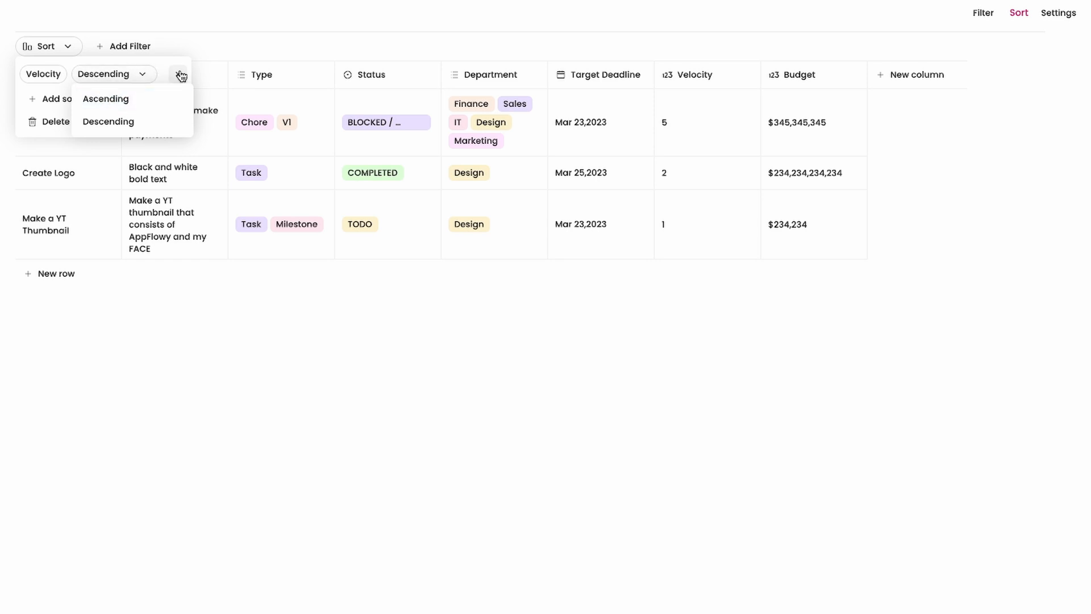
left_click(1017, 12)
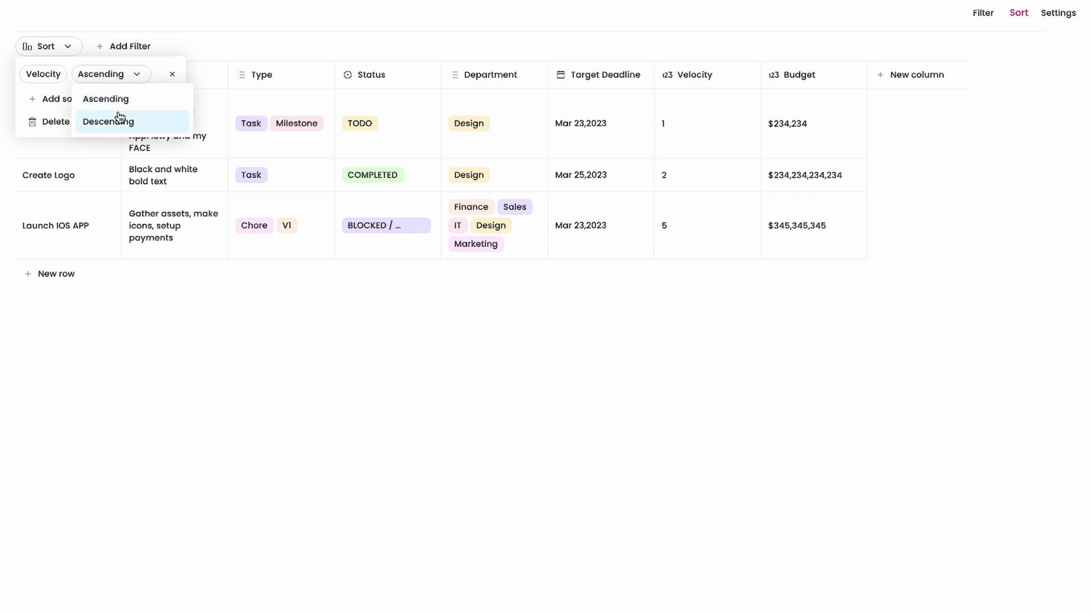
left_click(108, 120)
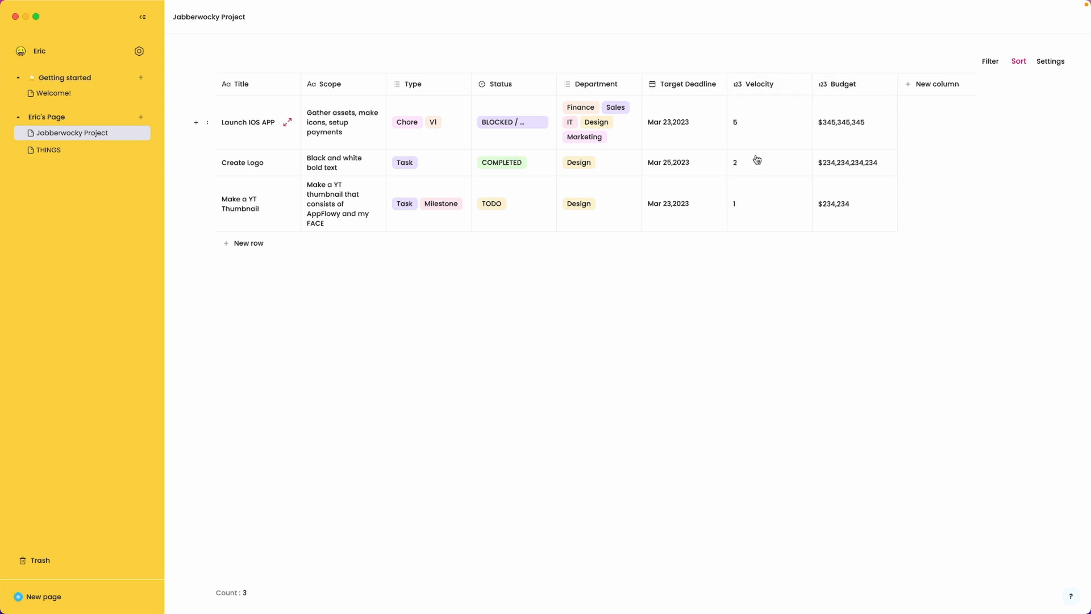
mouse_move(1018, 61)
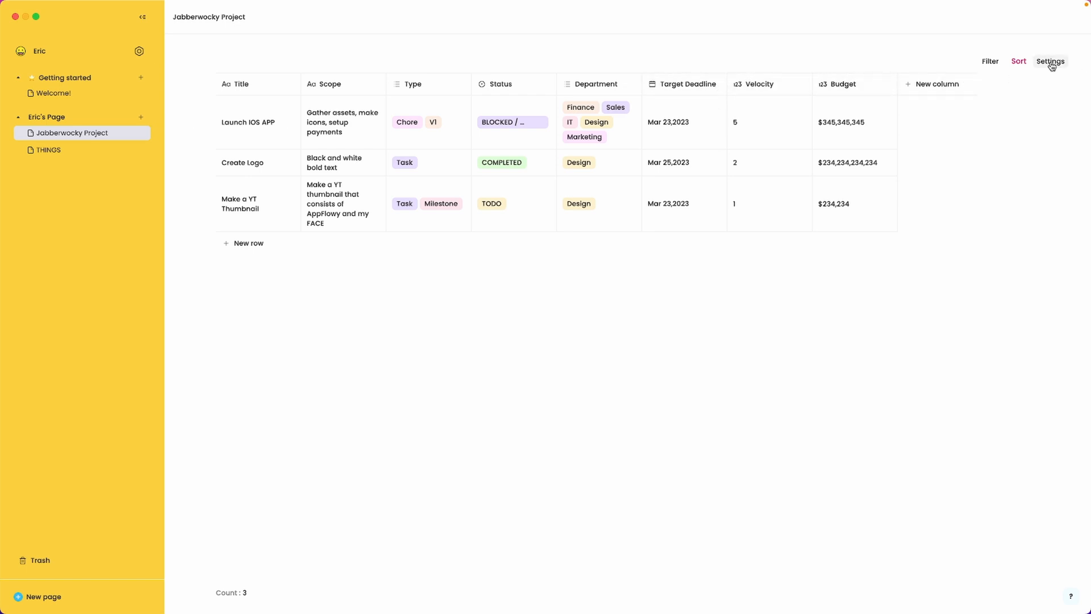
Briefly hide the Title and Scope columns from the view's property list, then show them again.
left_click(1050, 63)
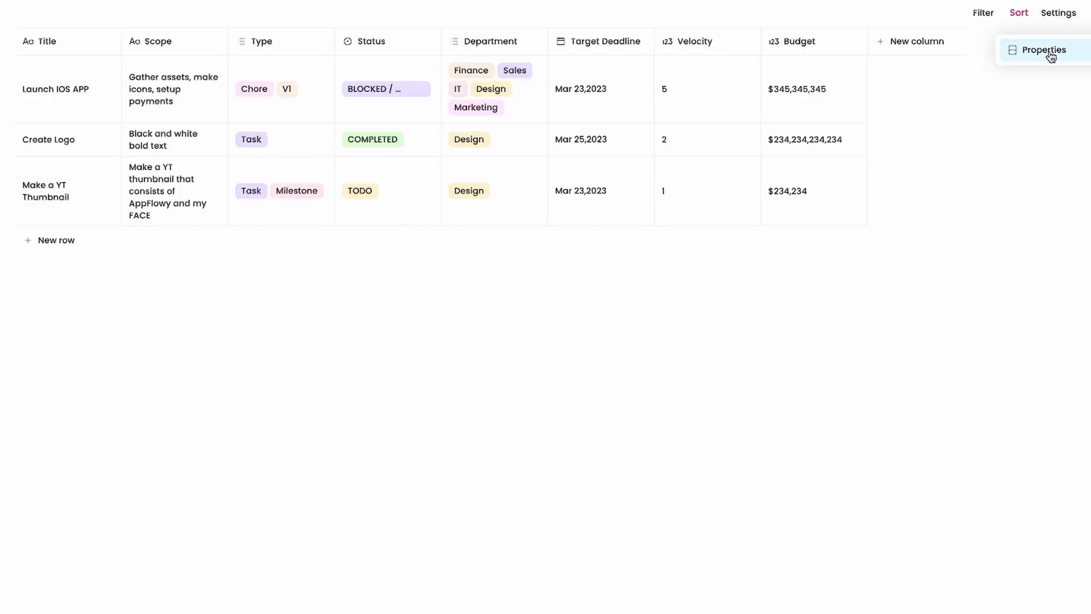
left_click(1041, 49)
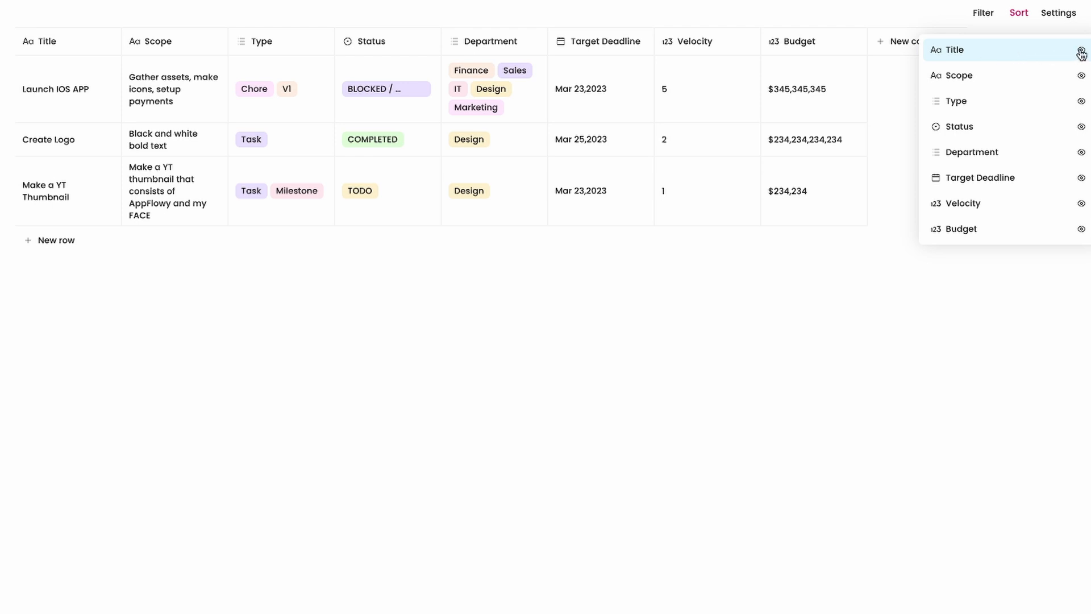
left_click(1081, 52)
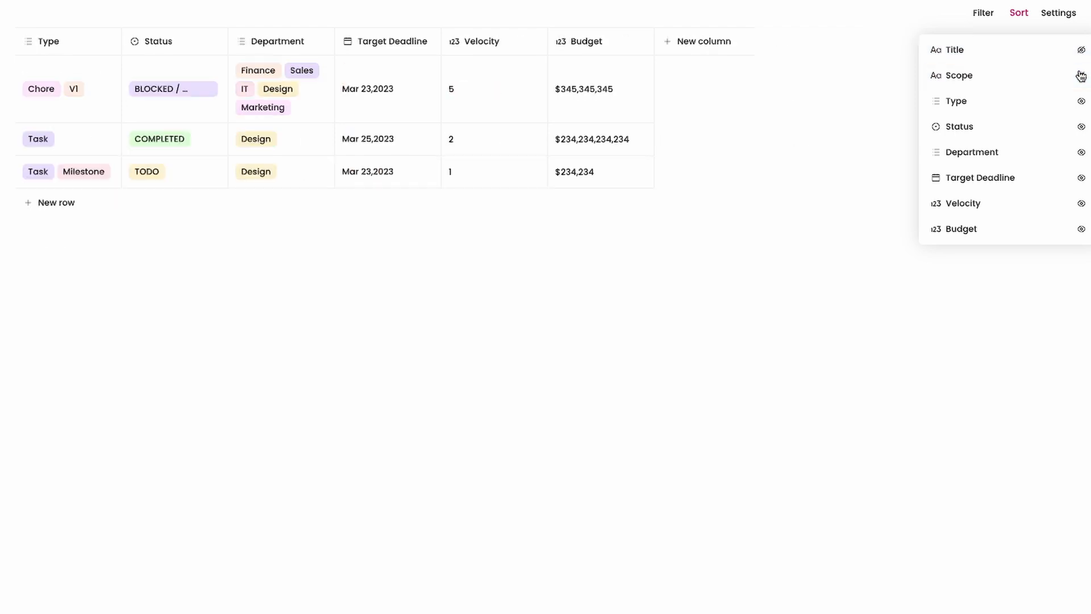
left_click(1079, 101)
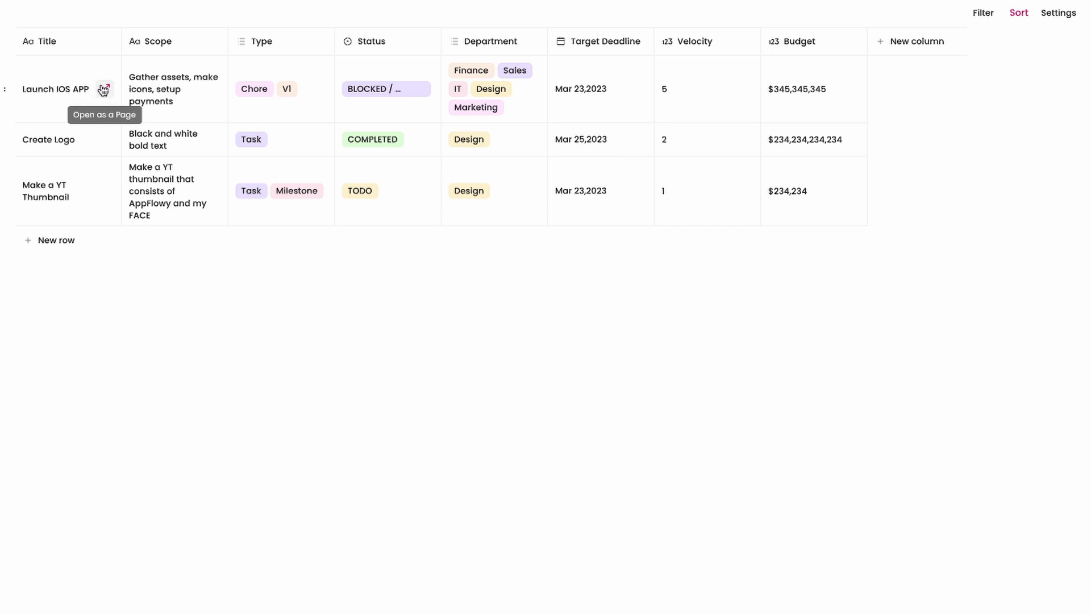
left_click(104, 89)
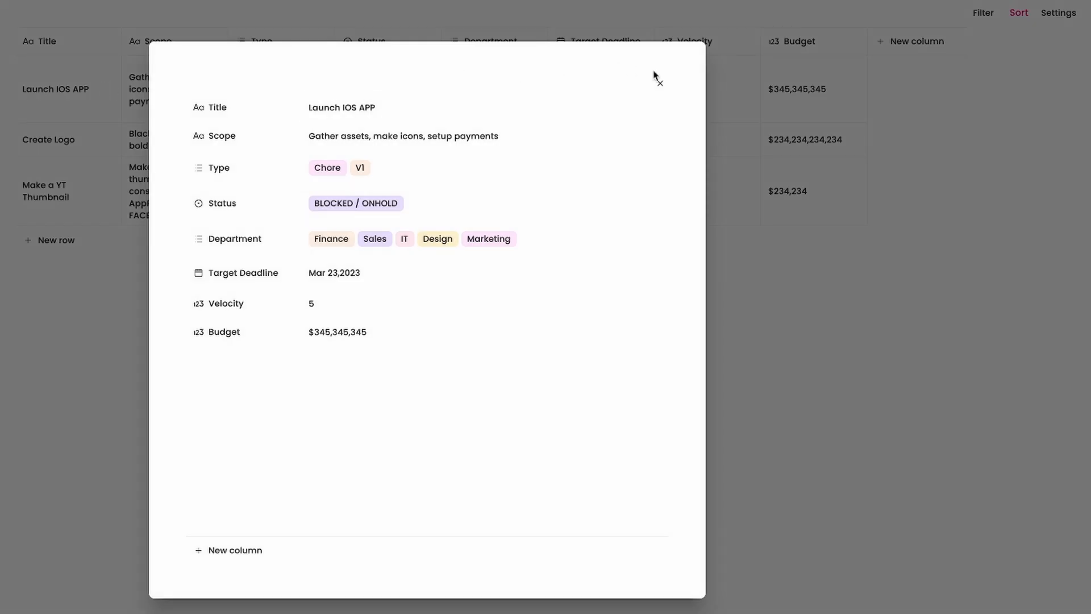
mouse_move(380, 369)
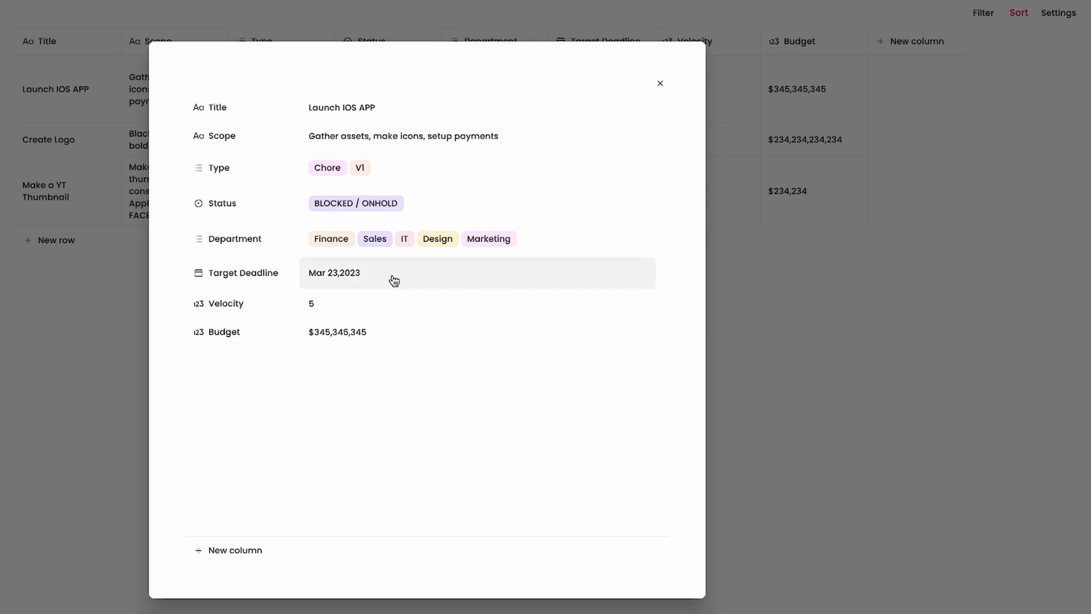
left_click(659, 83)
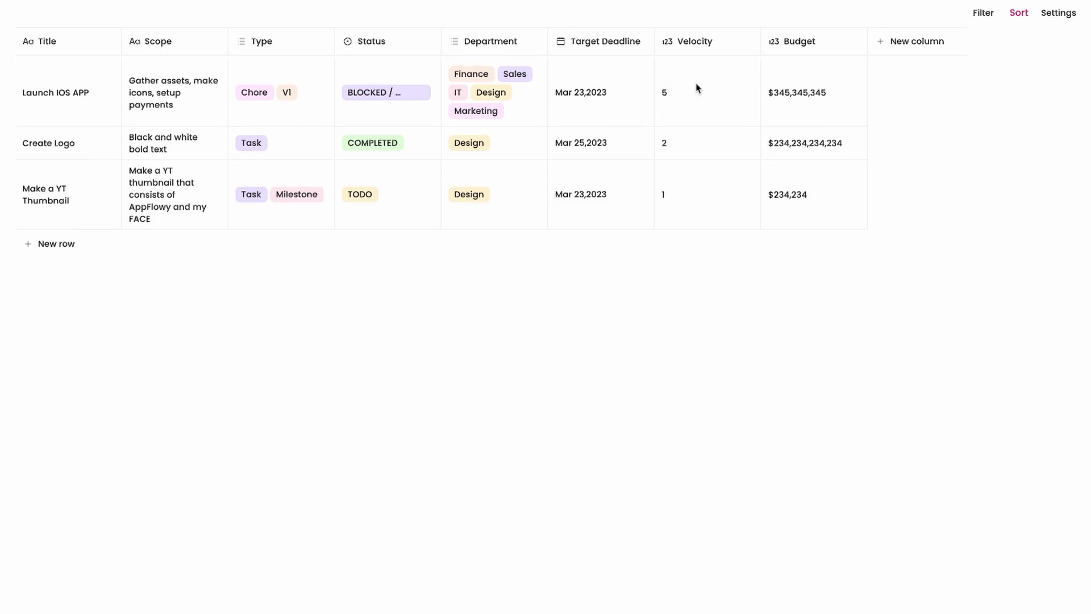
Hide the Budget column, then check the Launch IOS APP row page and its Velocity field before closing it.
left_click(1057, 13)
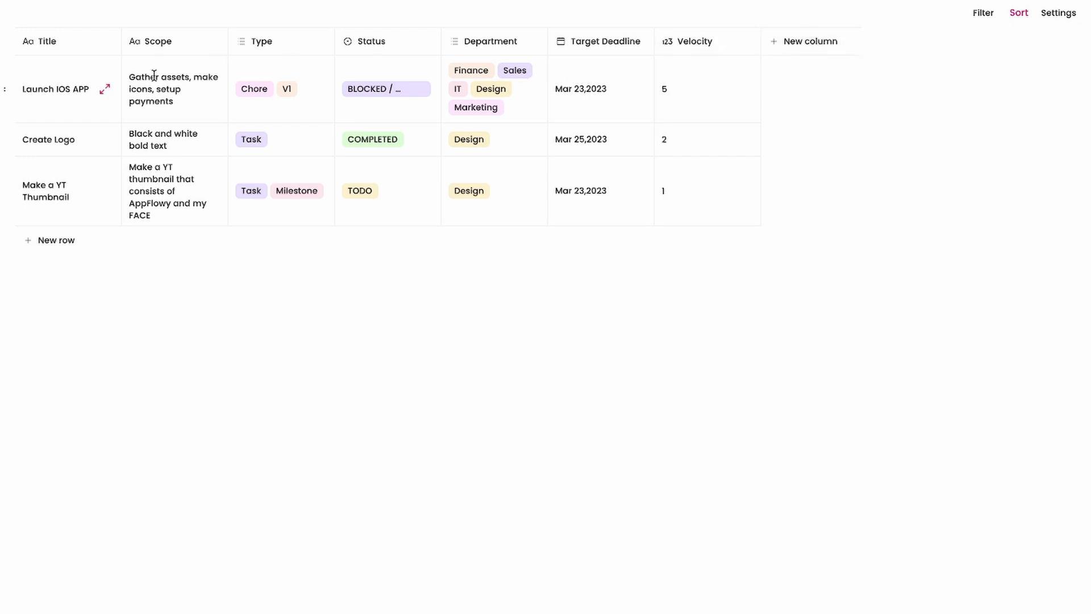
left_click(104, 88)
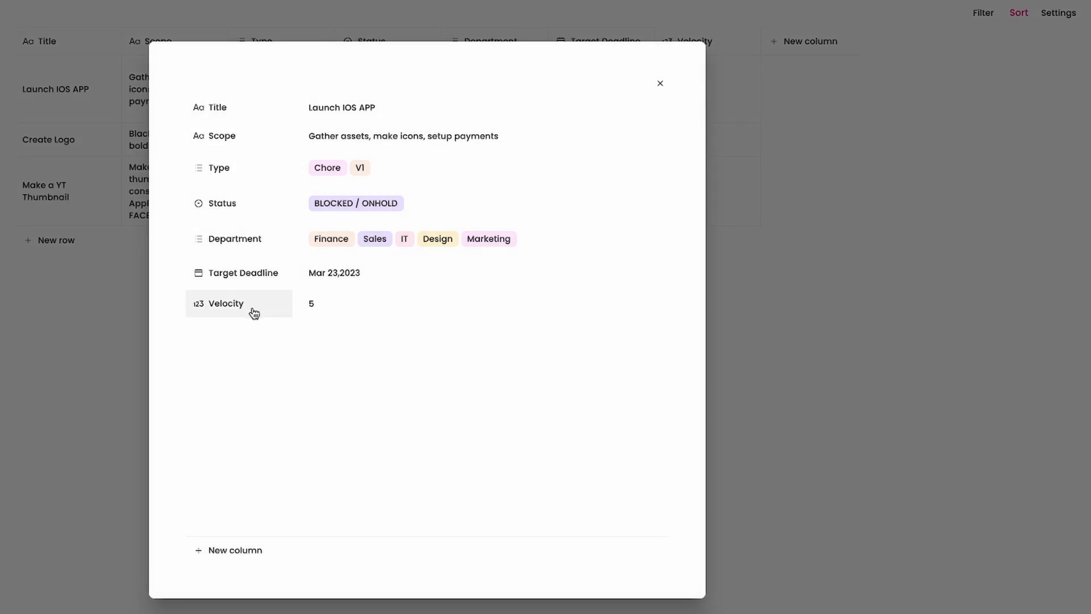
mouse_move(247, 339)
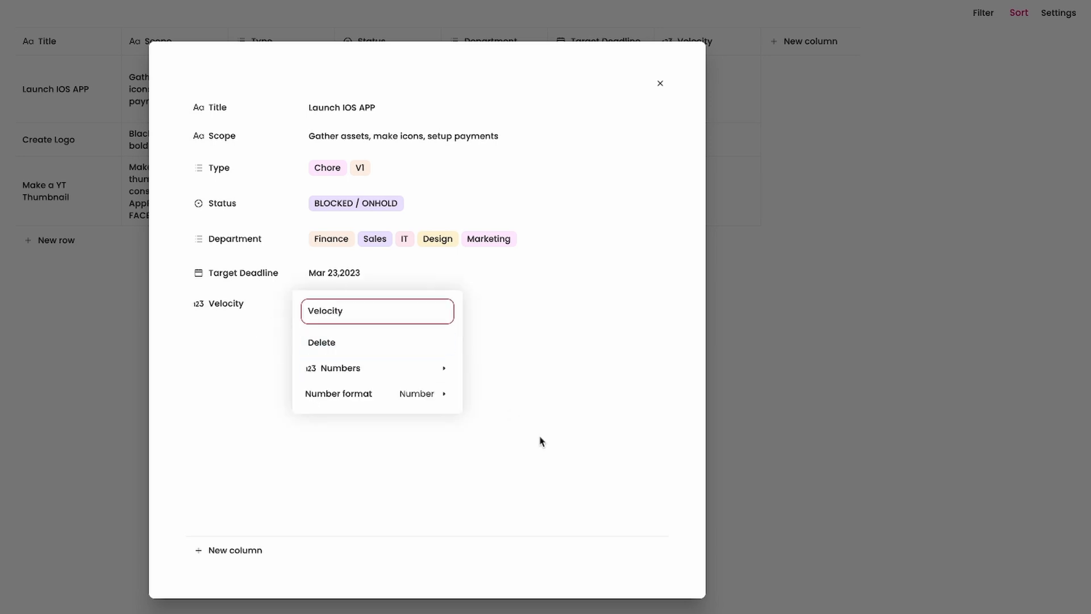
left_click(538, 441)
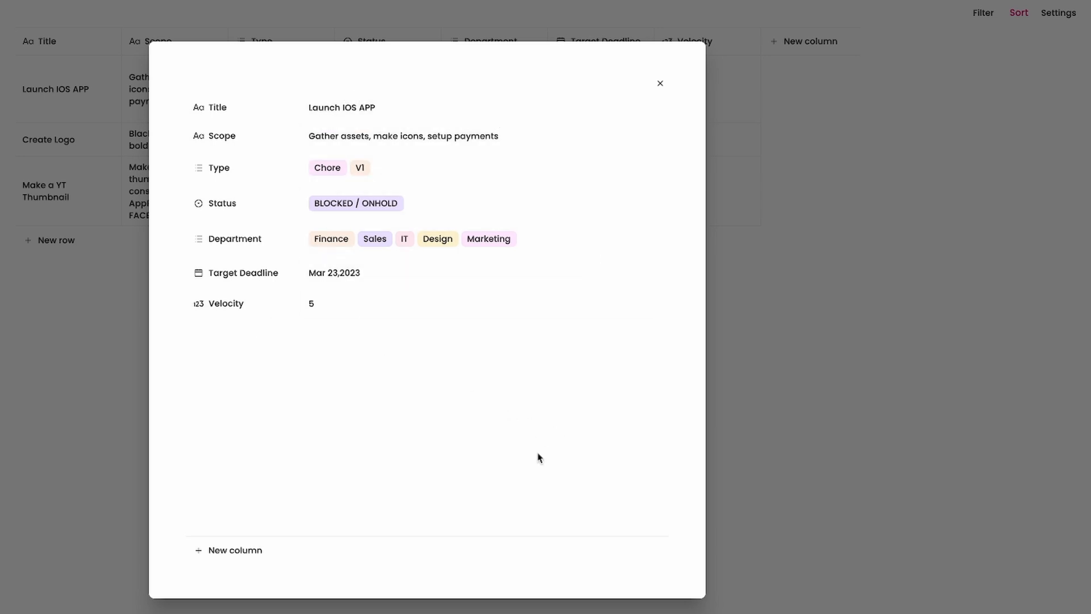
mouse_move(789, 66)
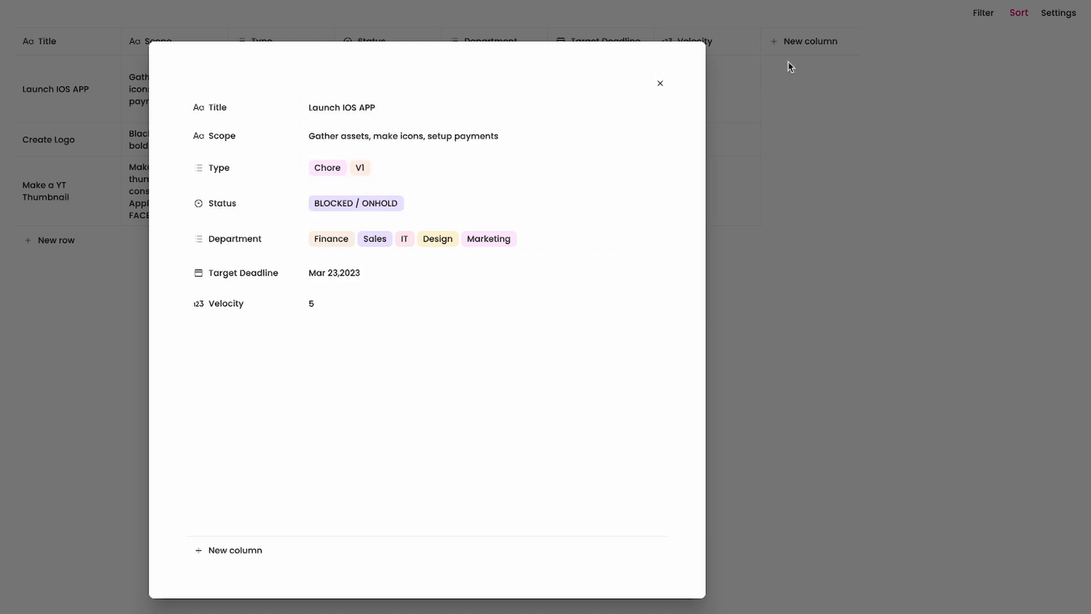
left_click(659, 83)
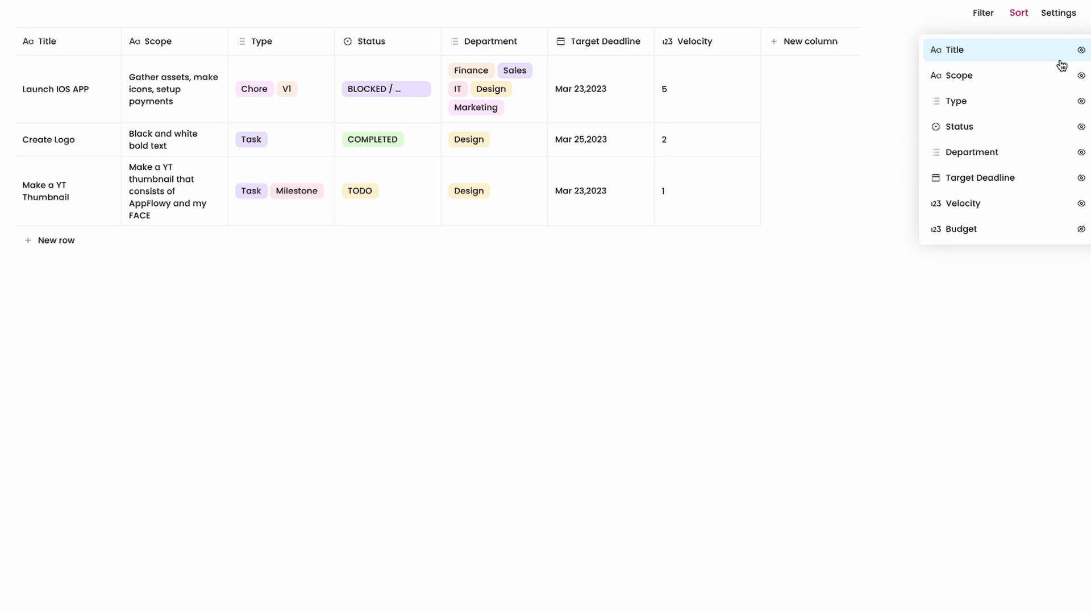
Make the Budget column visible again, then switch to the THINGS board page.
left_click(1080, 230)
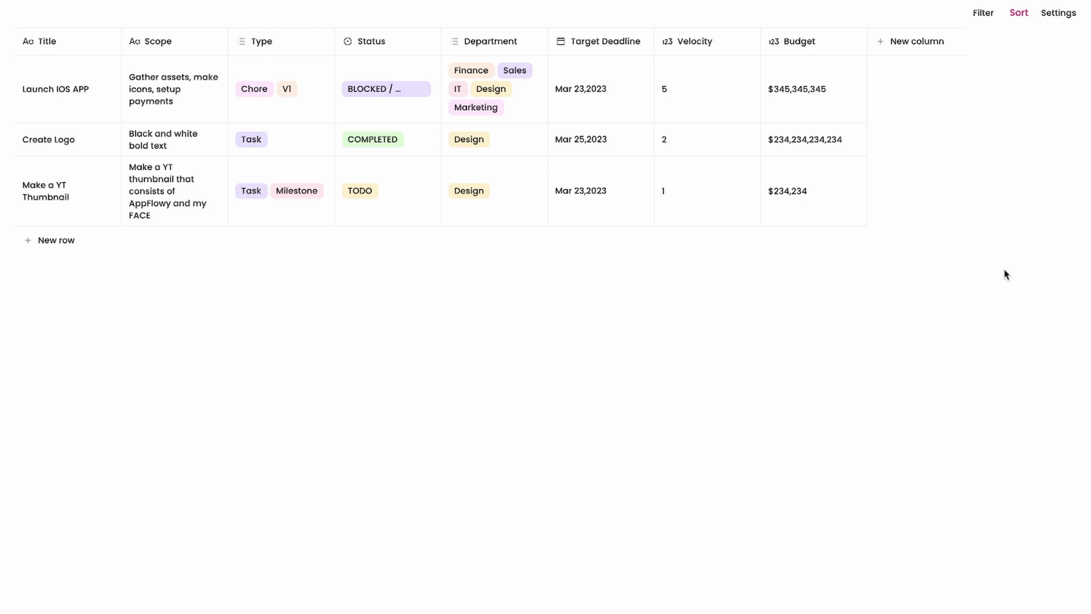
mouse_move(966, 263)
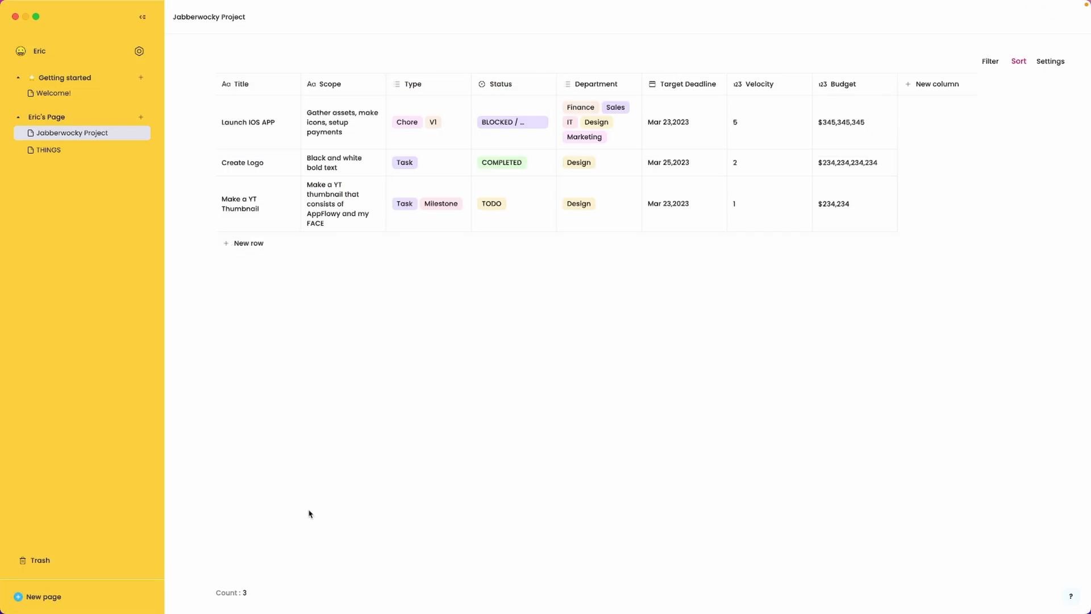
mouse_move(217, 594)
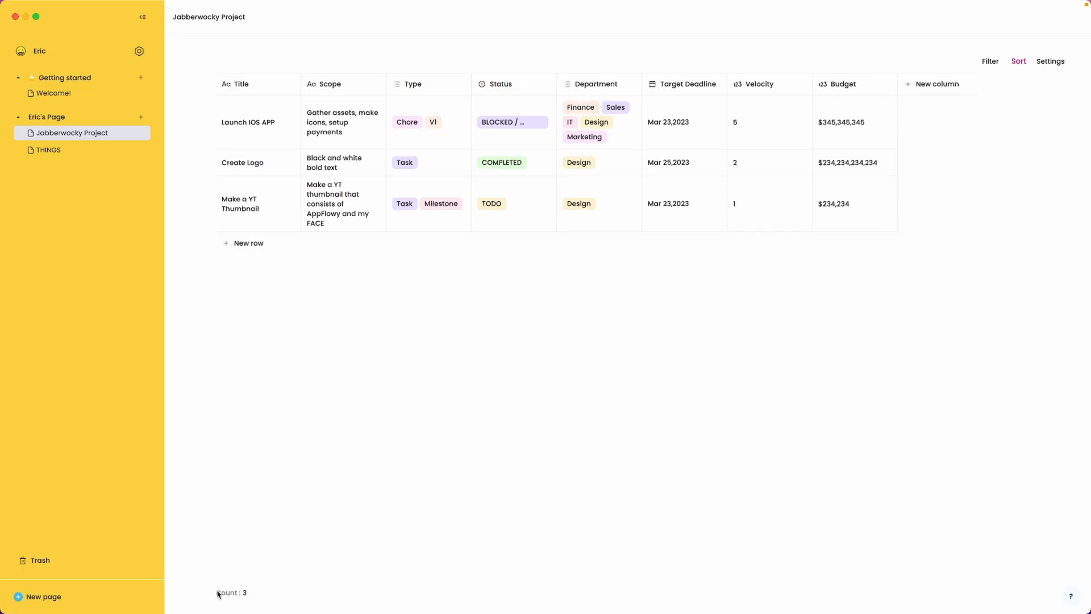
left_click(48, 150)
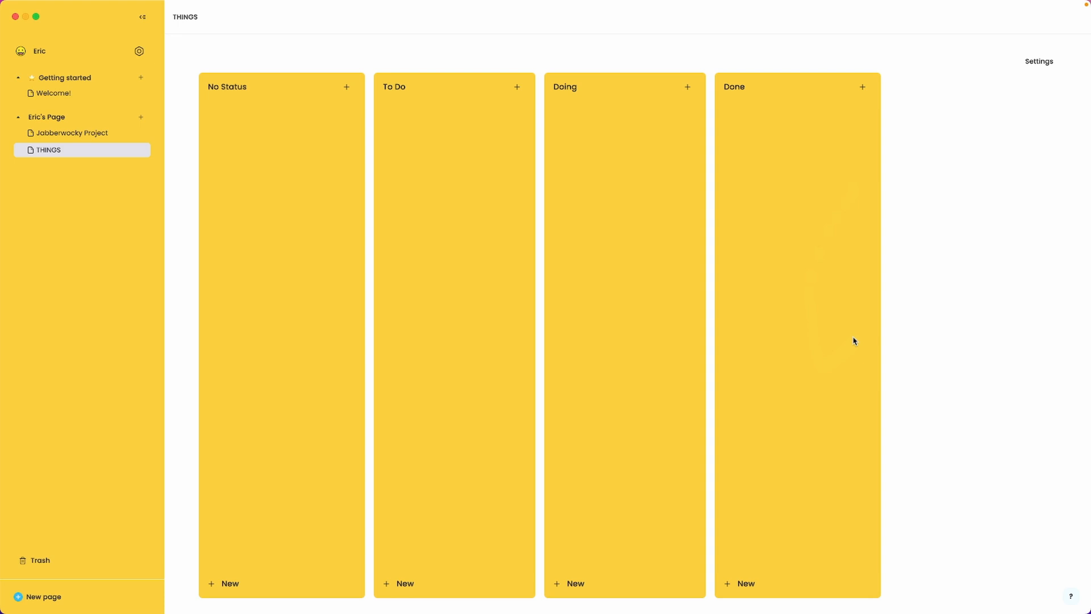
mouse_move(594, 299)
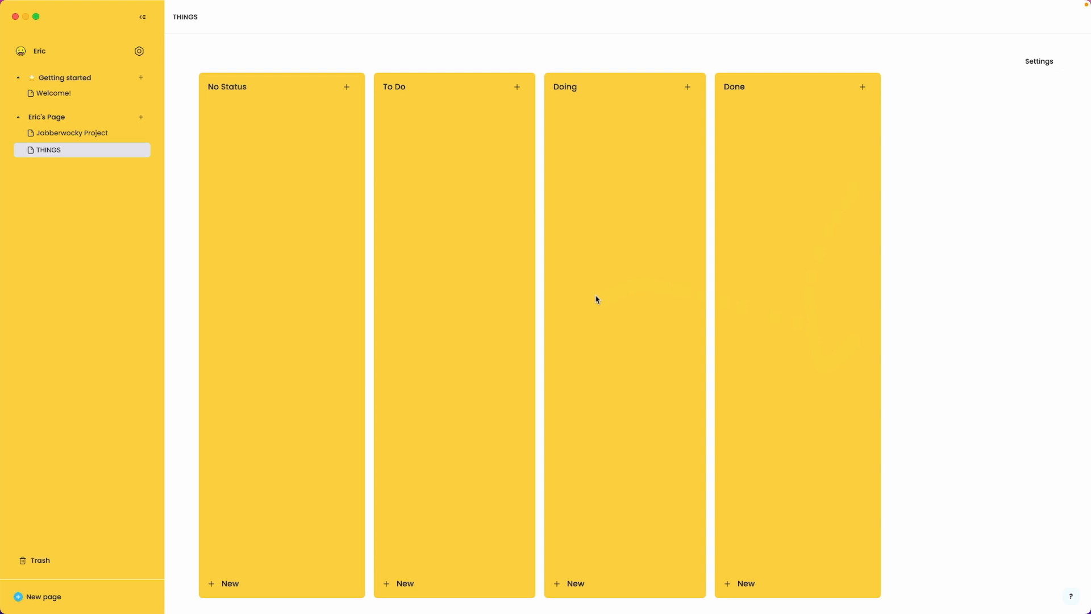
mouse_move(368, 84)
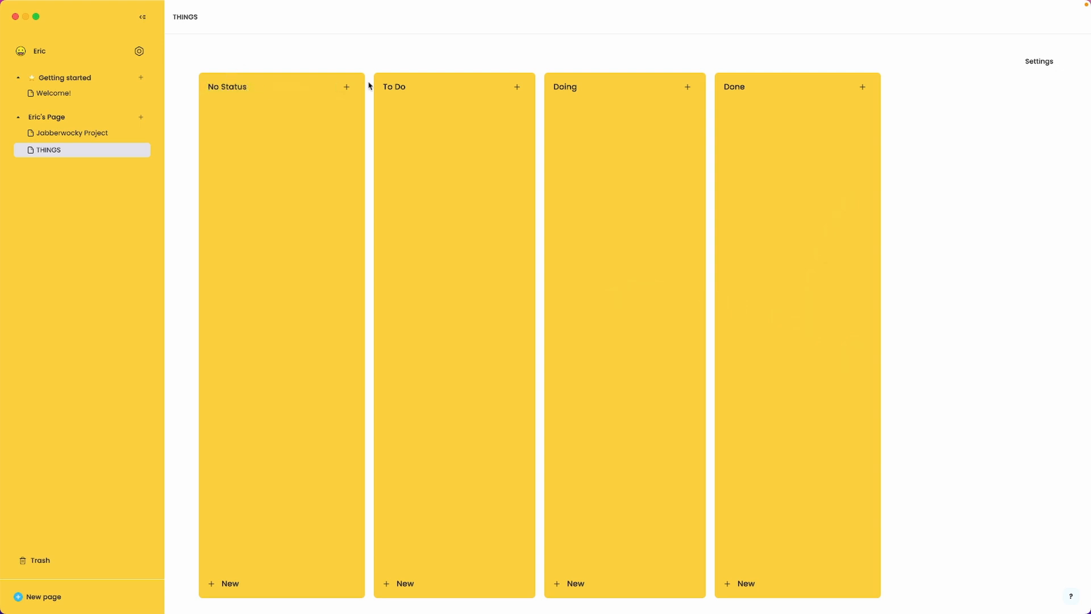
mouse_move(741, 95)
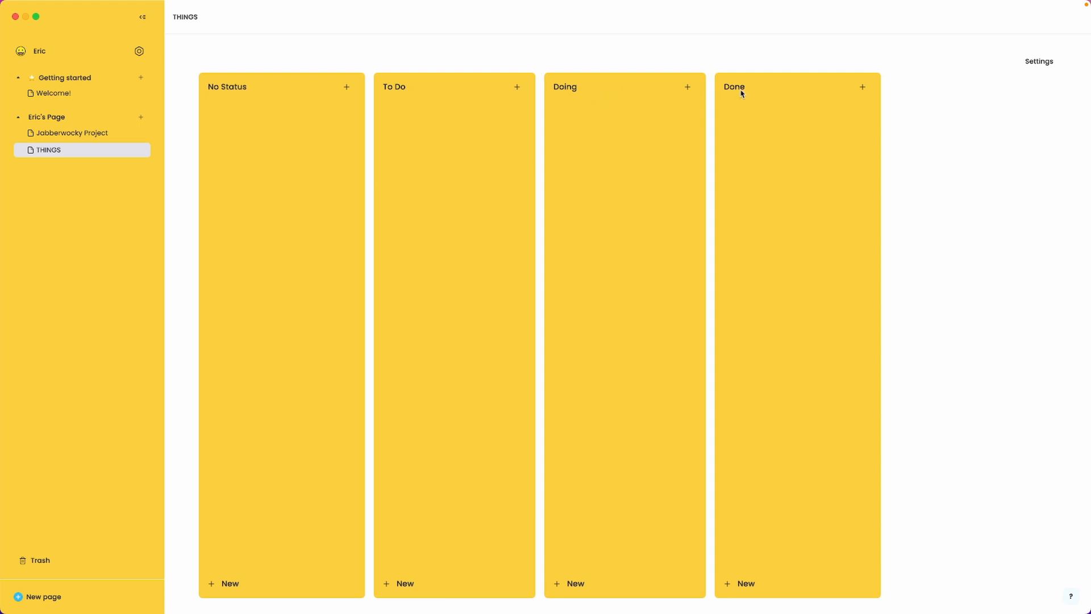
mouse_move(778, 247)
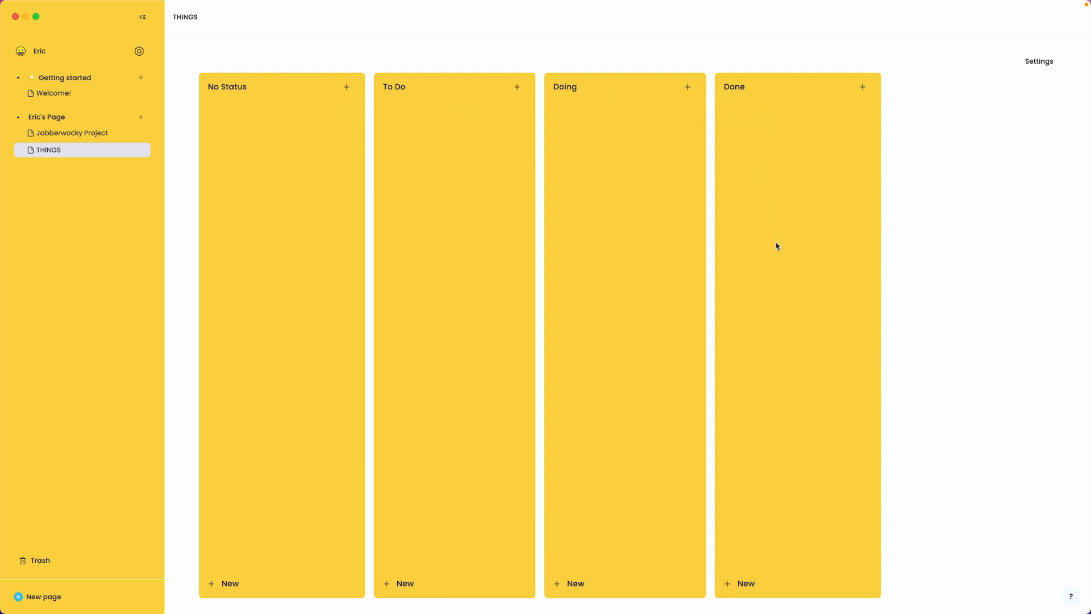
mouse_move(274, 444)
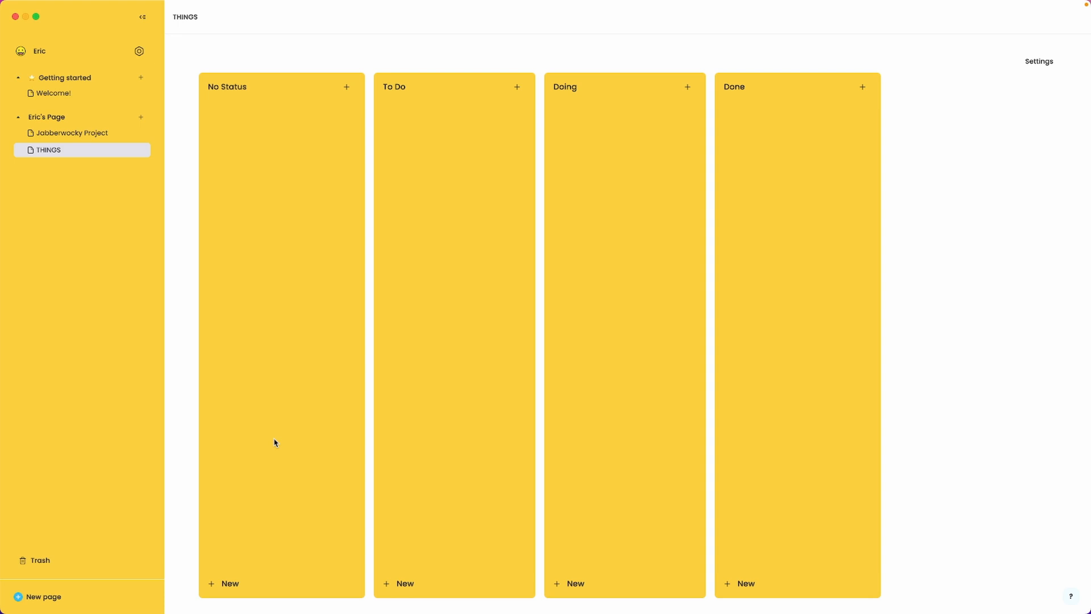
Create a No Status card titled This is a thing todo, set it To Do with a number and Mar 31, 2023 target date.
left_click(228, 583)
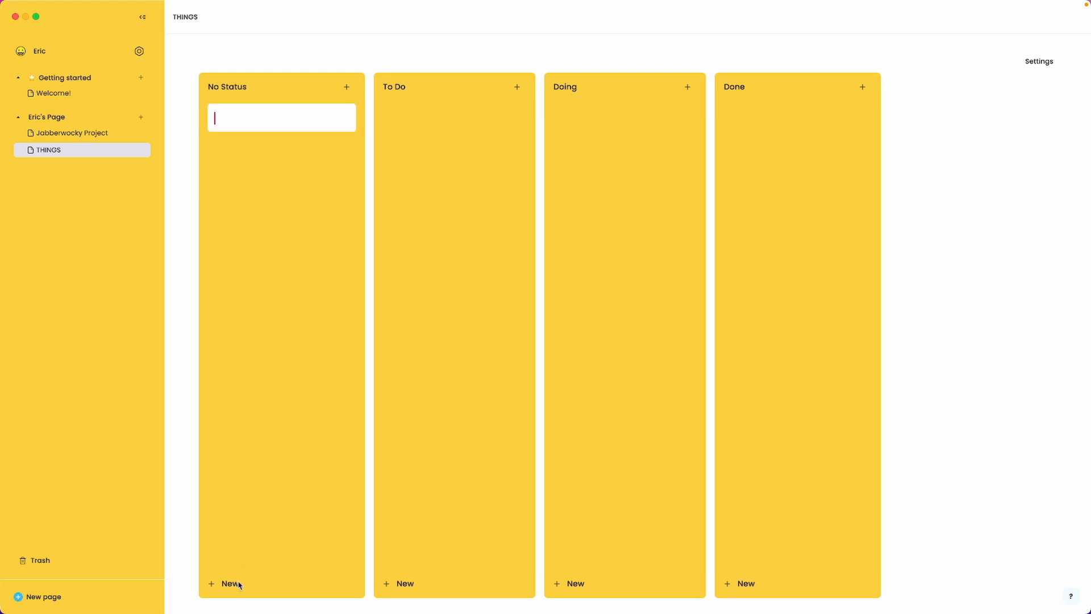
type("This is a thing todo")
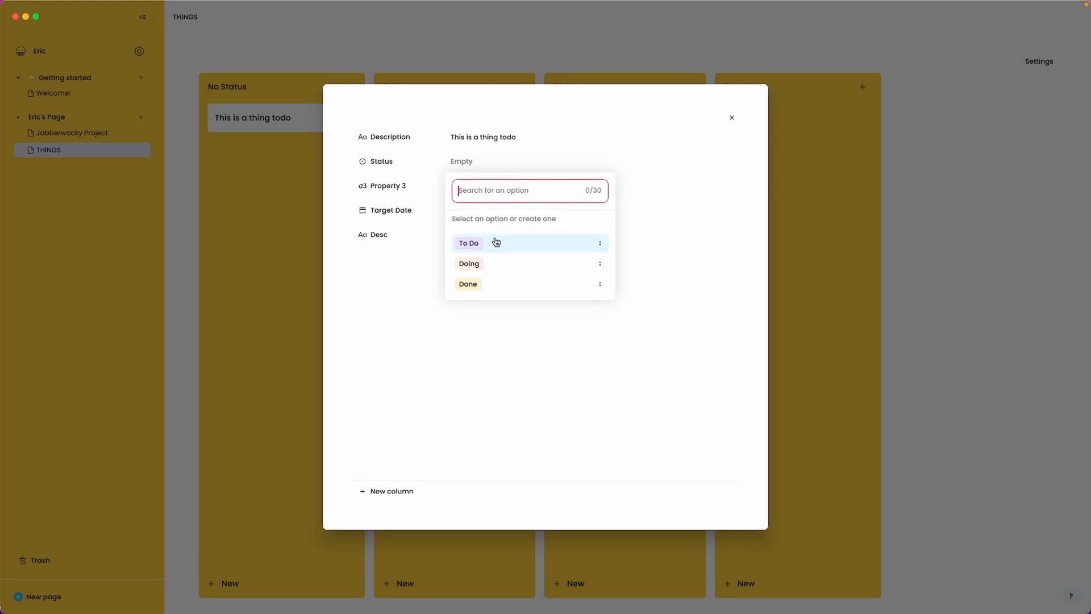
left_click(468, 242)
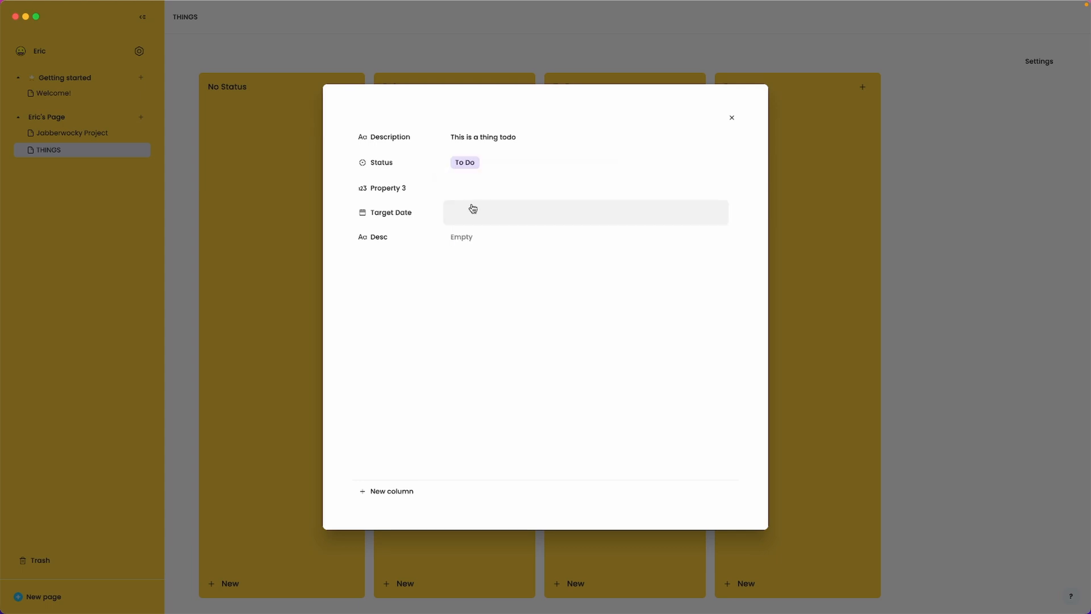
type("sdf")
type("123123123")
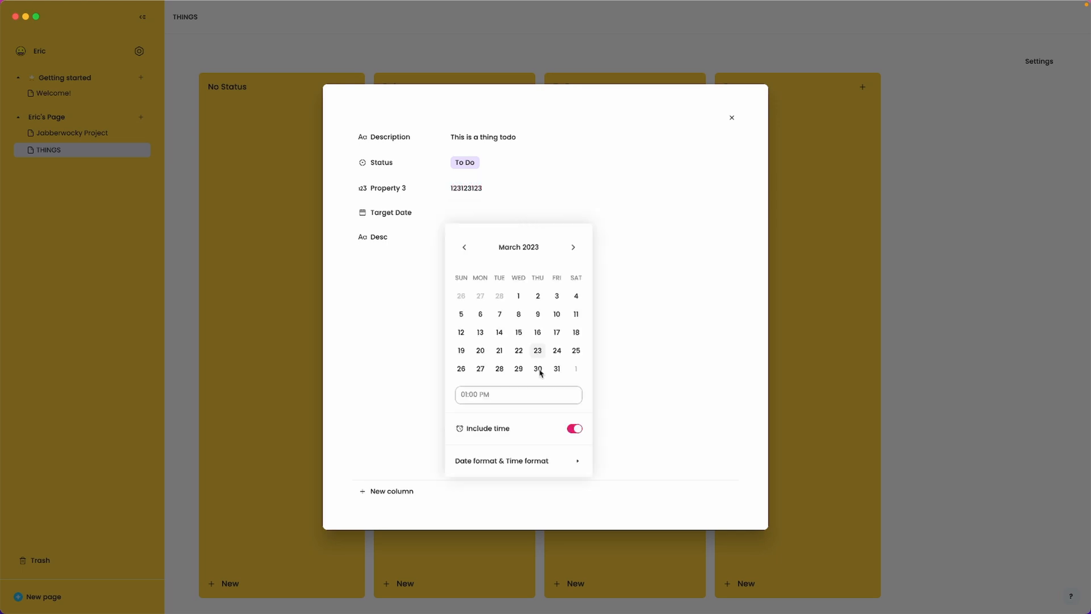
left_click(557, 368)
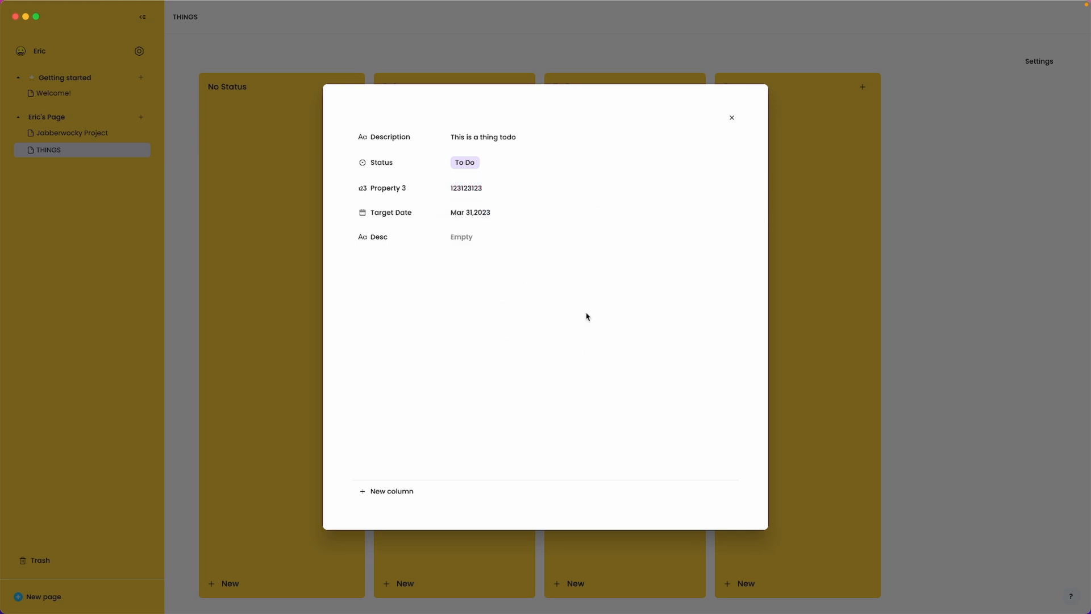
Fill the card's two text fields, add another property named sdf, and return to the board.
type("sdfsdfs dfsd")
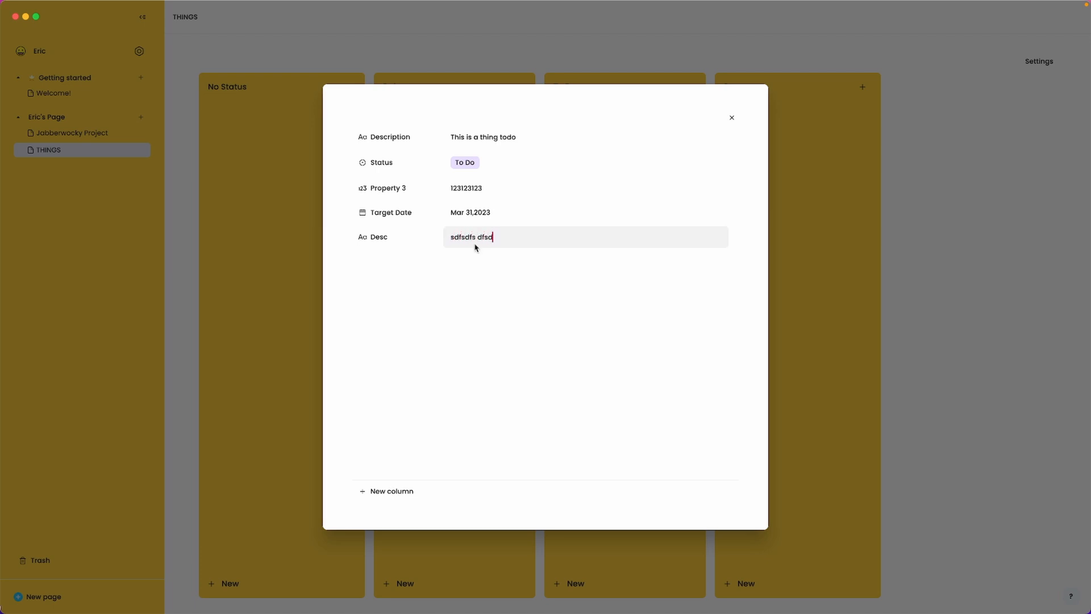
type("dfsdf sdfsdfsdf")
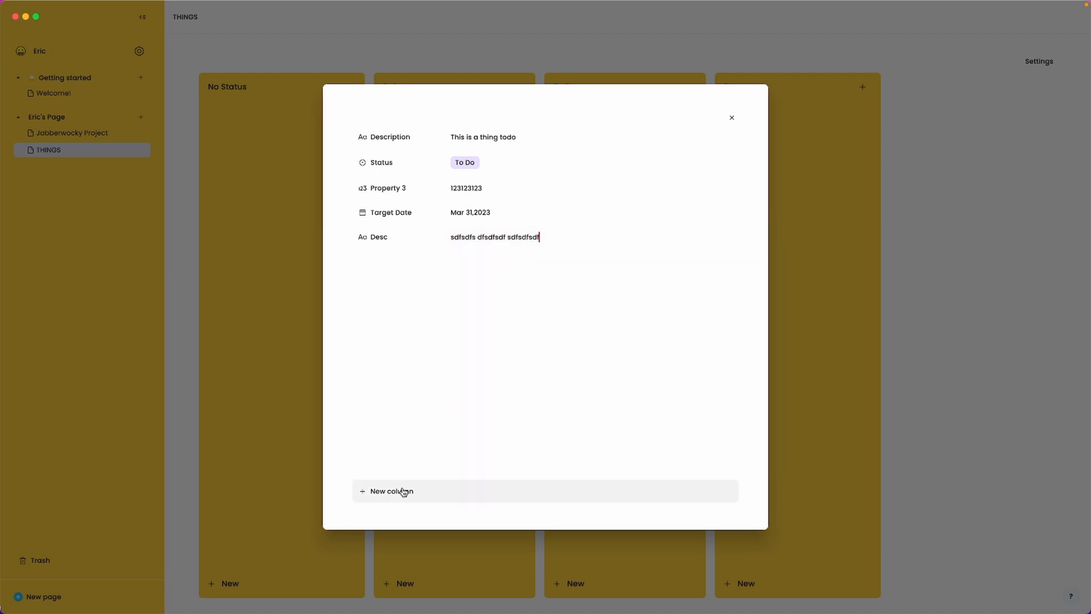
left_click(391, 491)
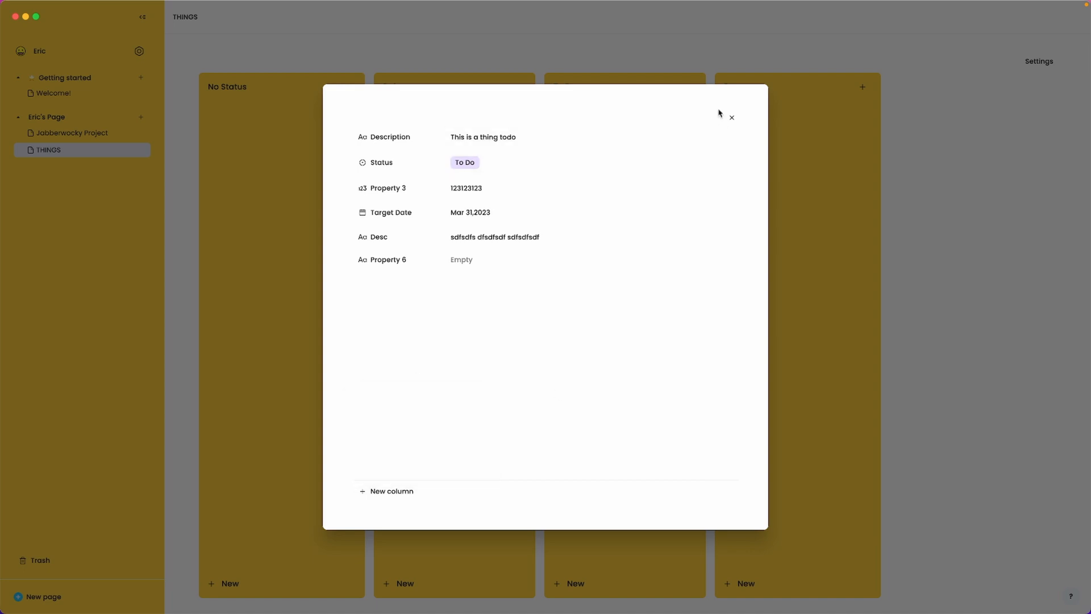
type("sdf")
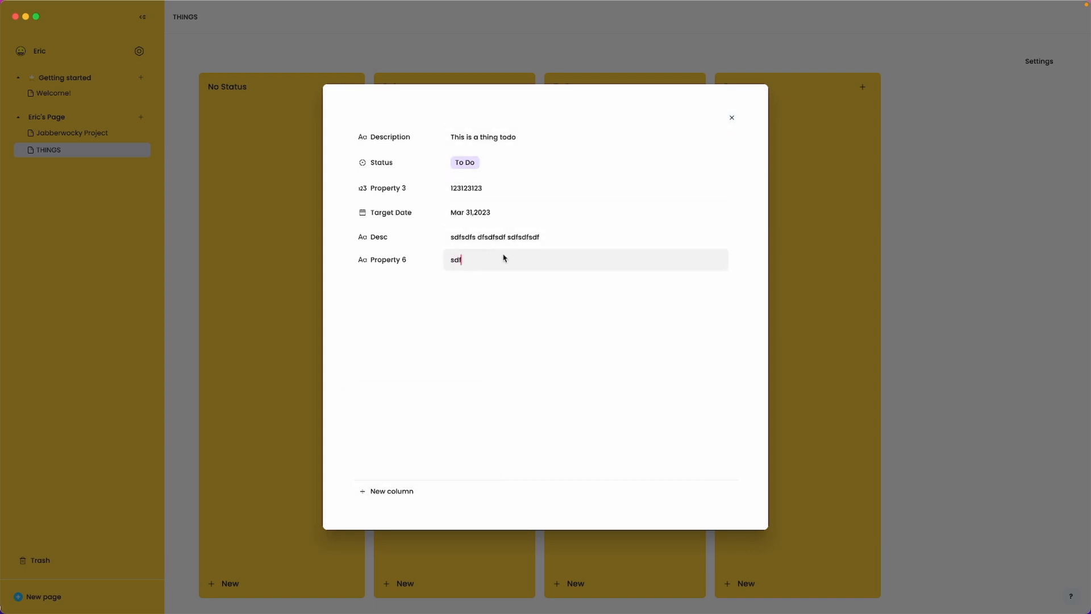
left_click(732, 117)
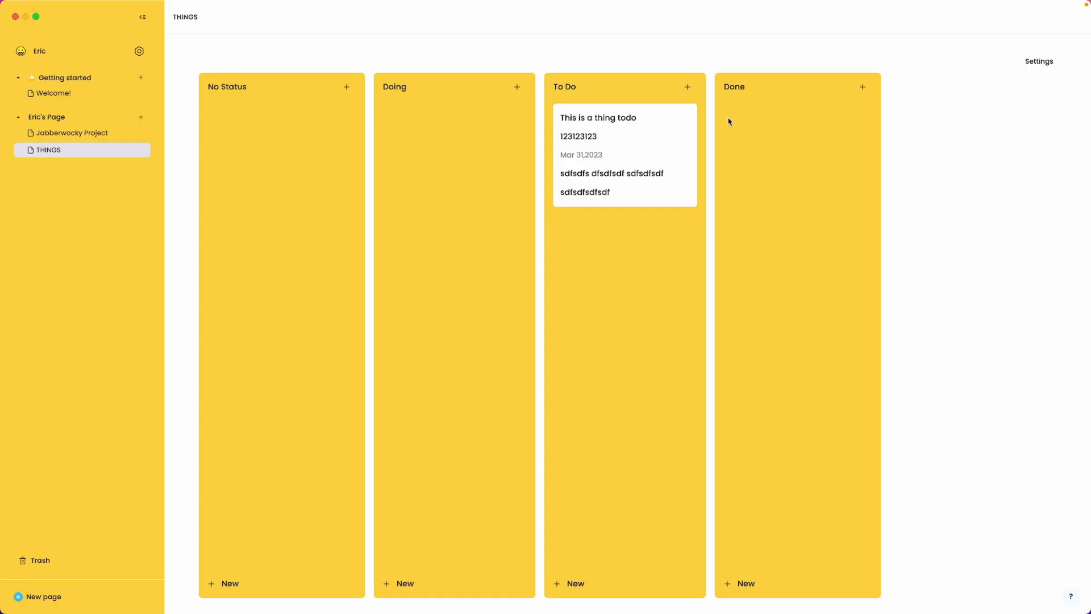
mouse_move(636, 152)
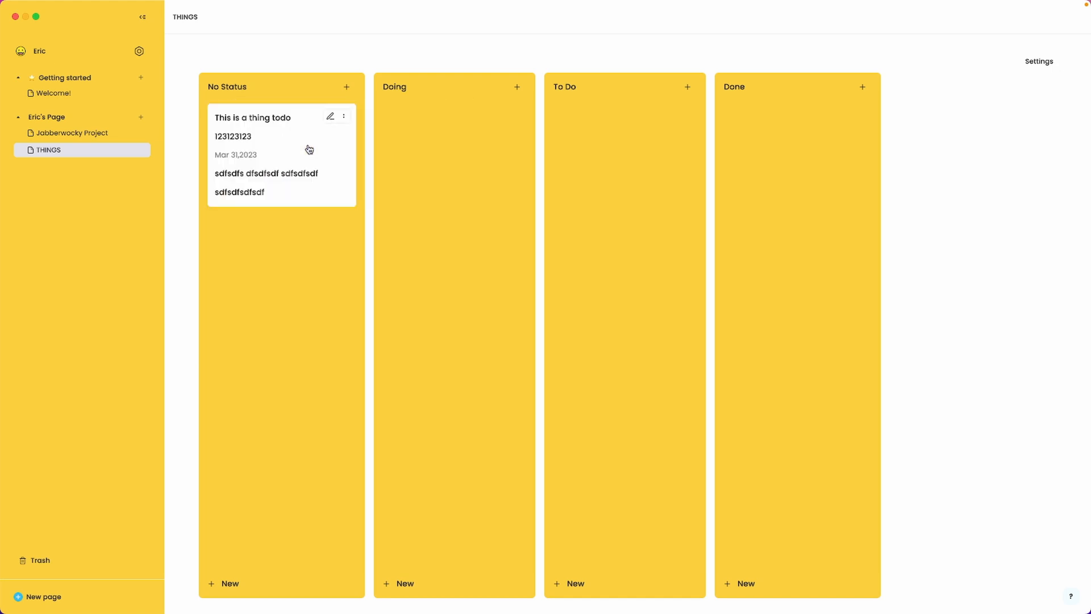
Remove the To Do status from the THINGS card so it lands under No Status.
left_click_drag(281, 153, 624, 153)
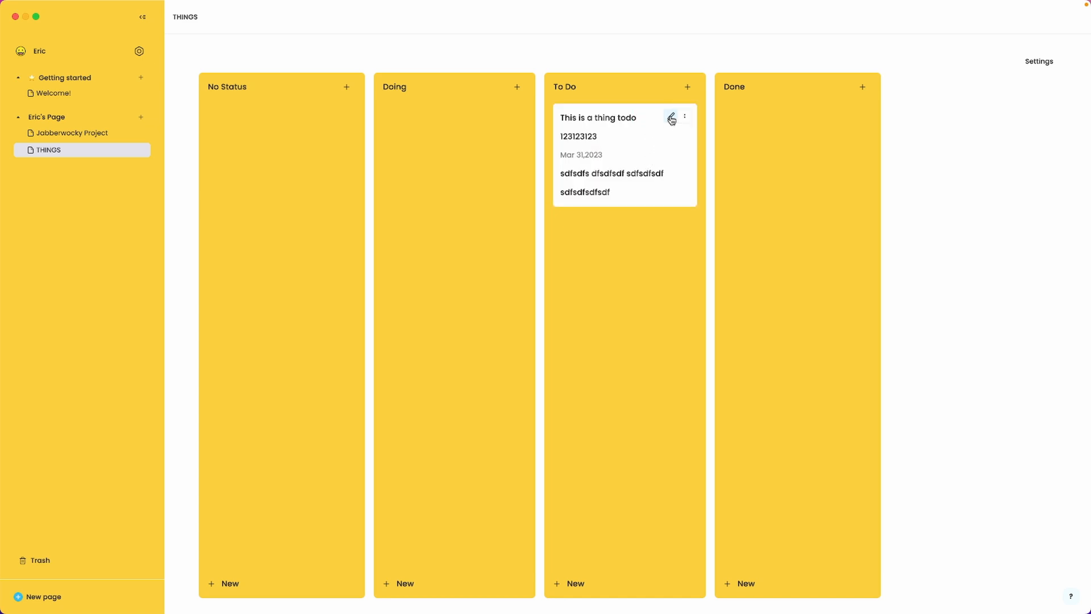
left_click(670, 117)
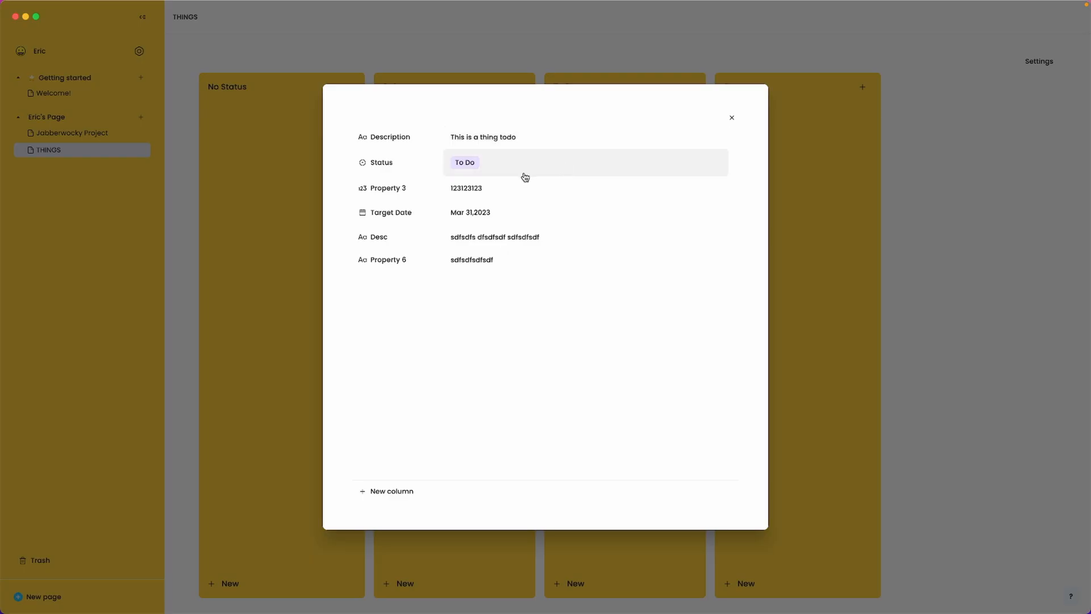
left_click(465, 163)
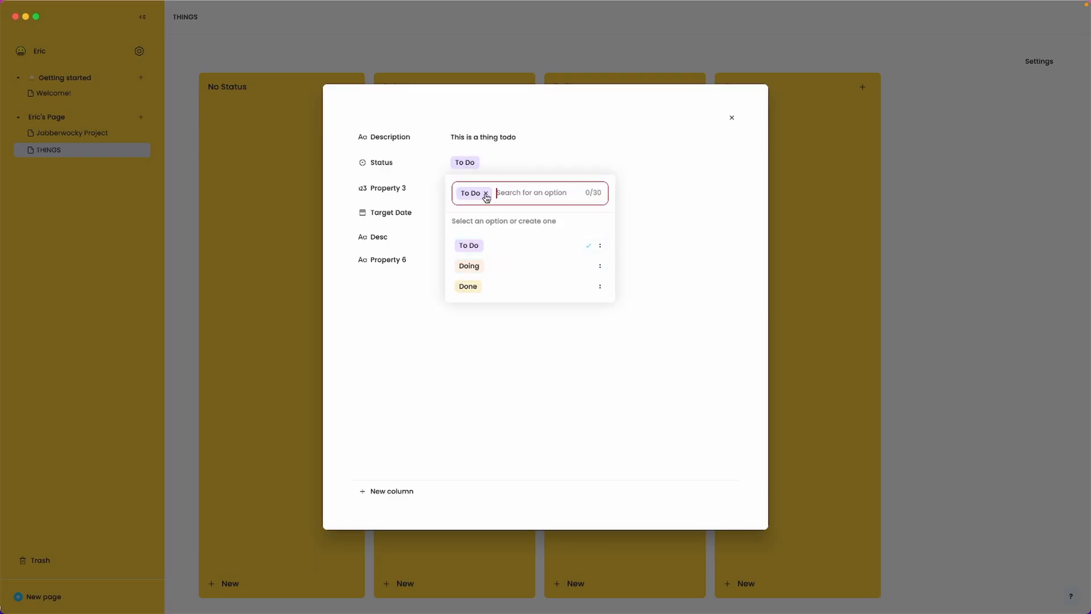
left_click(485, 192)
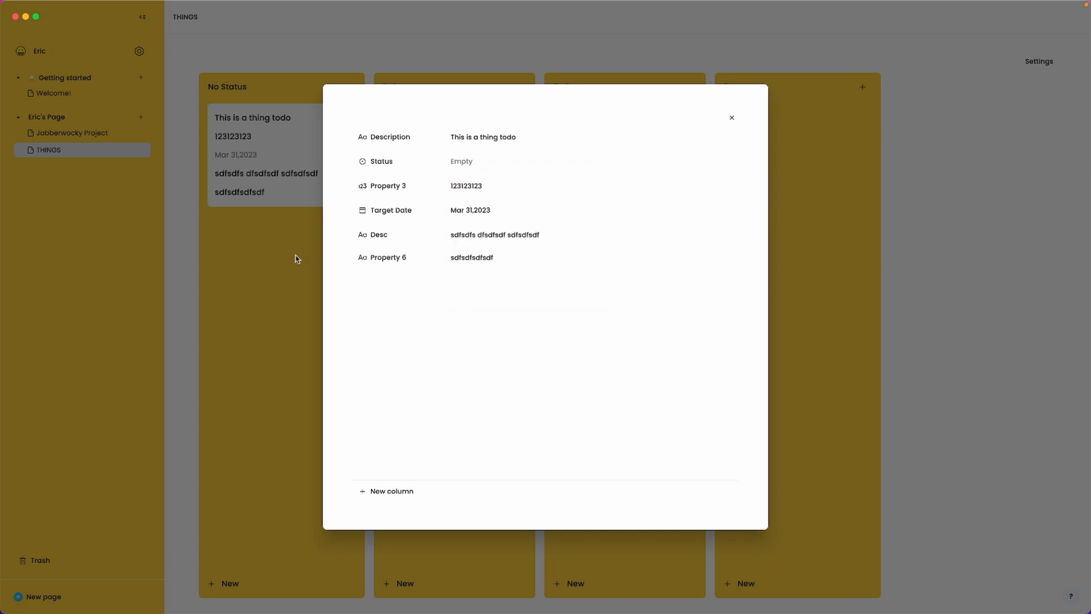
mouse_move(732, 118)
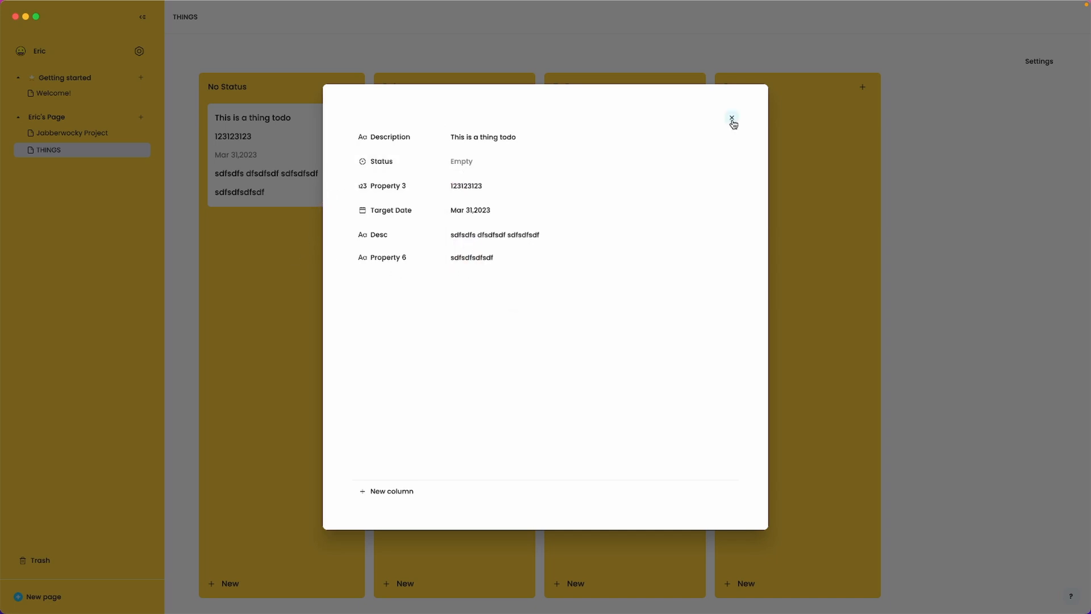
left_click(732, 118)
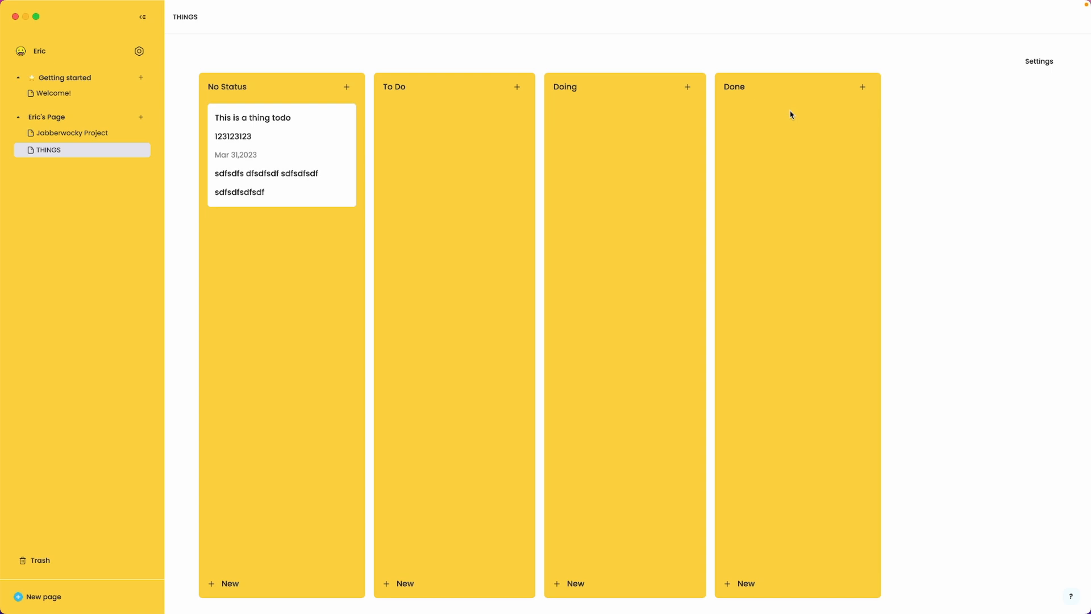
mouse_move(638, 105)
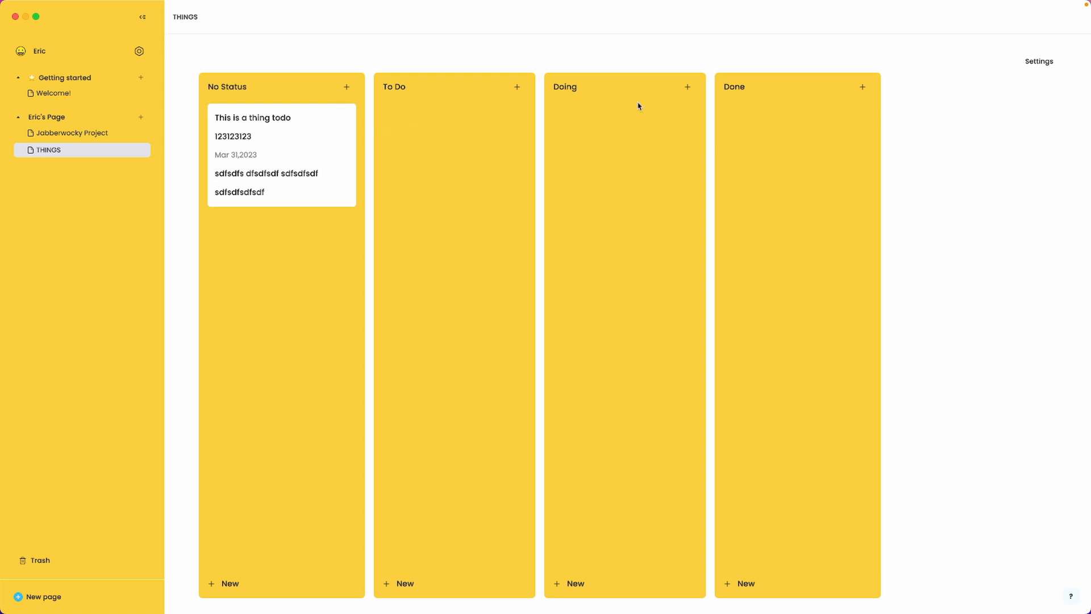
mouse_move(279, 145)
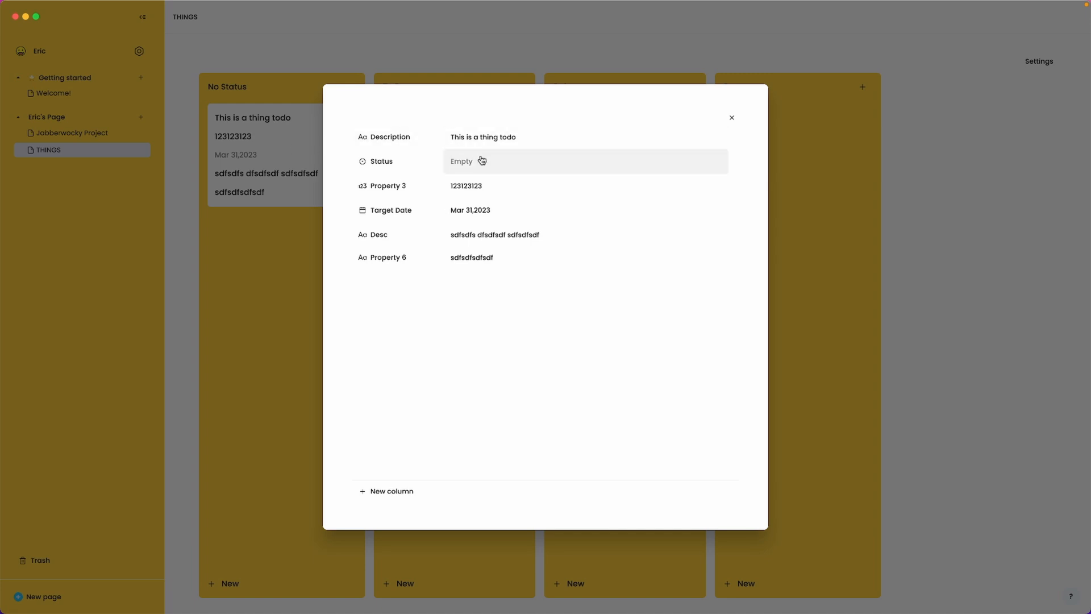
Rename the Done status option to Completed and colour it Green.
left_click(474, 161)
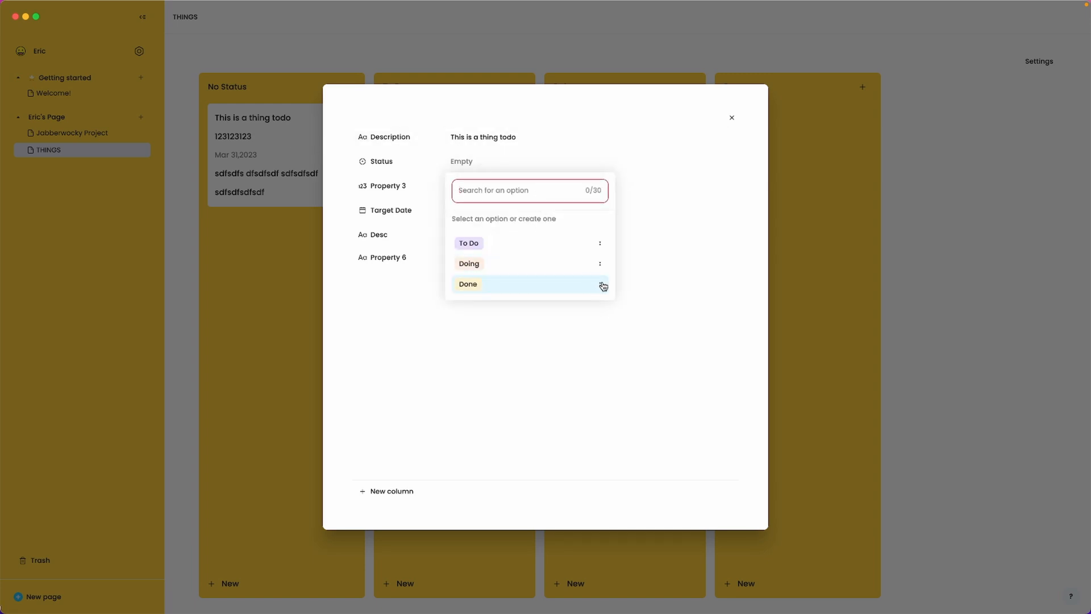
left_click(600, 284)
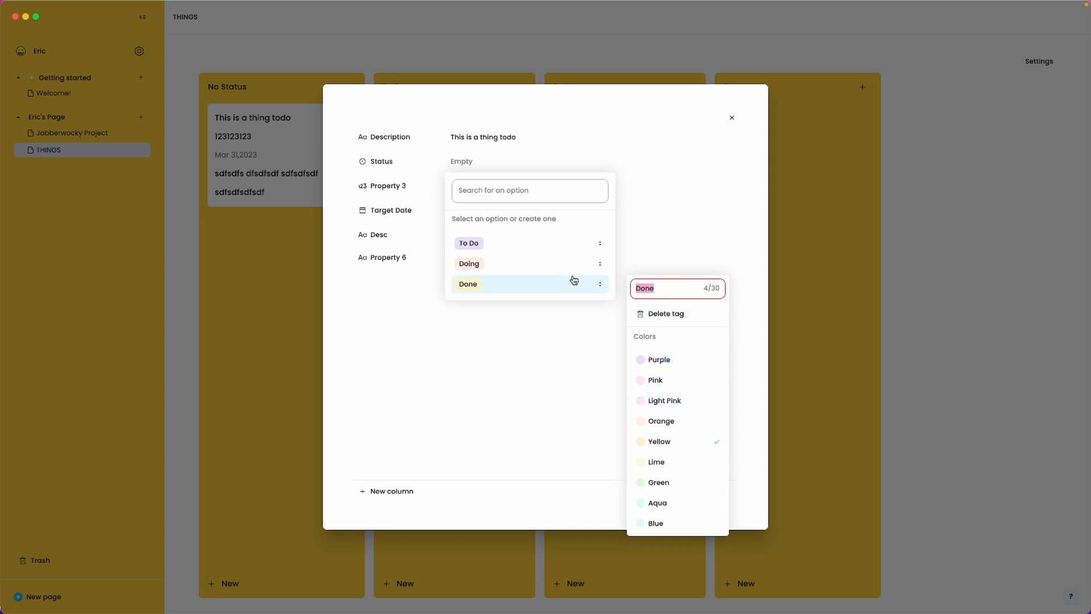
type("Completed")
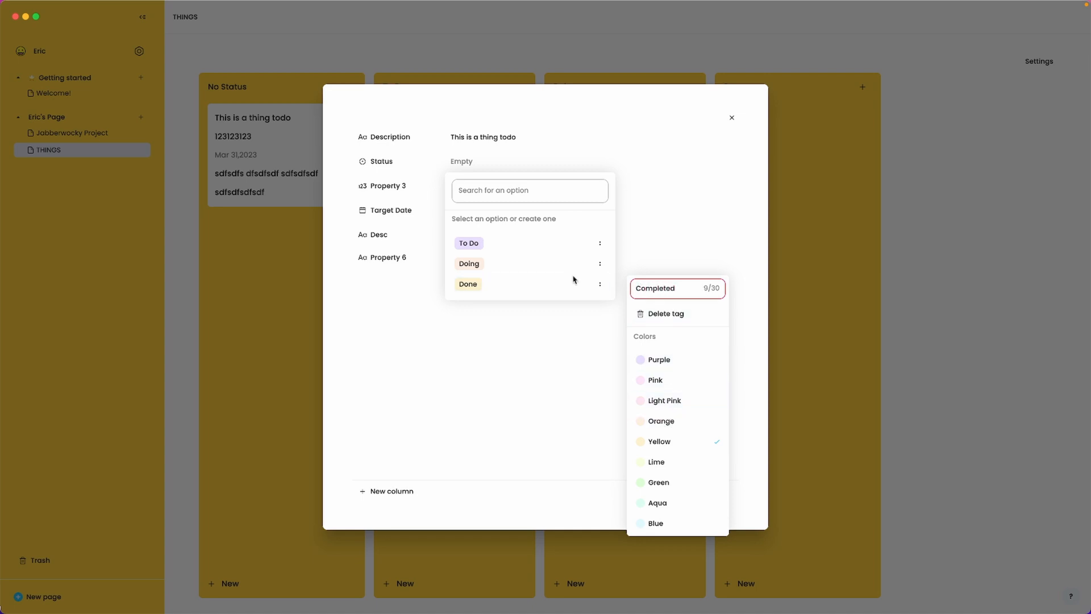
mouse_move(671, 485)
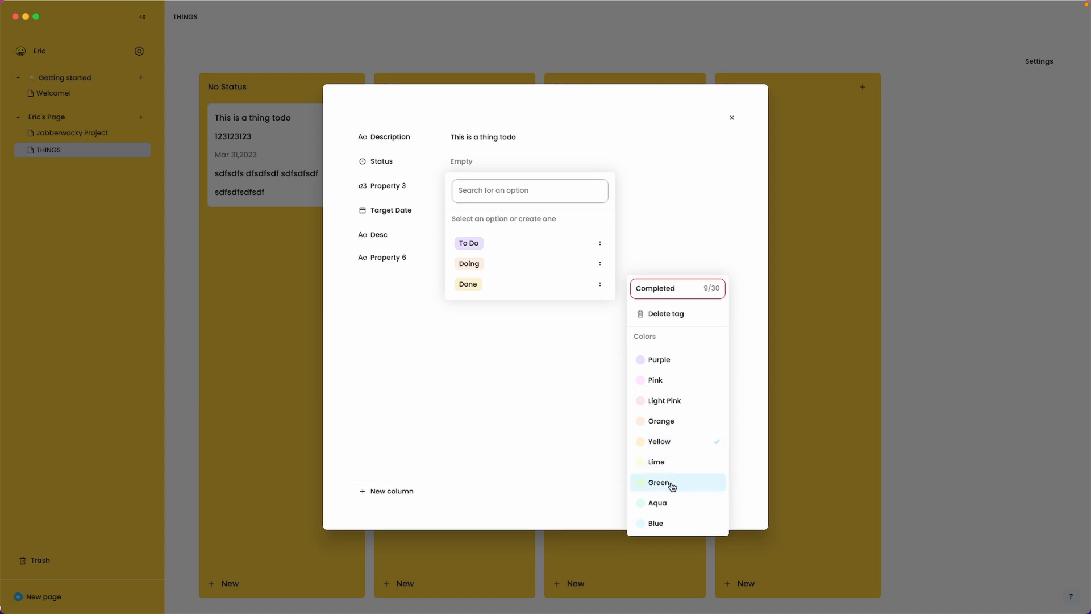
left_click(660, 481)
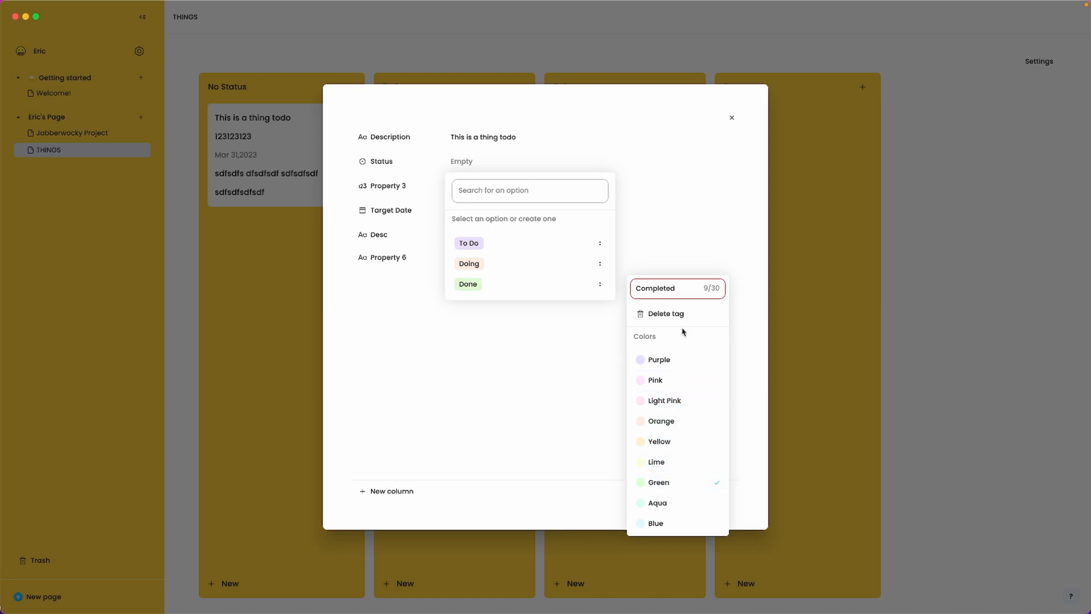
mouse_move(683, 292)
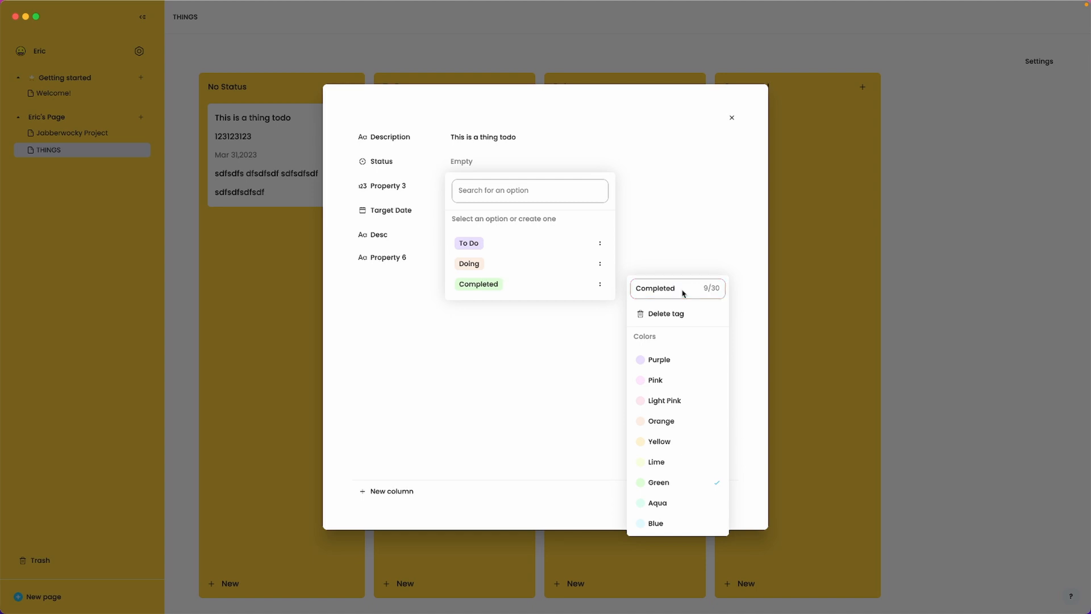
left_click(693, 248)
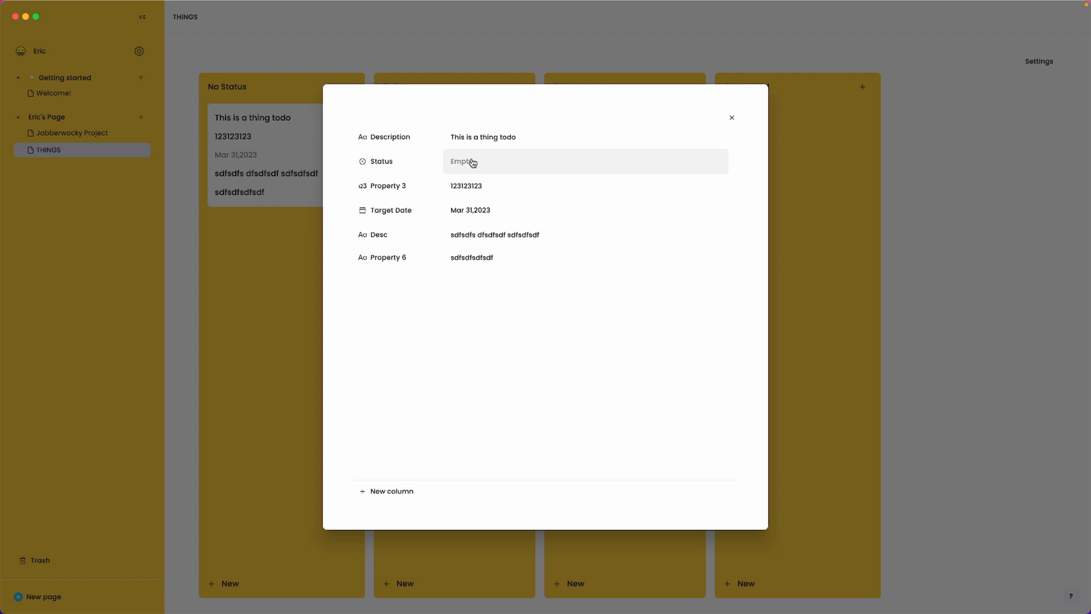
Assign the Completed status to the THINGS card.
left_click(470, 162)
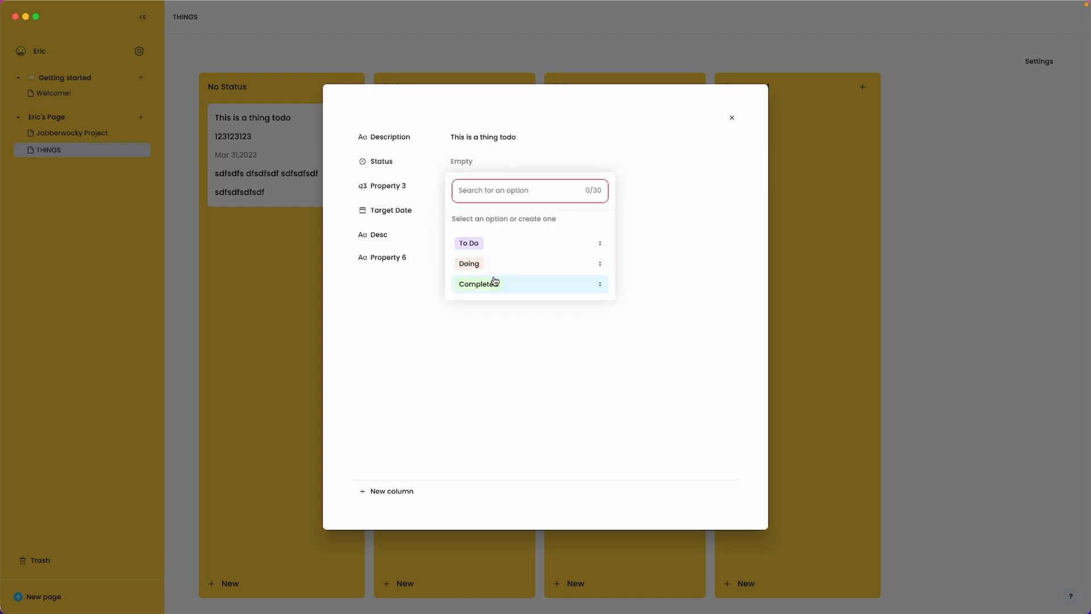
left_click(478, 285)
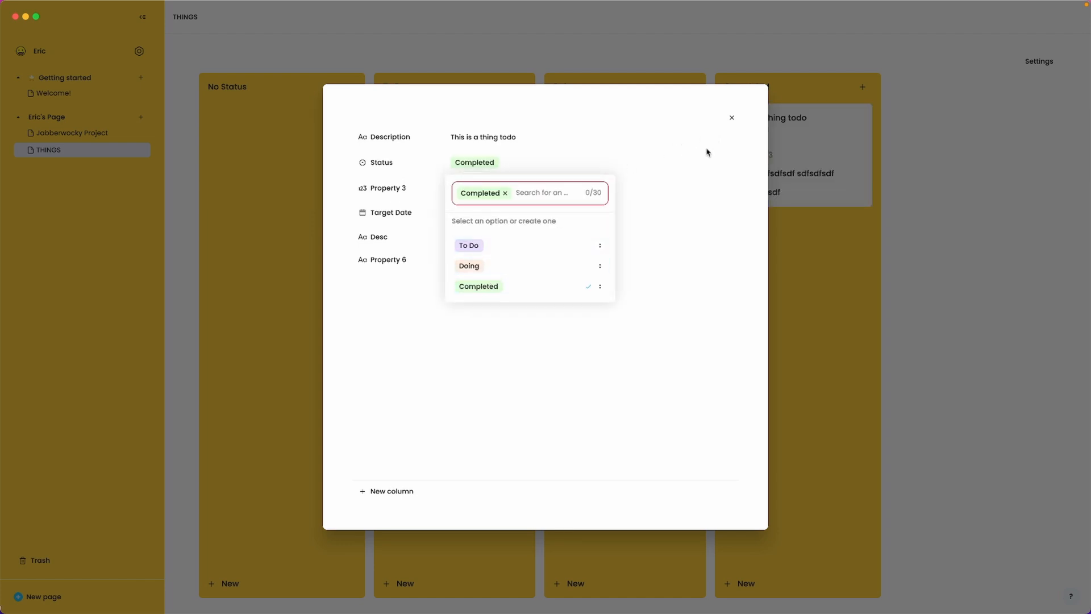
left_click(732, 117)
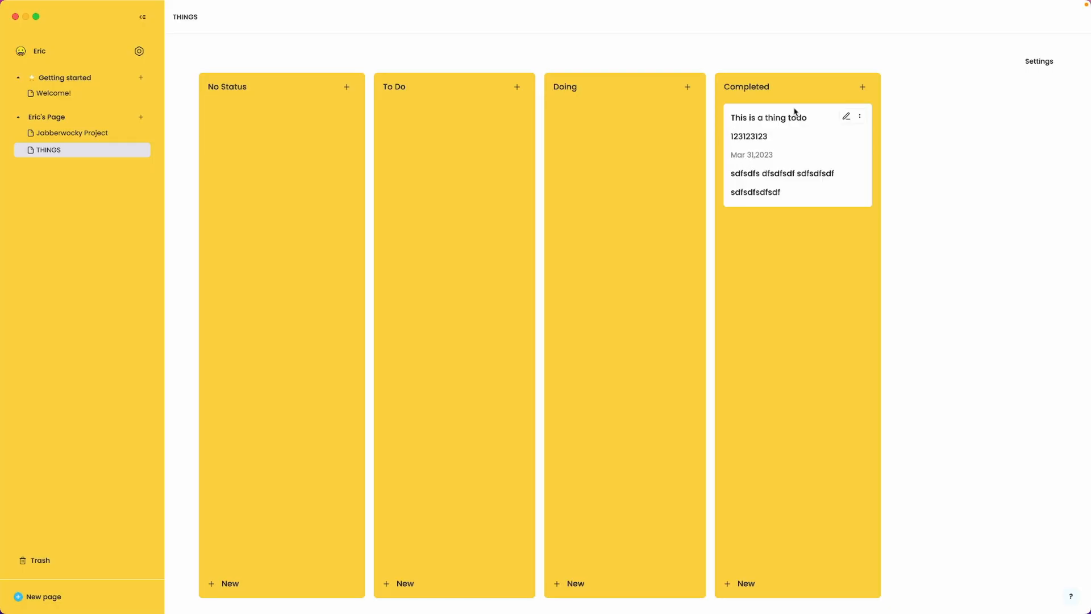
mouse_move(773, 167)
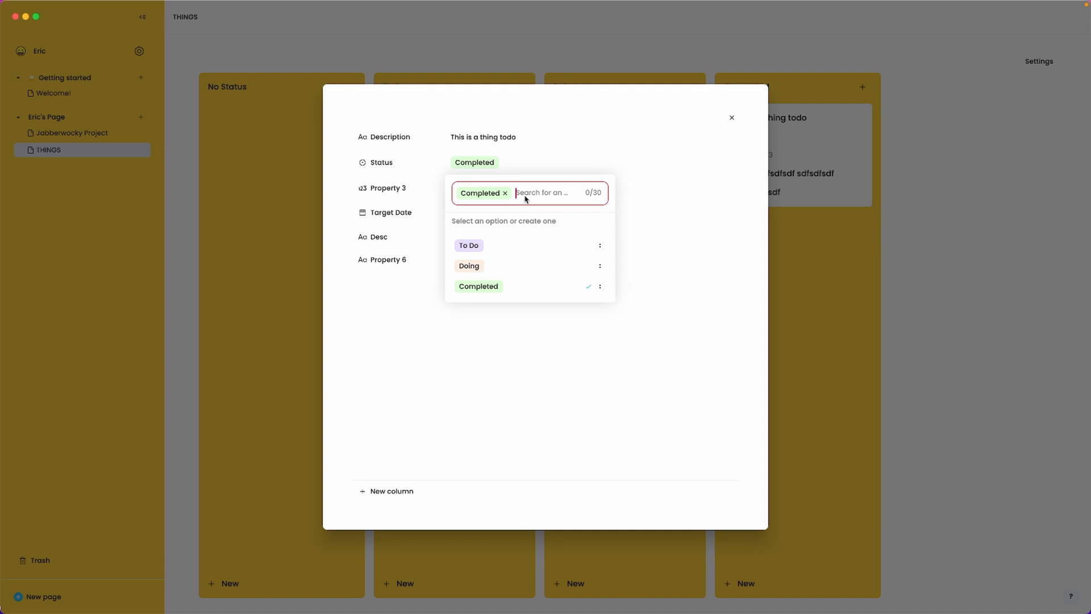
Create a new Blocked status from the Status search and assign it to the card.
type("Blocked")
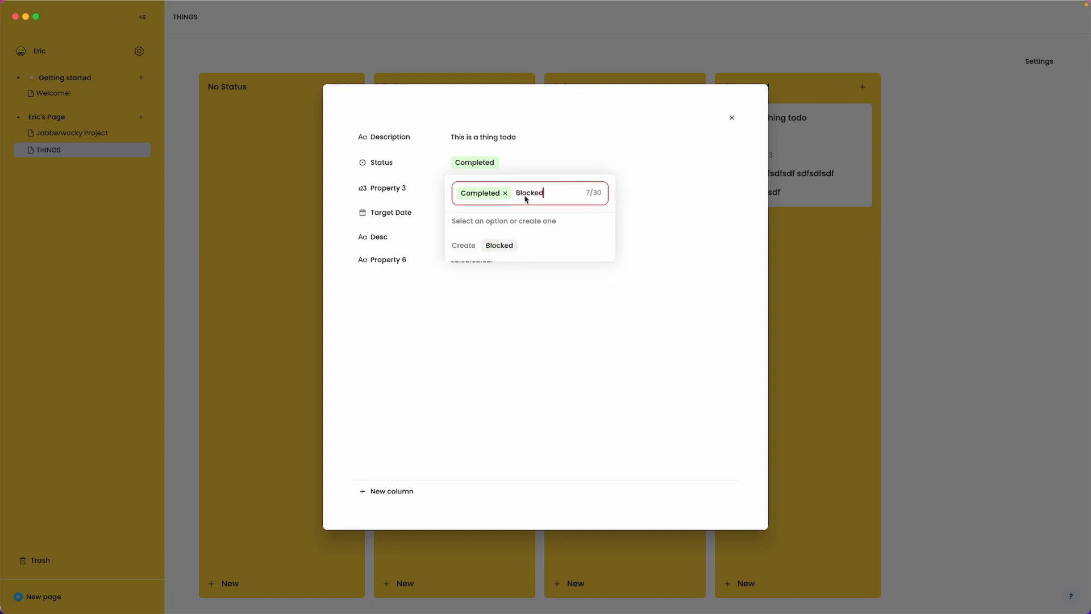
left_click(499, 245)
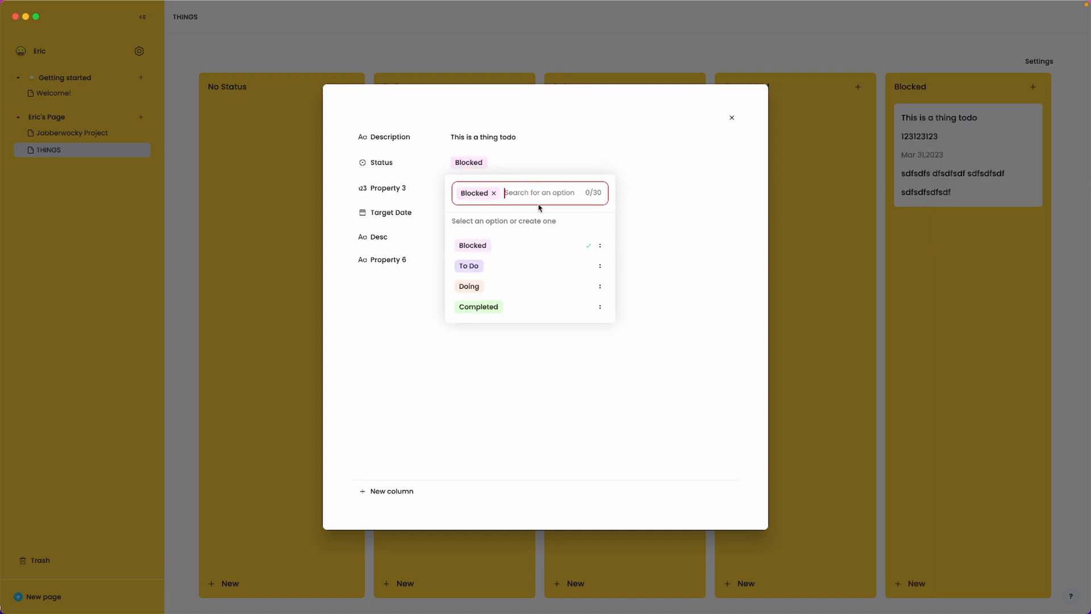
mouse_move(480, 248)
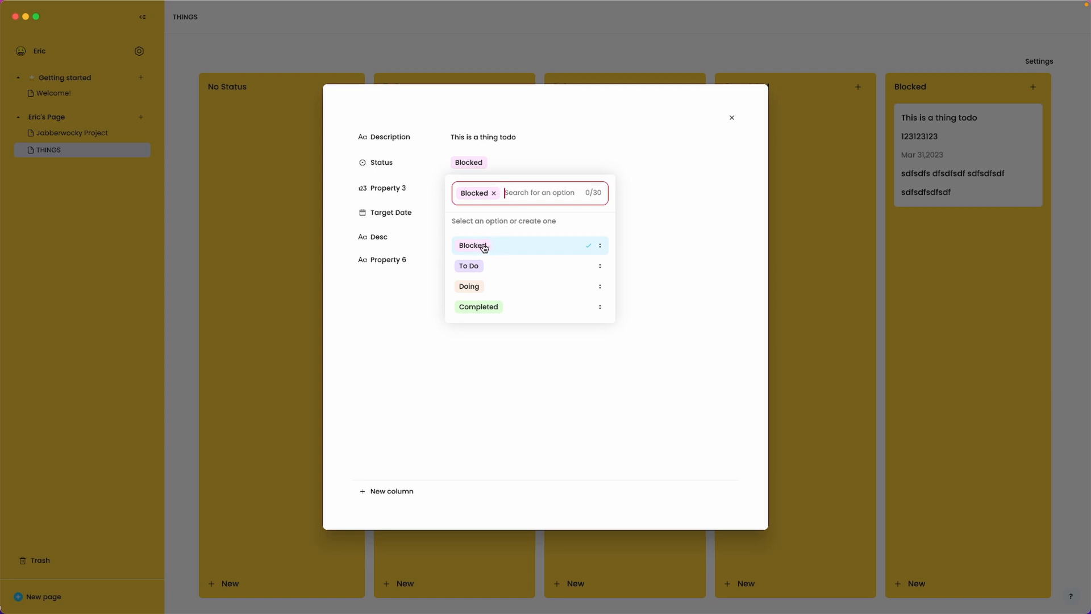
mouse_move(948, 170)
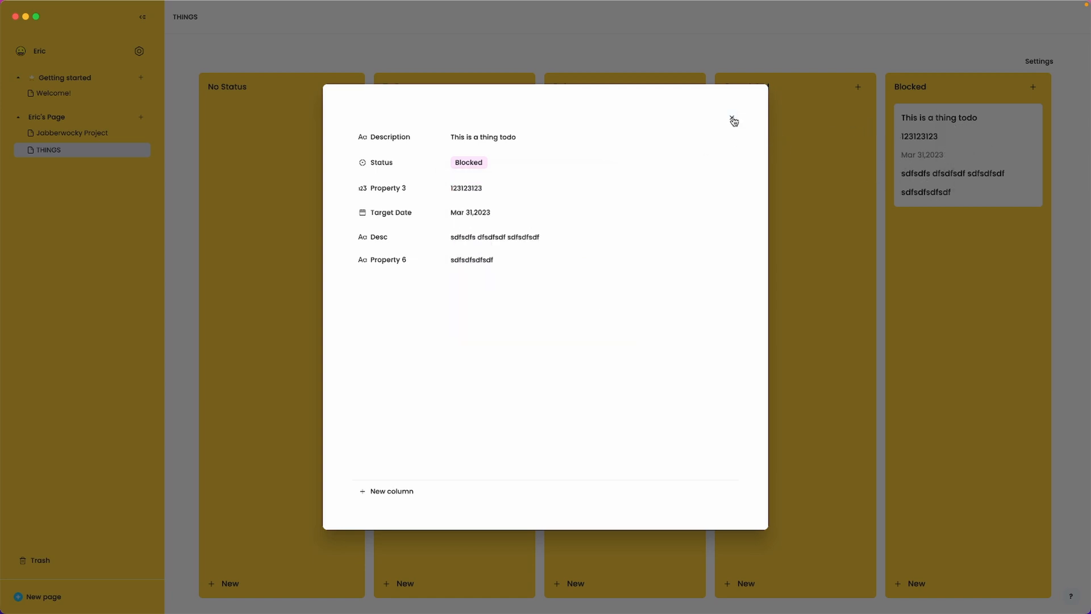
left_click(730, 118)
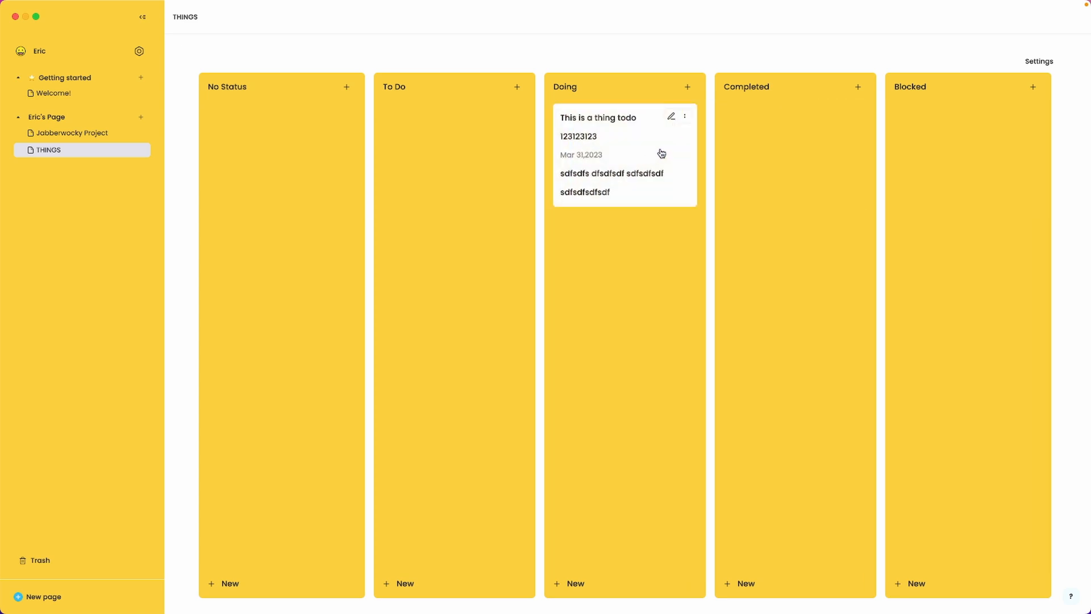
mouse_move(946, 84)
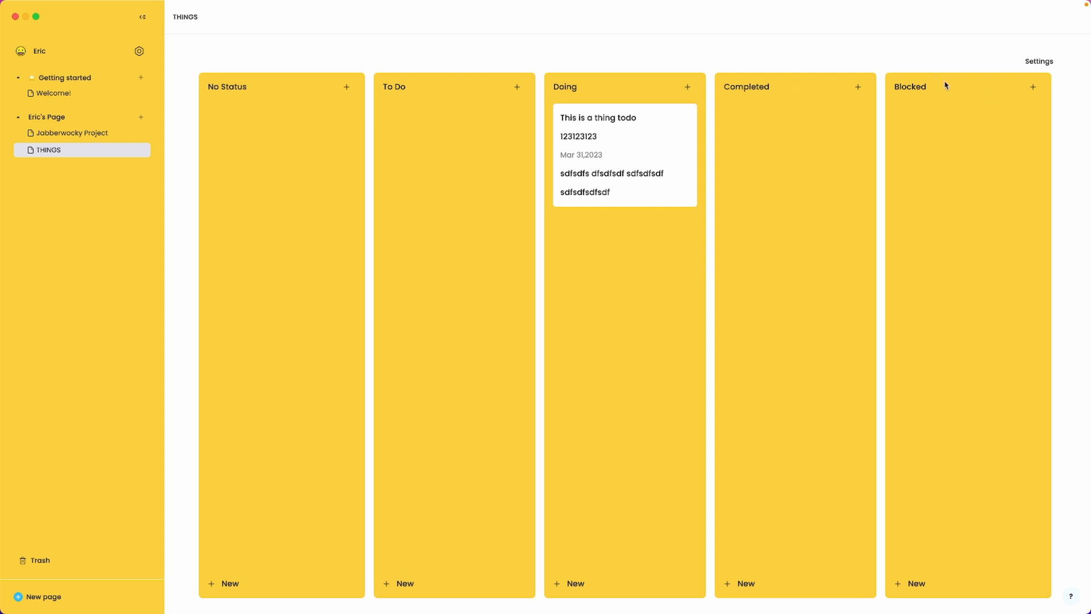
mouse_move(1014, 105)
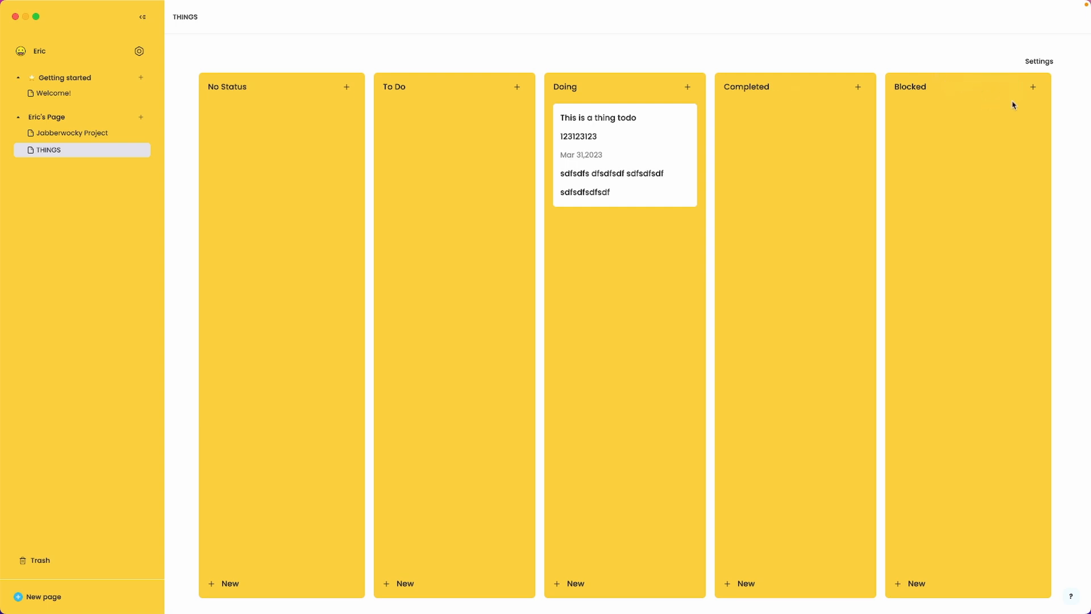
mouse_move(750, 109)
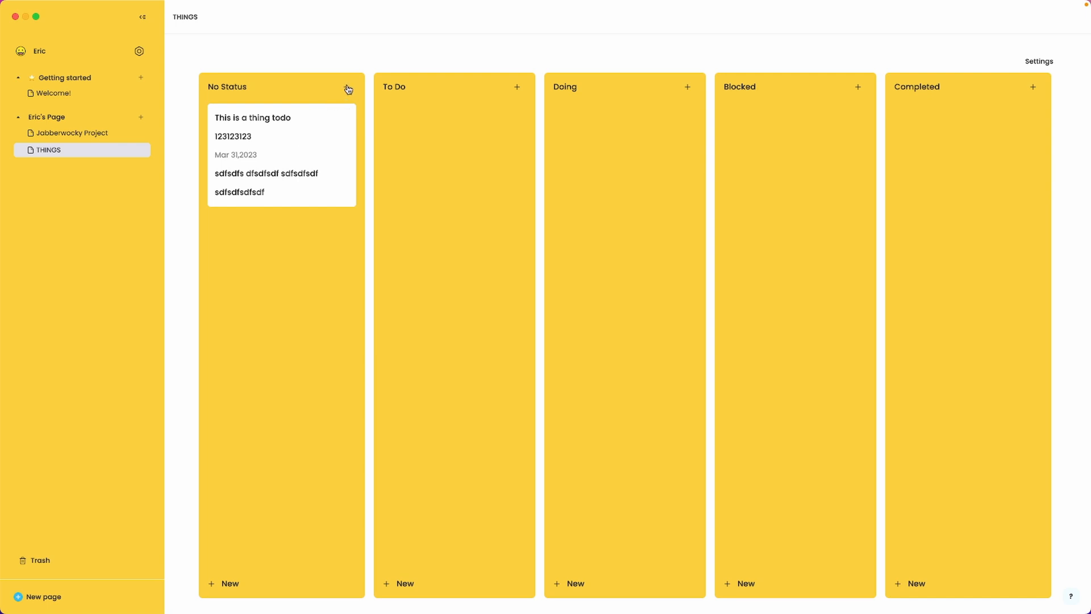
mouse_move(323, 373)
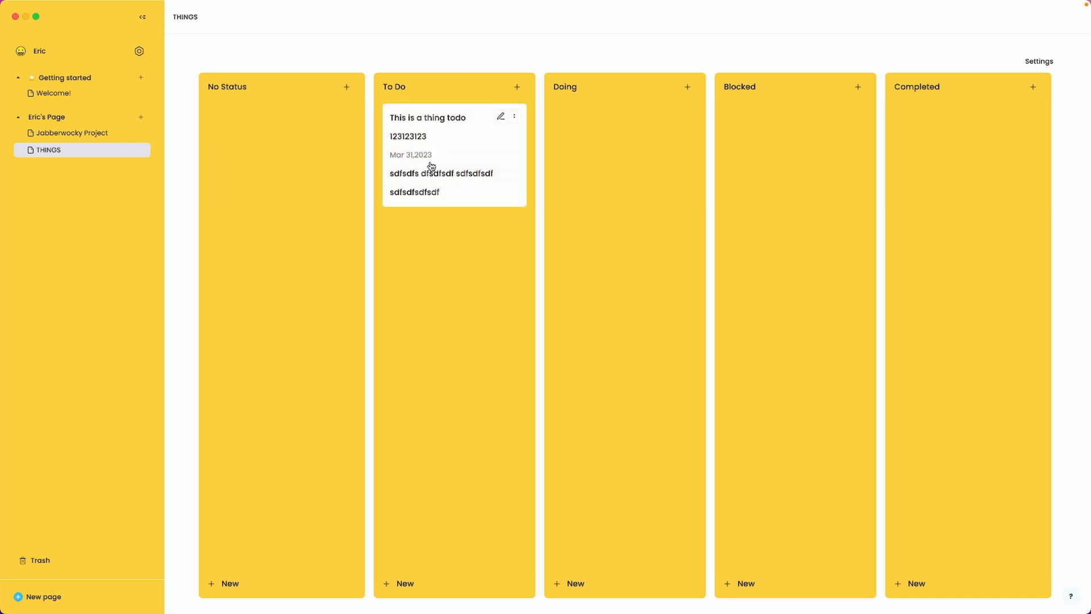
Drag the task card into the Doing column.
left_click_drag(432, 154, 619, 153)
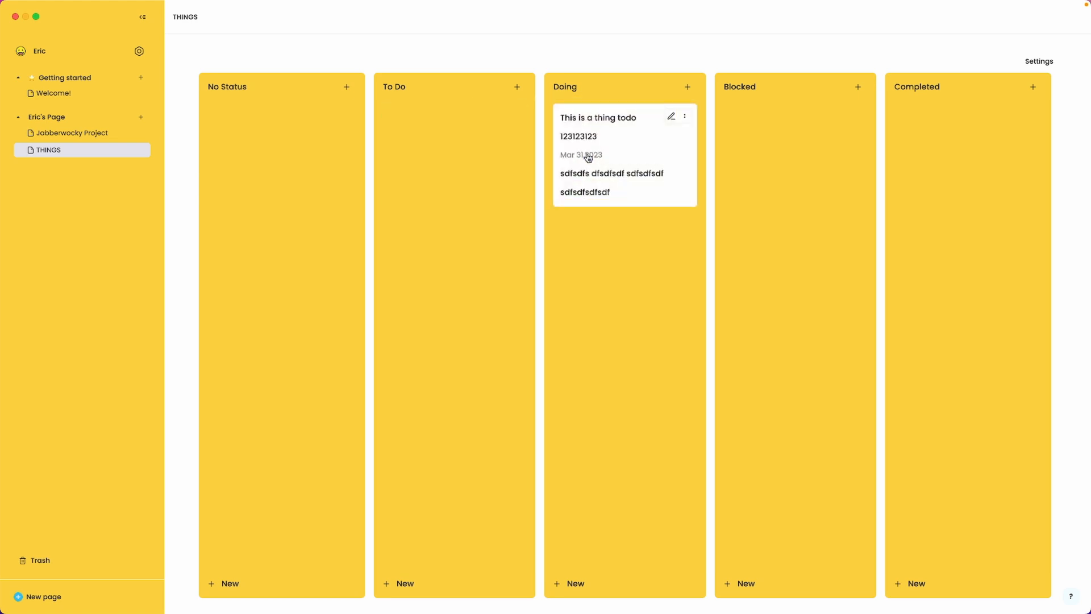